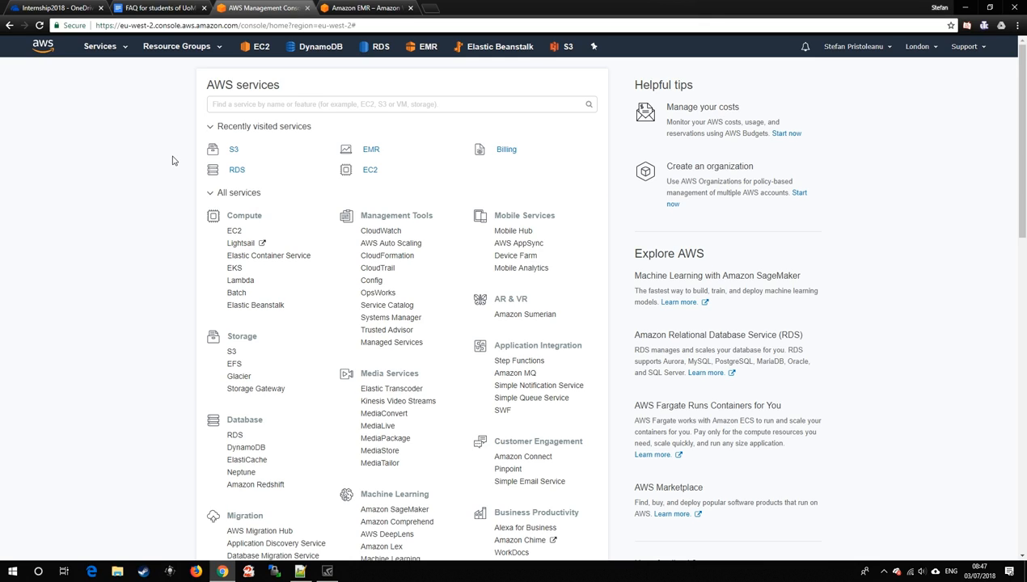
pyautogui.moveTo(142, 194)
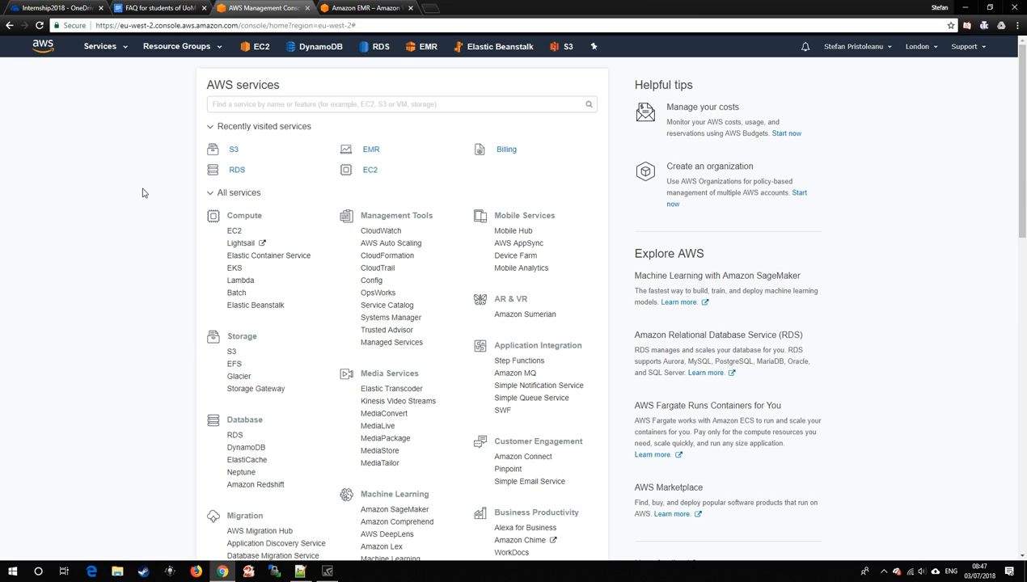
pyautogui.moveTo(144, 192)
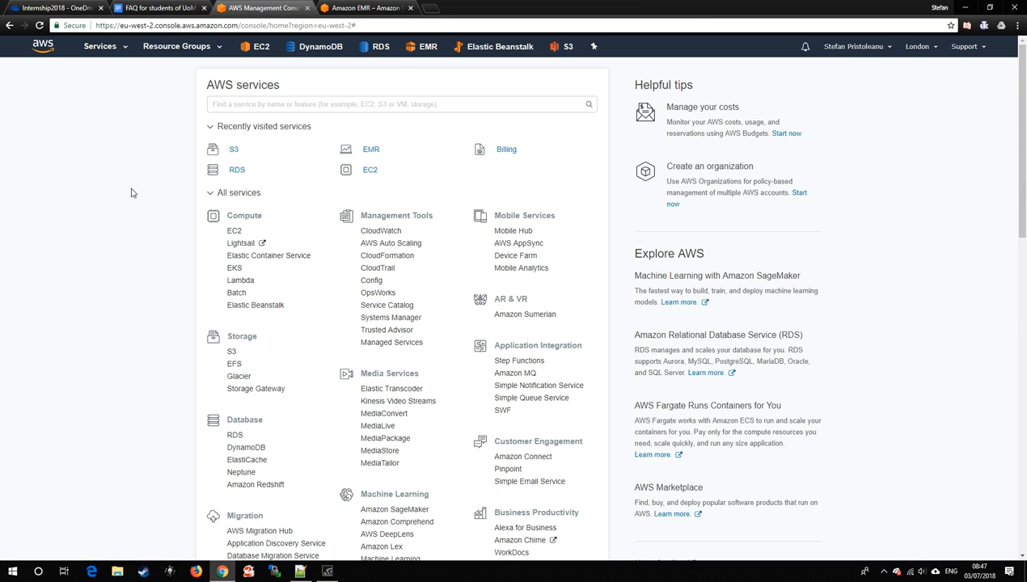
pyautogui.moveTo(143, 187)
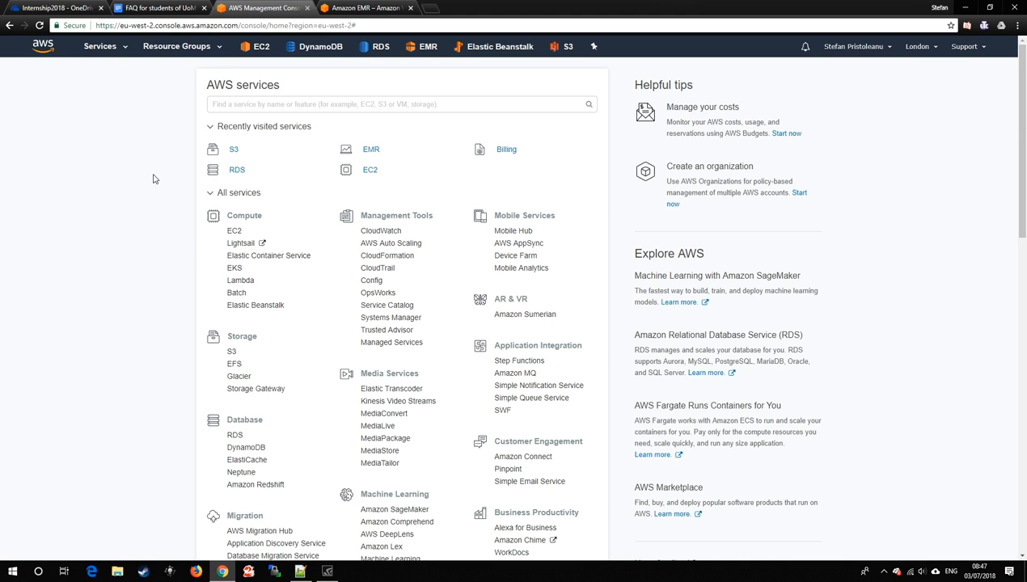
# - Scroll through the Amazon EMR product page's description, What's New items and blog links
pyautogui.click(364, 6)
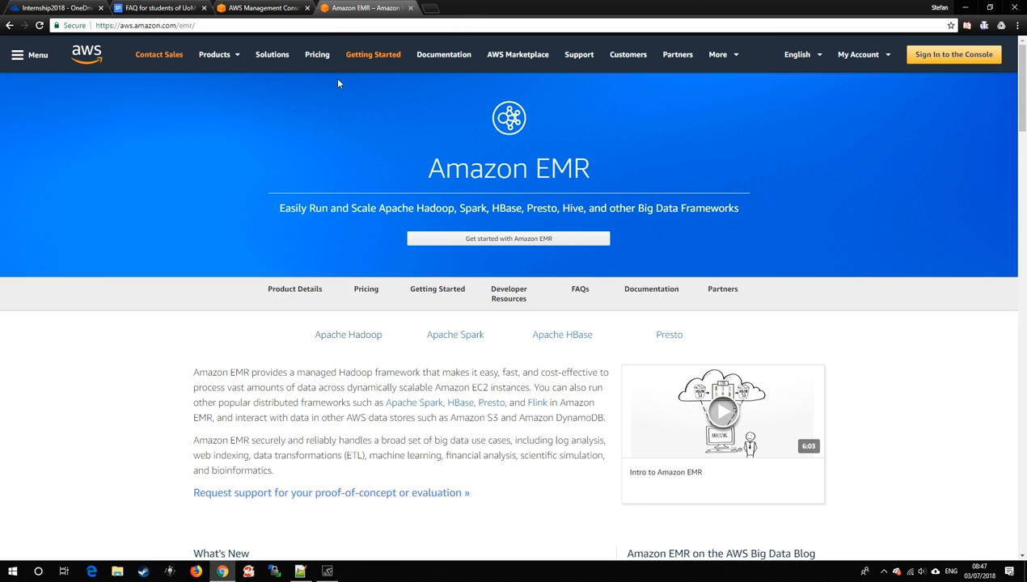
pyautogui.moveTo(303, 201)
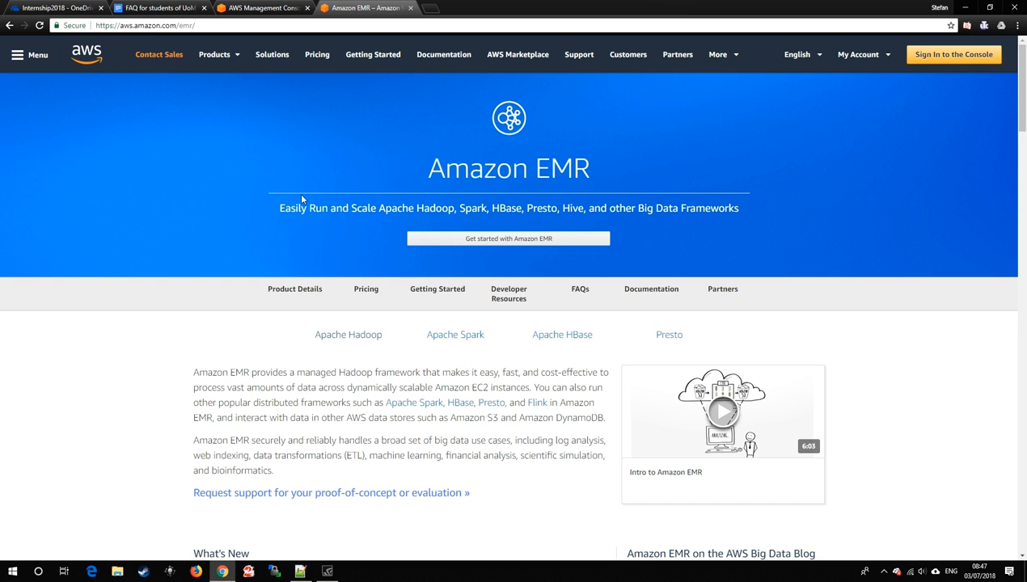
pyautogui.scroll(-3)
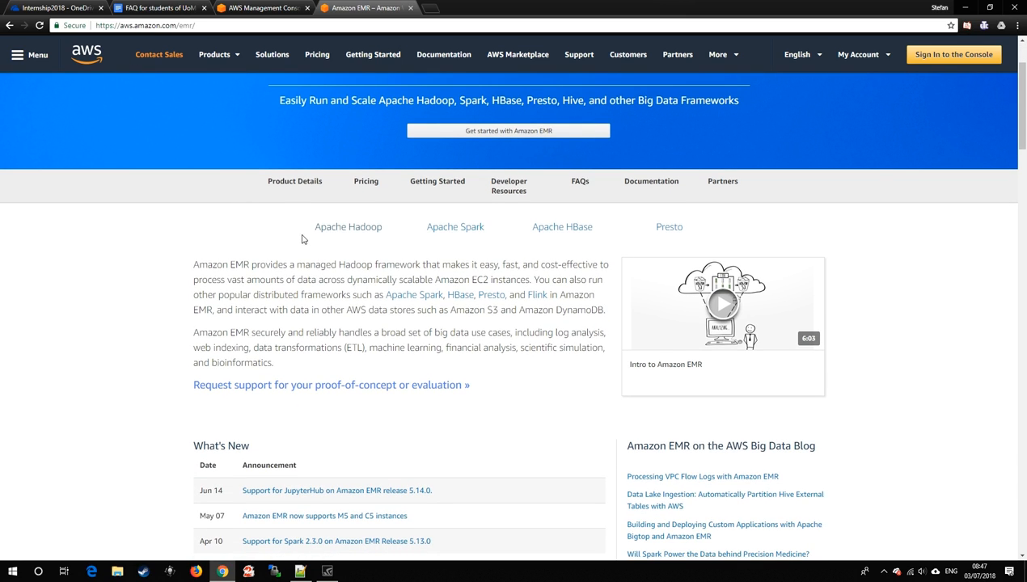
pyautogui.moveTo(307, 239)
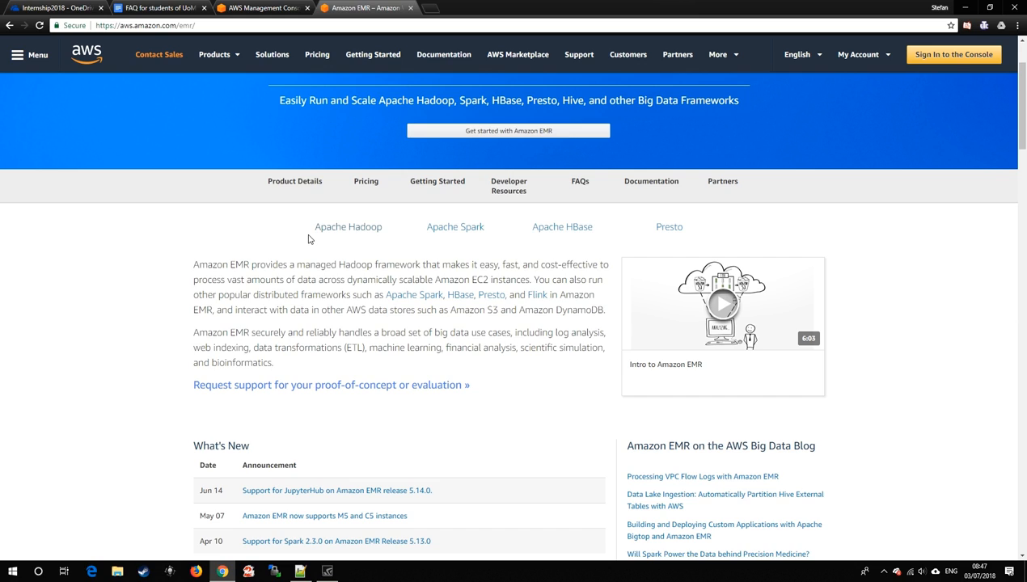
pyautogui.moveTo(193, 220)
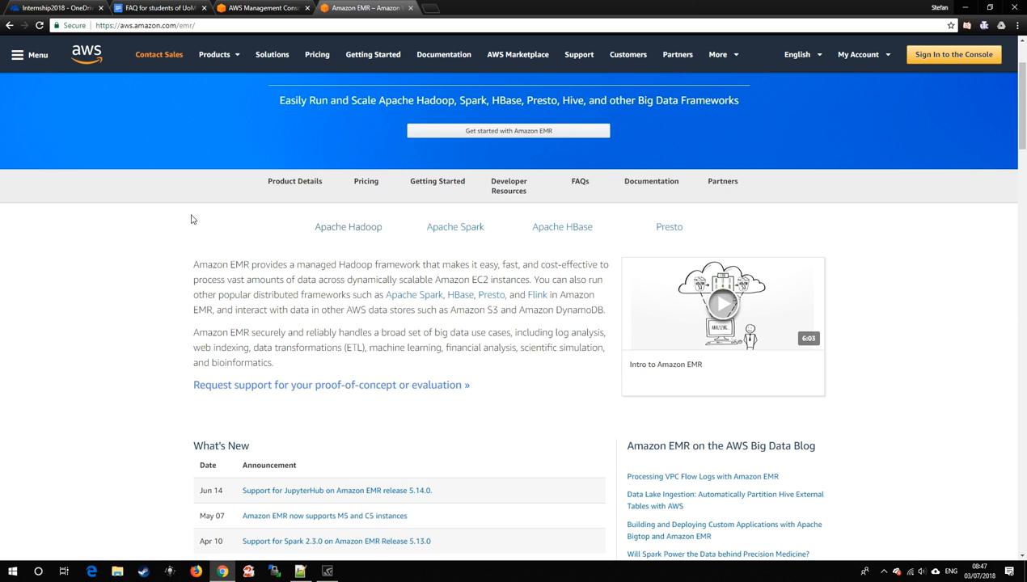
pyautogui.moveTo(179, 227)
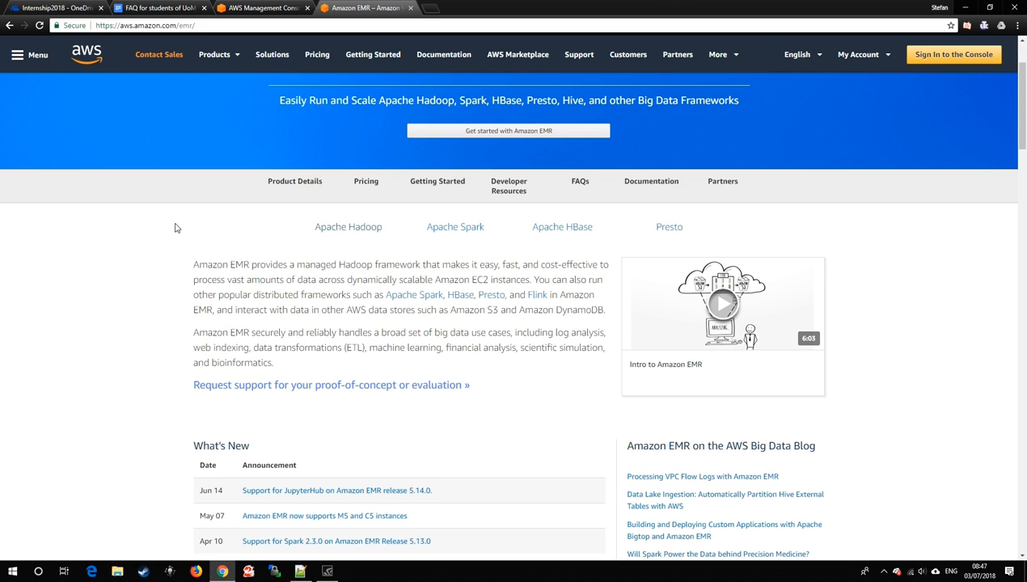
pyautogui.scroll(-3)
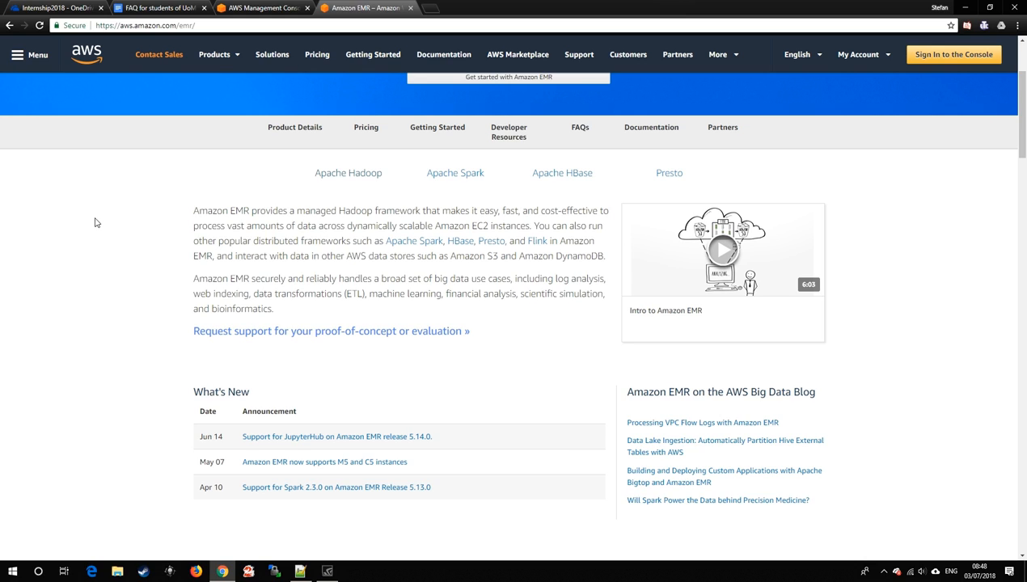
pyautogui.moveTo(104, 233)
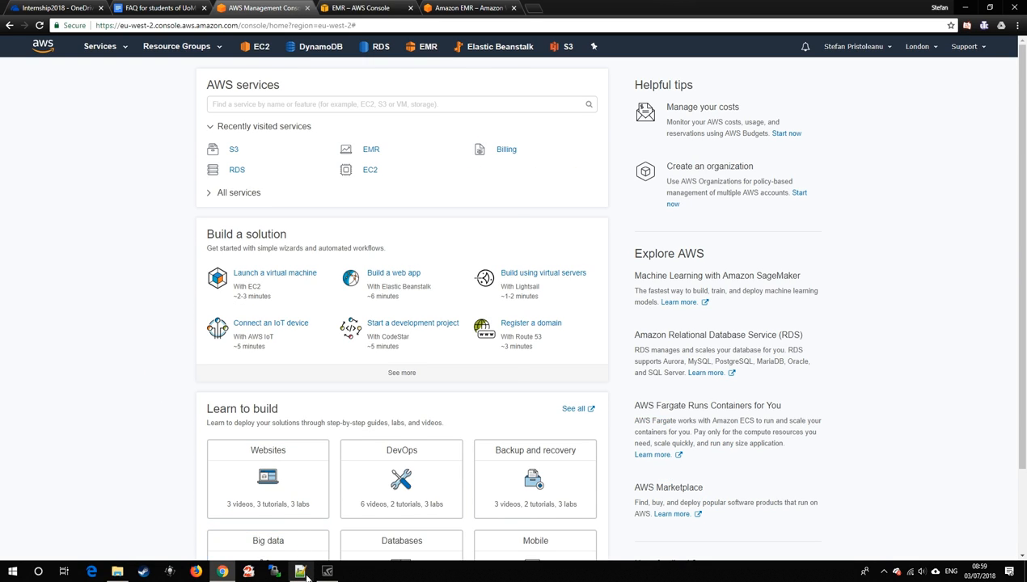
# - Scroll through the CloudFront log sample in Notepad++ and switch to the Hive_CloudFront.q script
pyautogui.click(300, 572)
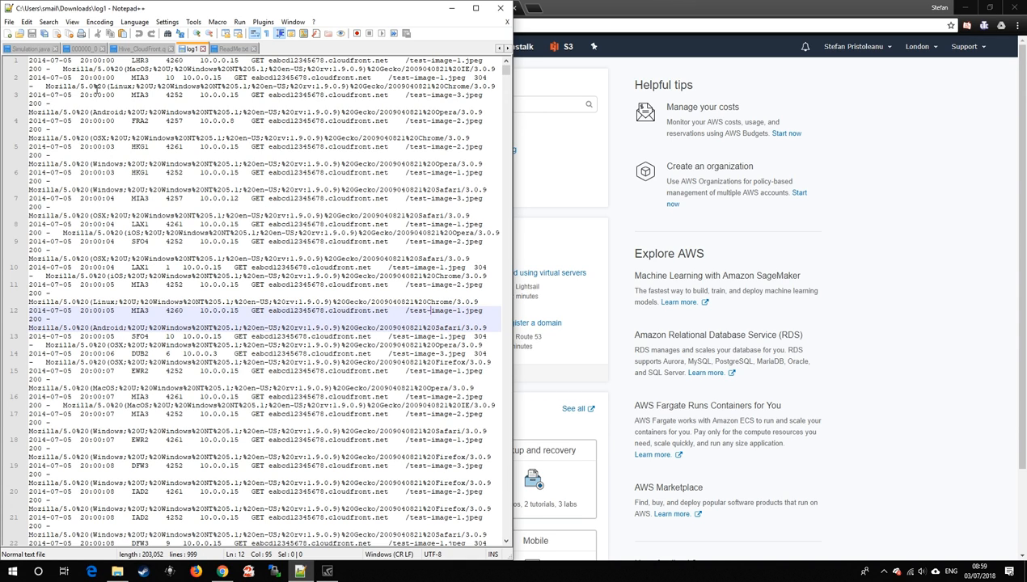
pyautogui.scroll(-3)
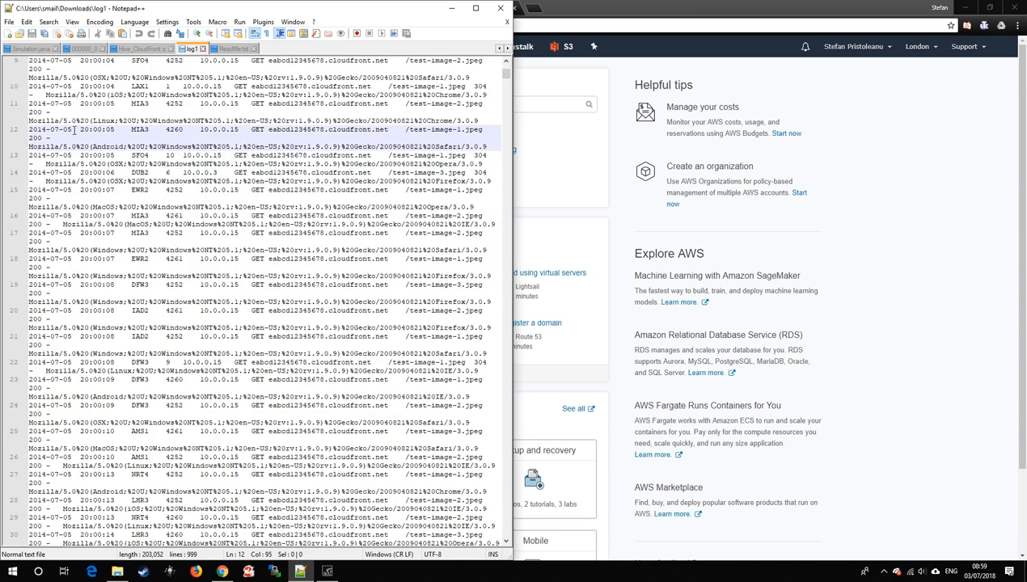
pyautogui.scroll(-3)
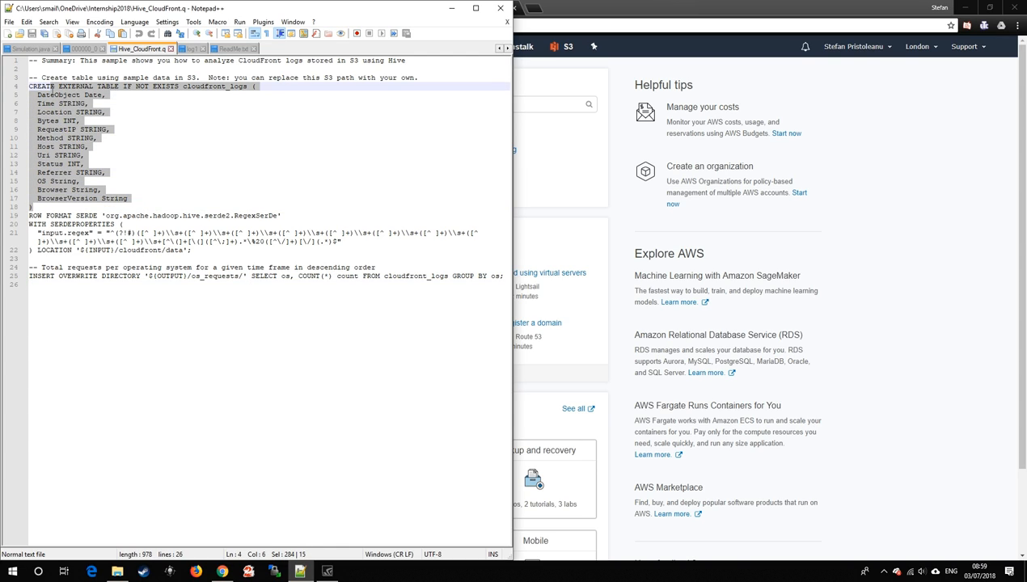
pyautogui.click(129, 171)
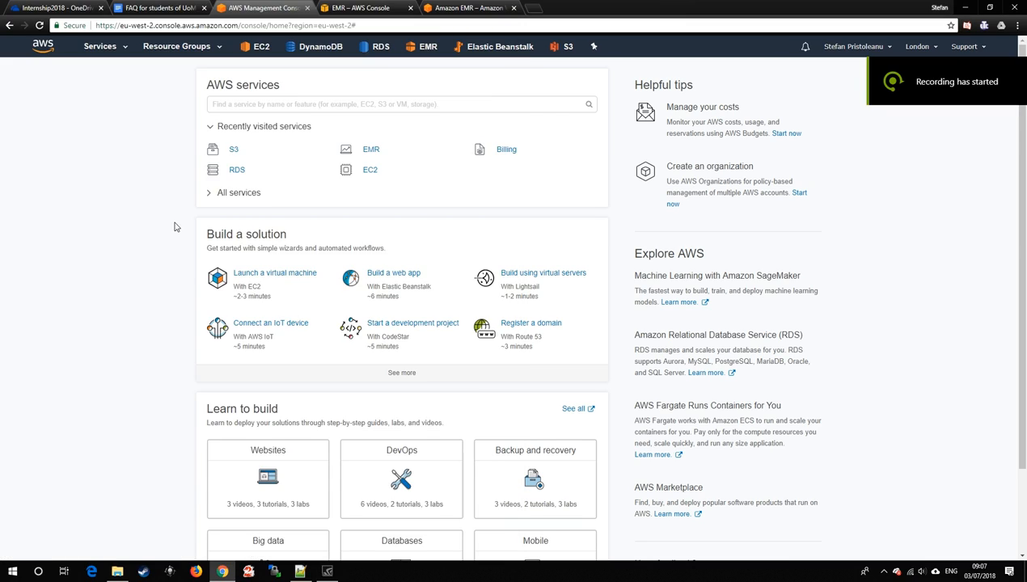
pyautogui.moveTo(406, 167)
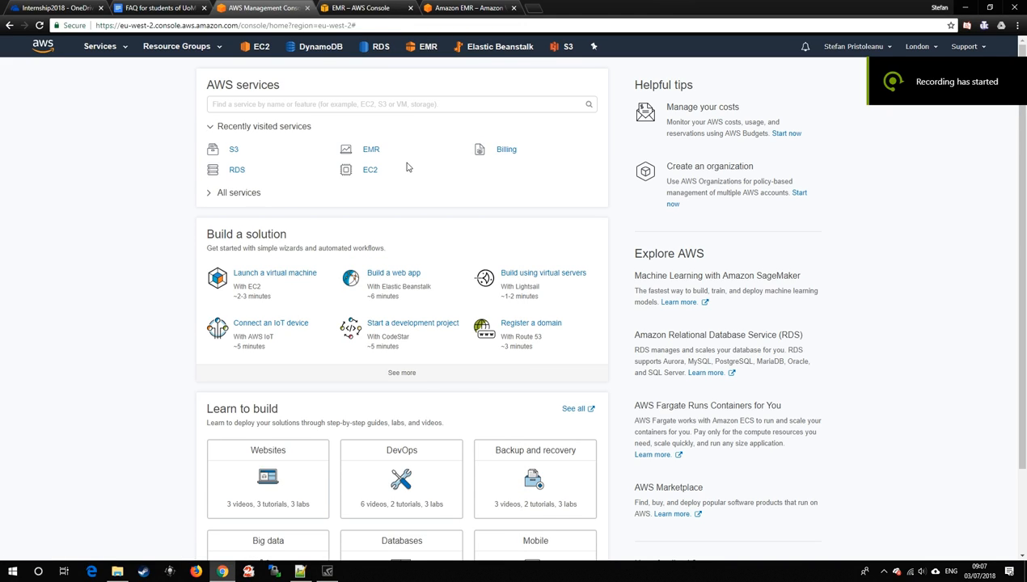
pyautogui.moveTo(236, 144)
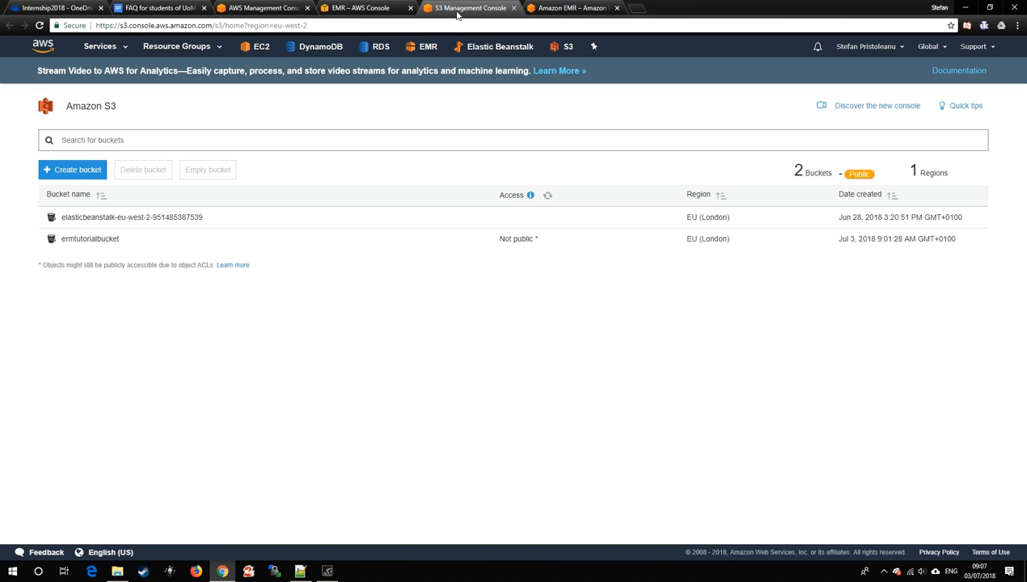
# - Browse emrtutorialbucket's empty input and output folders in S3, then move to the EMR console
pyautogui.click(547, 194)
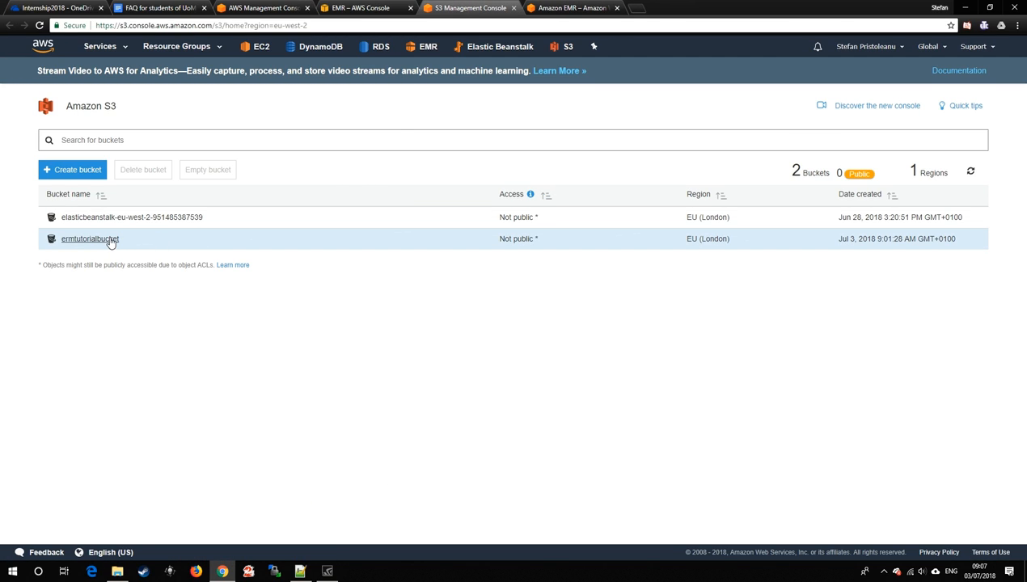
pyautogui.moveTo(90, 239)
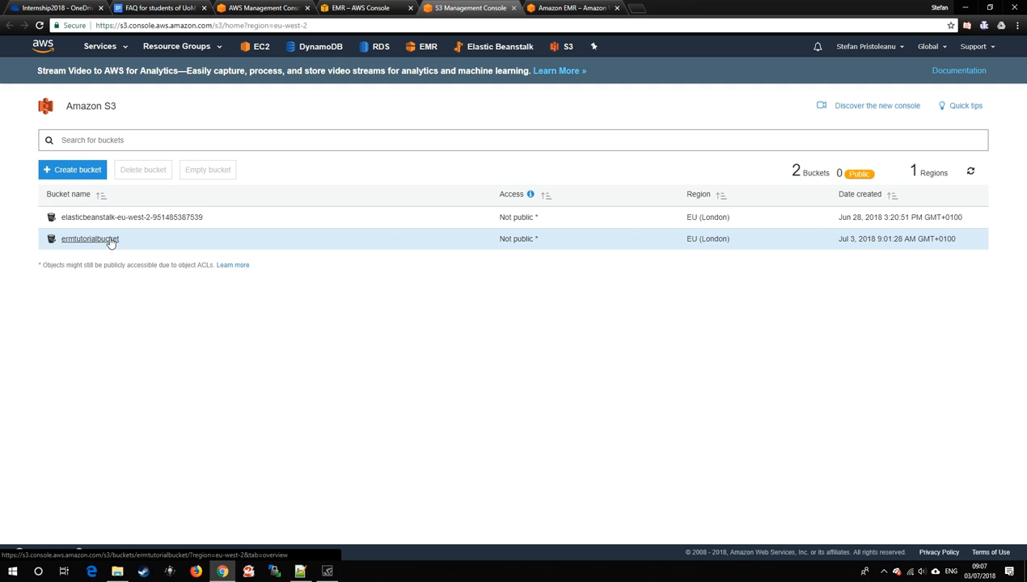
pyautogui.click(91, 239)
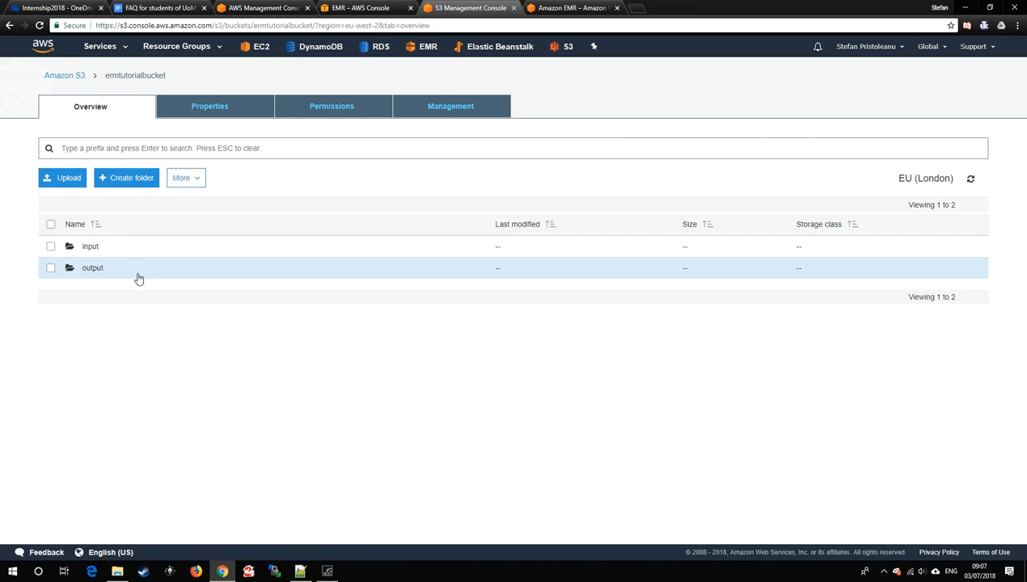
pyautogui.moveTo(139, 291)
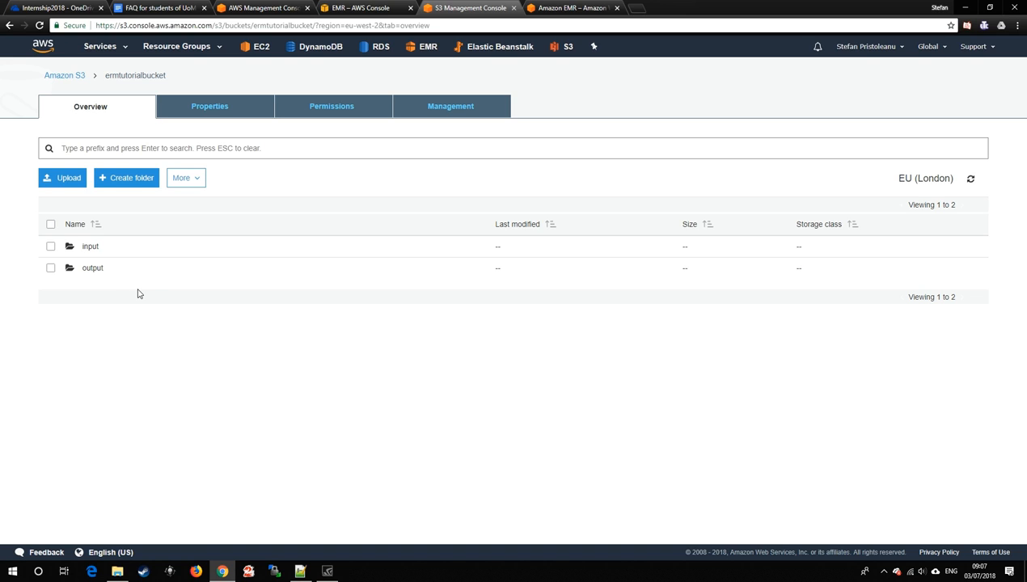
pyautogui.moveTo(70, 178)
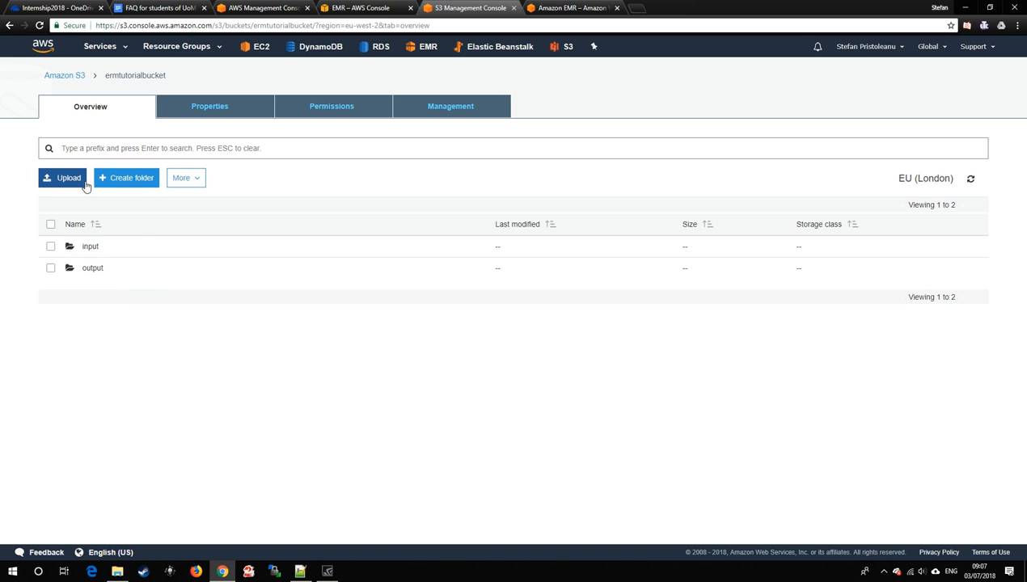
pyautogui.moveTo(105, 236)
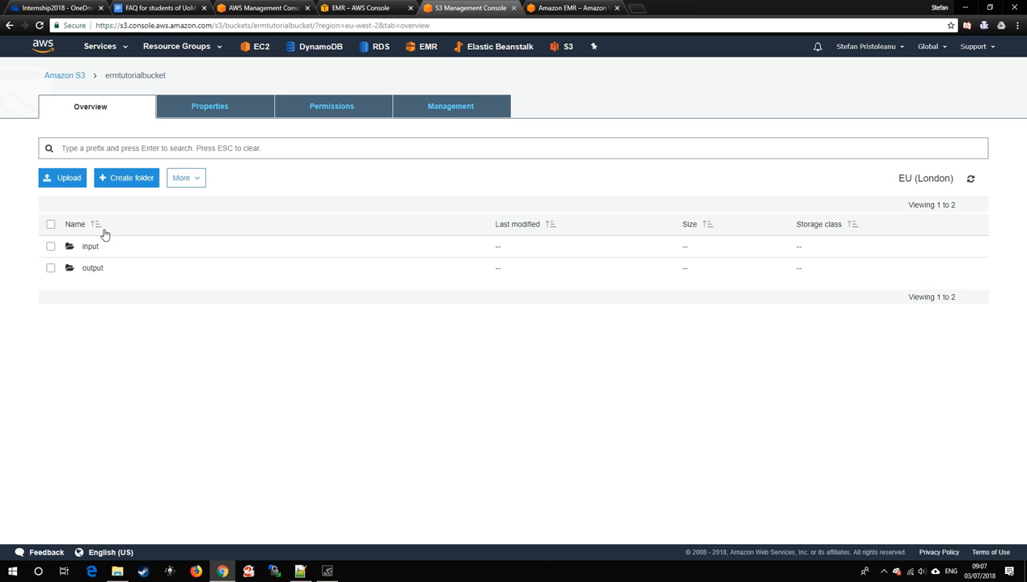
pyautogui.moveTo(91, 246)
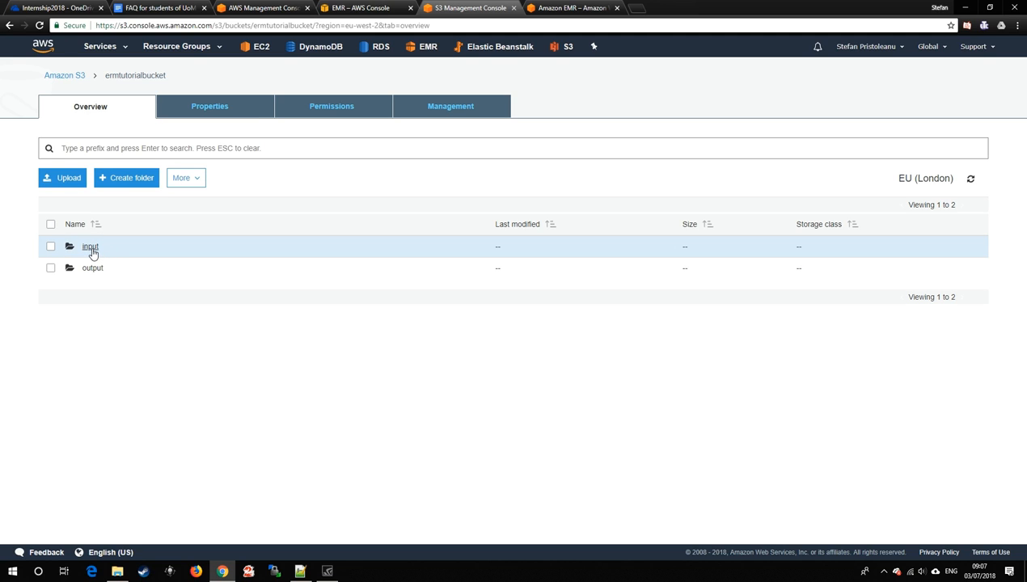
pyautogui.click(91, 246)
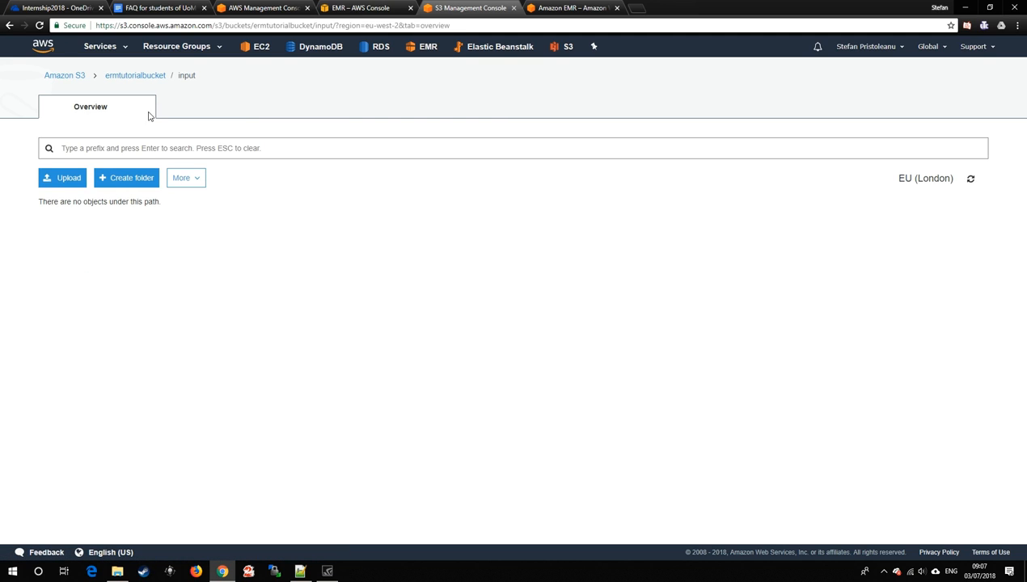
pyautogui.click(135, 76)
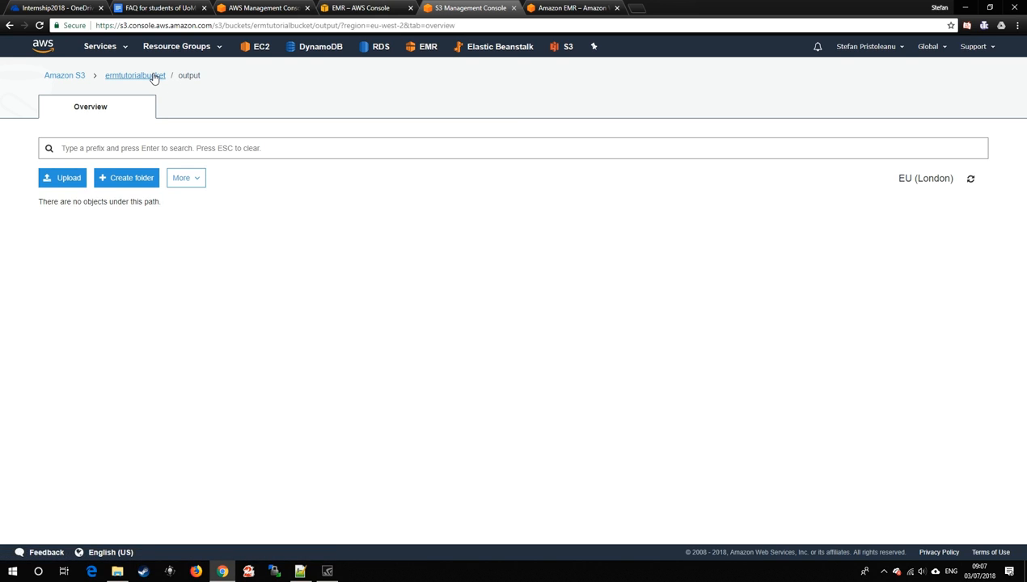
pyautogui.click(136, 76)
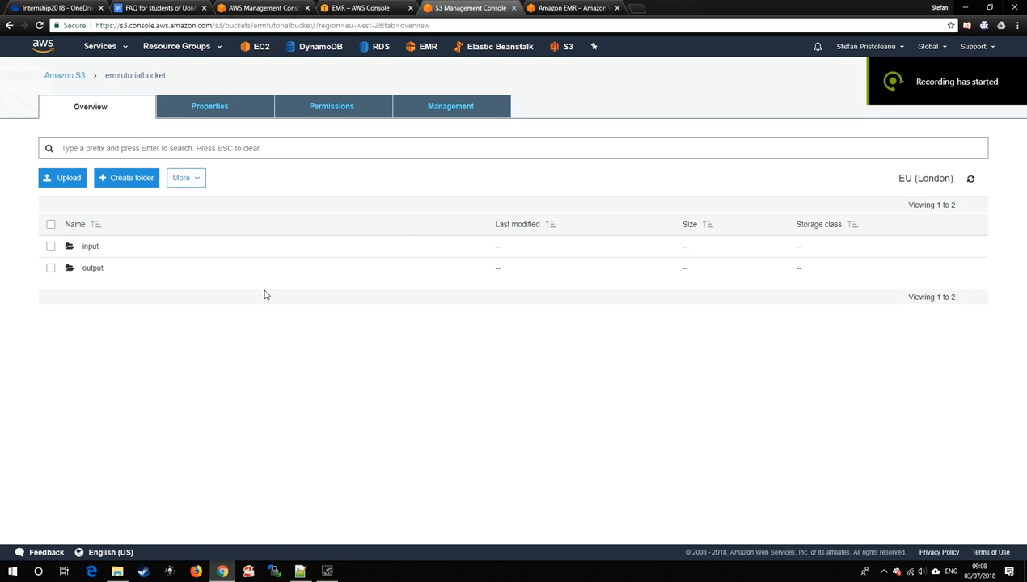
pyautogui.moveTo(367, 8)
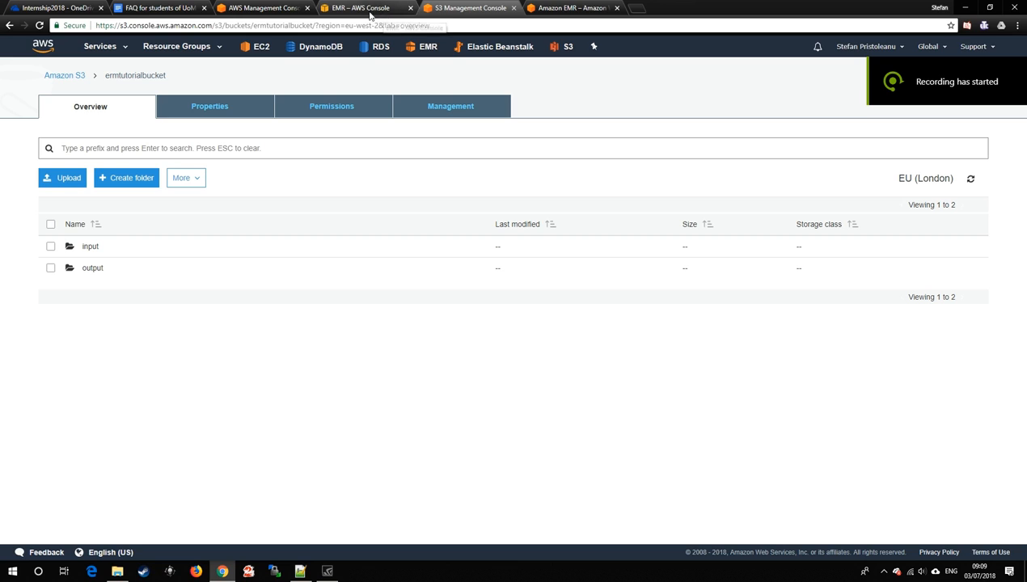
pyautogui.click(262, 7)
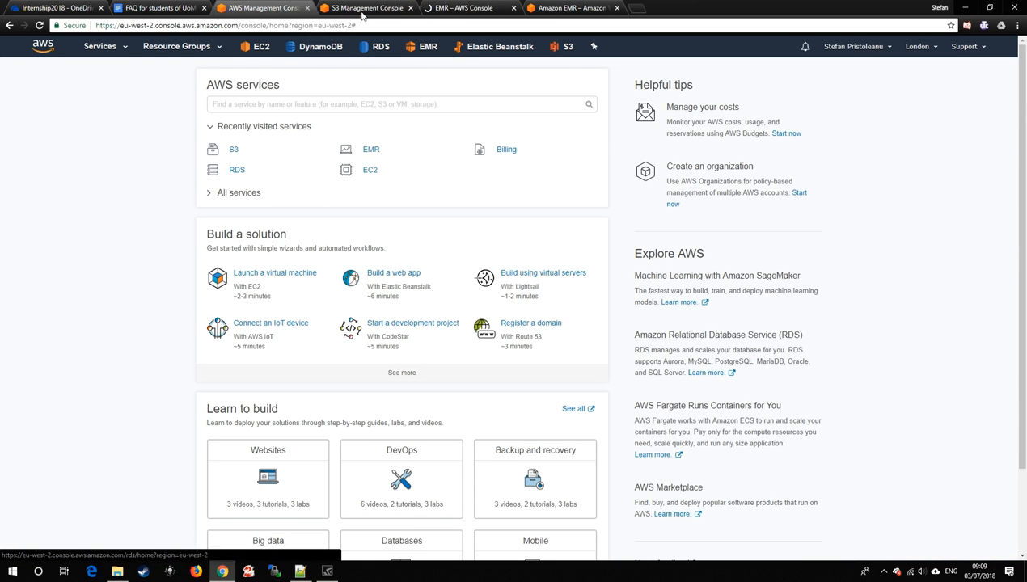
# - Select EMR cluster 1 master 2 nodes in the cluster list and start a new cluster
pyautogui.click(462, 8)
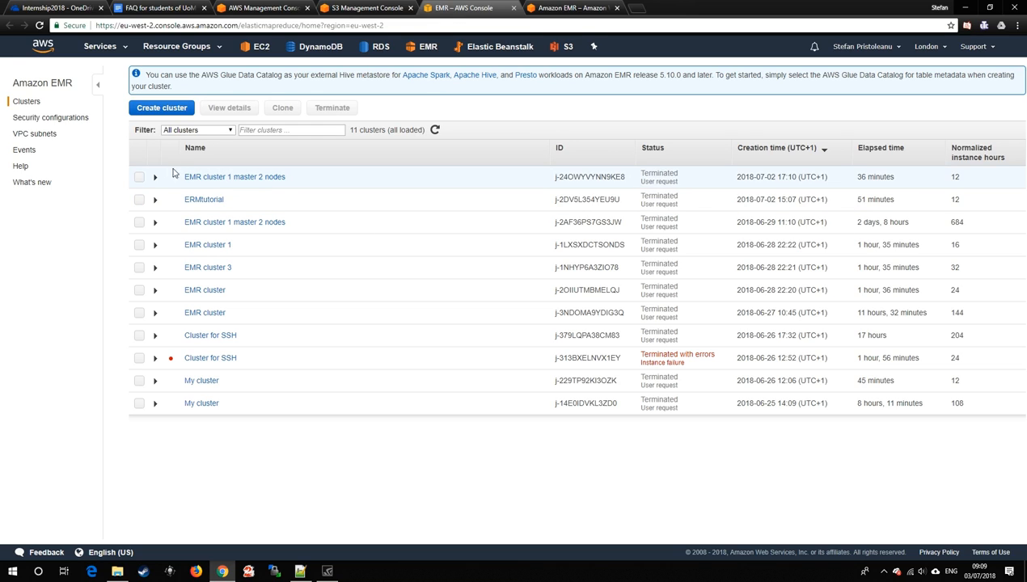
pyautogui.click(139, 176)
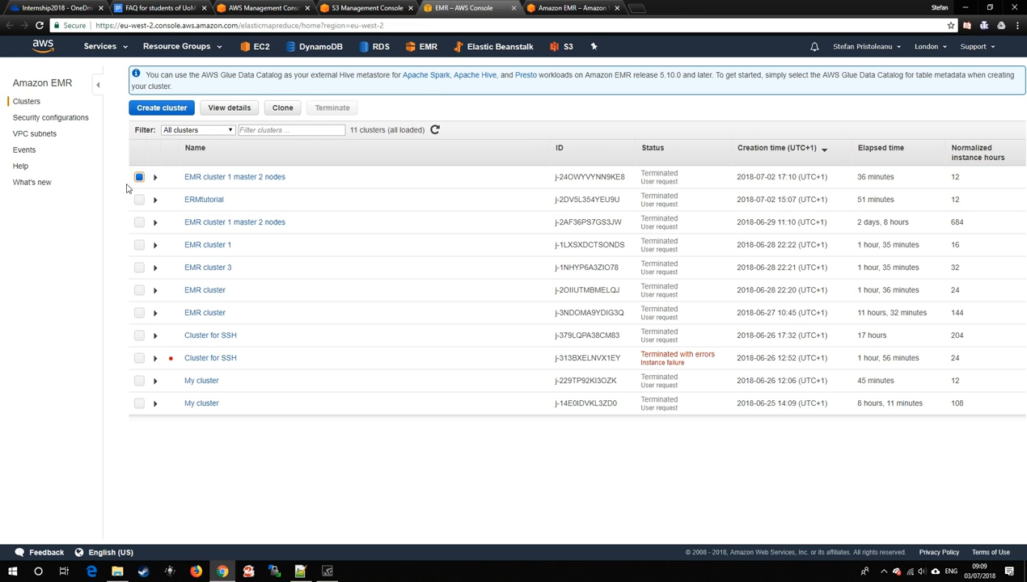
pyautogui.moveTo(155, 117)
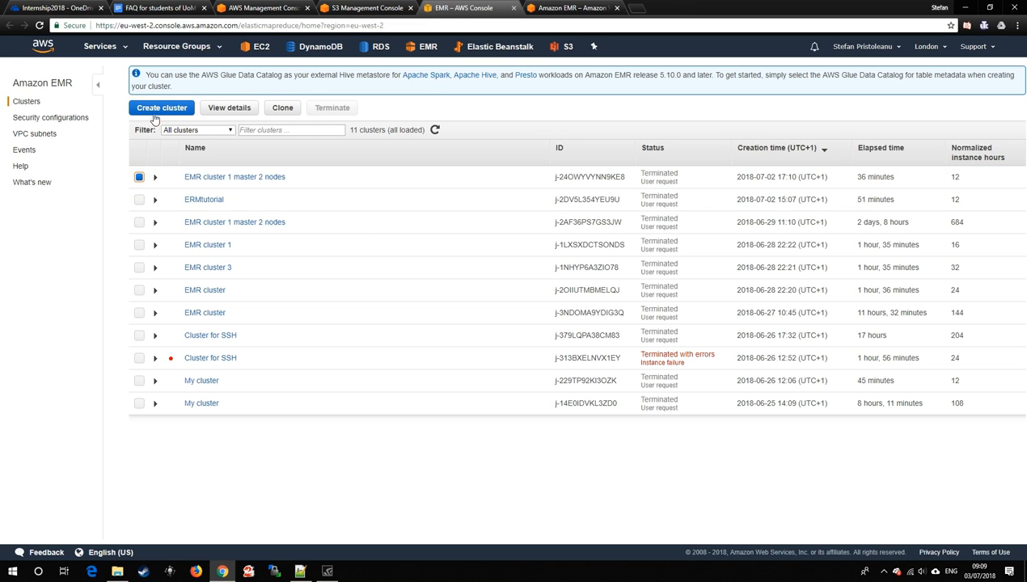
pyautogui.click(162, 106)
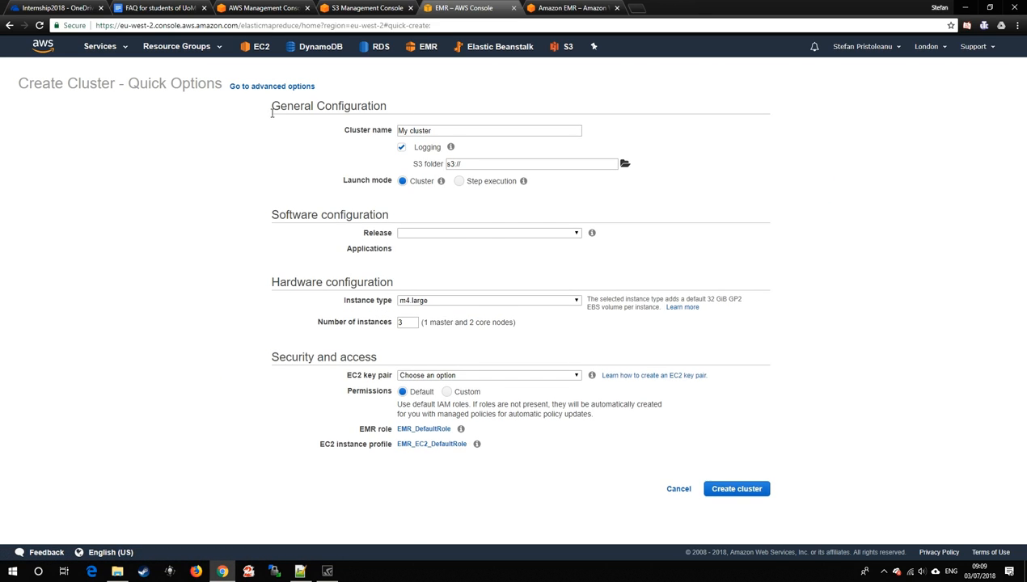
pyautogui.click(272, 86)
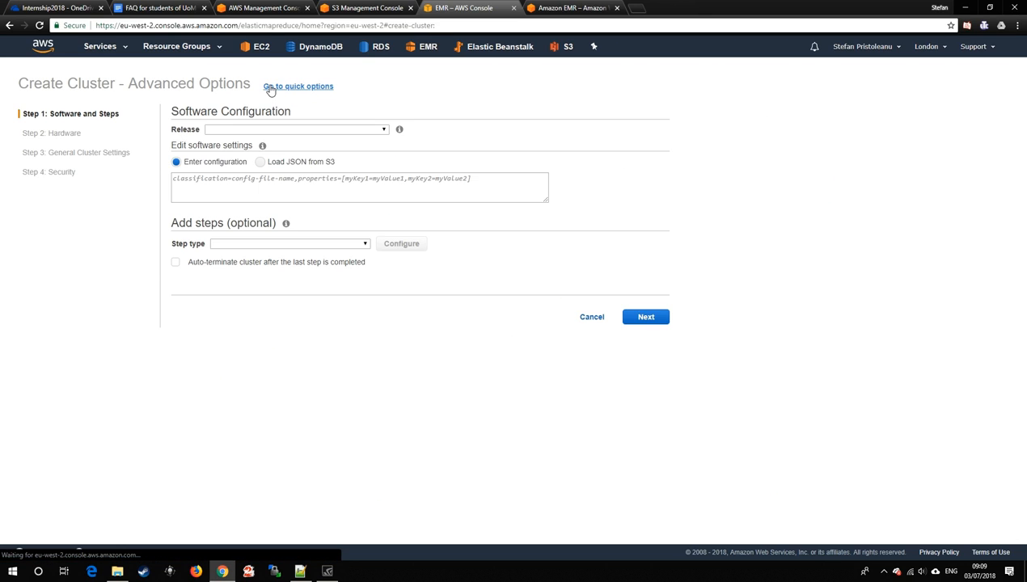
pyautogui.click(296, 129)
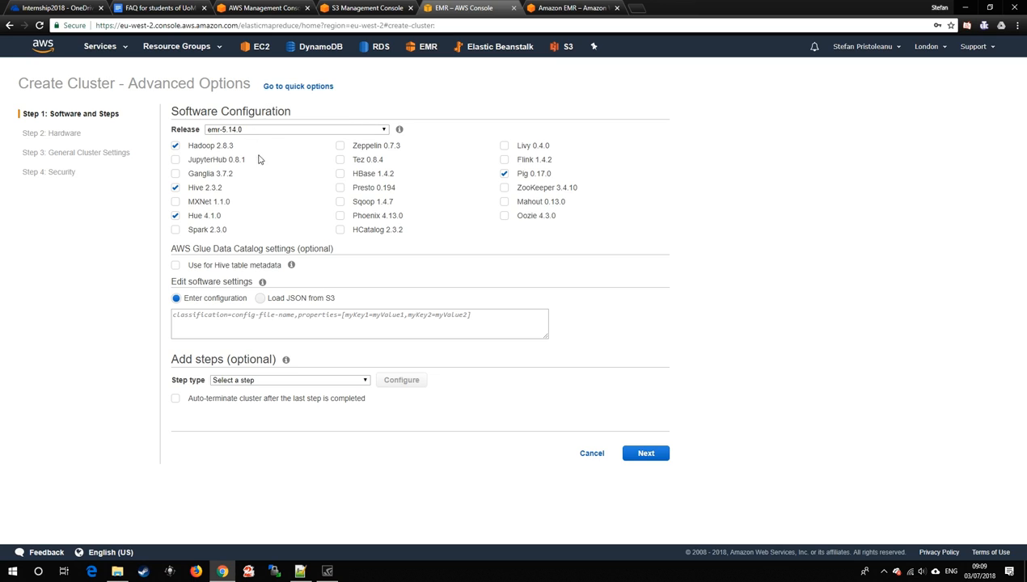
pyautogui.moveTo(352, 281)
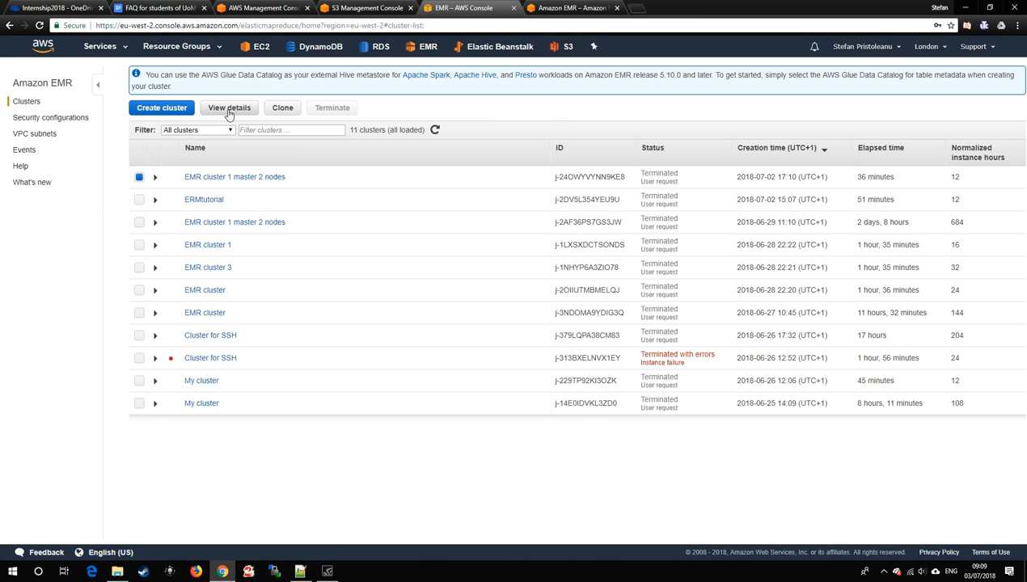
# - Clone the selected cluster without its steps into the EMRtutorial quick-create form
pyautogui.click(282, 107)
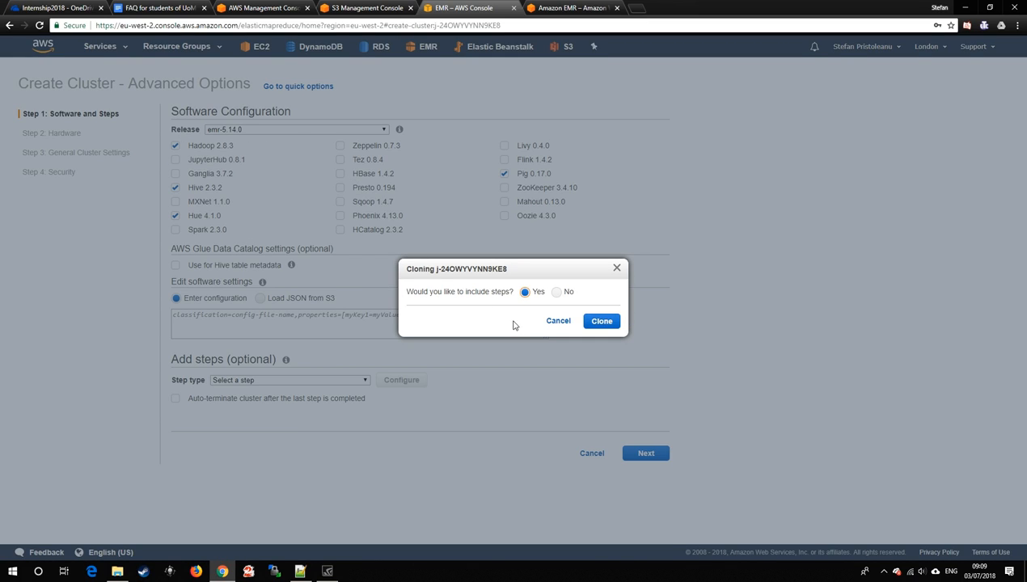
pyautogui.click(556, 291)
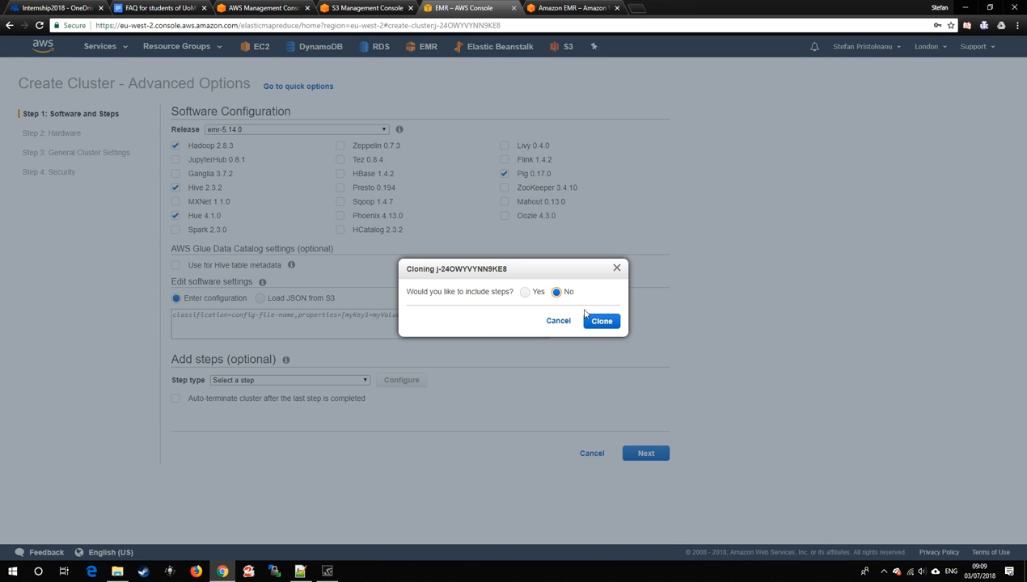
pyautogui.click(601, 321)
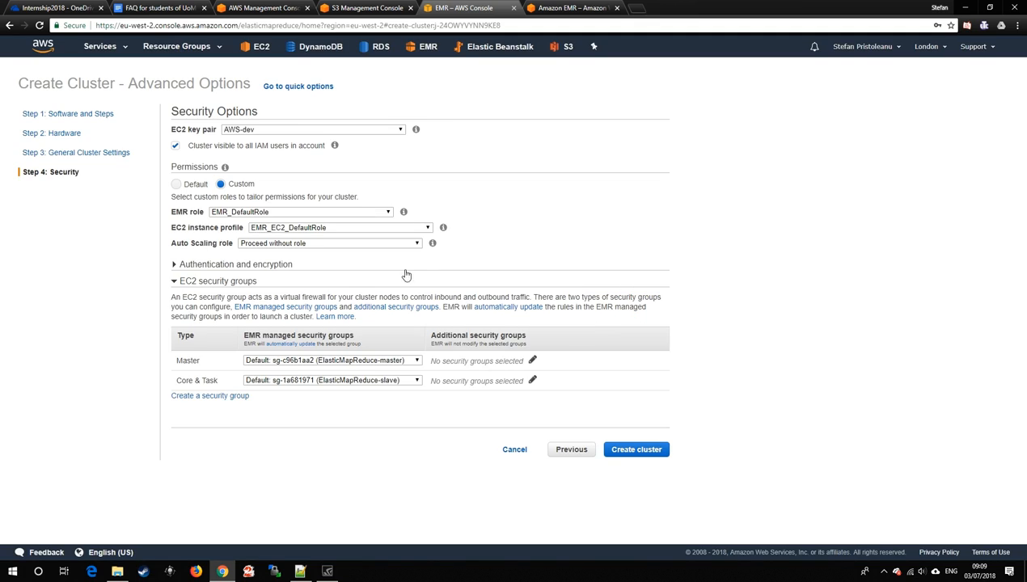
pyautogui.click(298, 87)
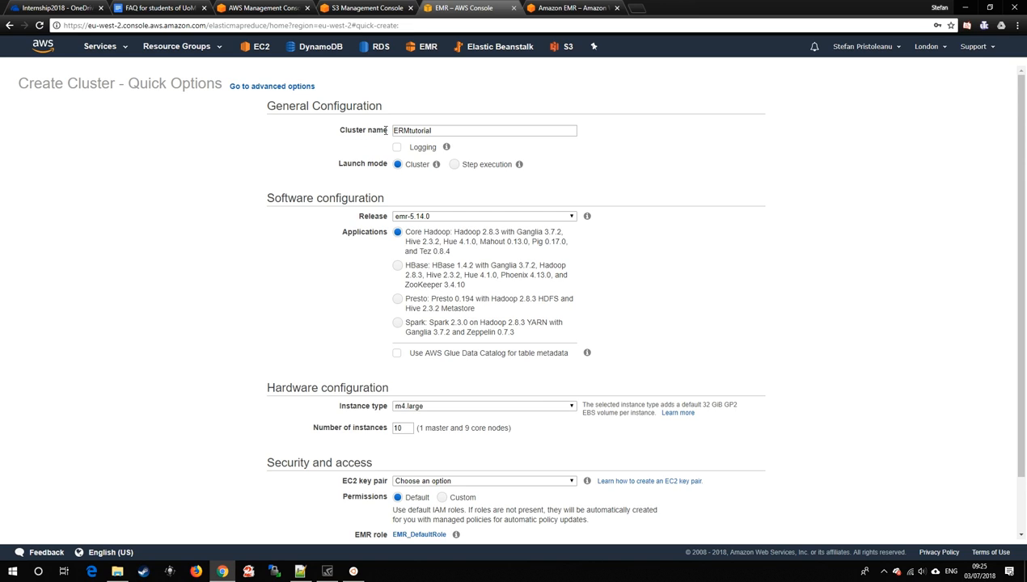
# - Toggle S3 logging for the cluster and leave it switched off
pyautogui.click(483, 130)
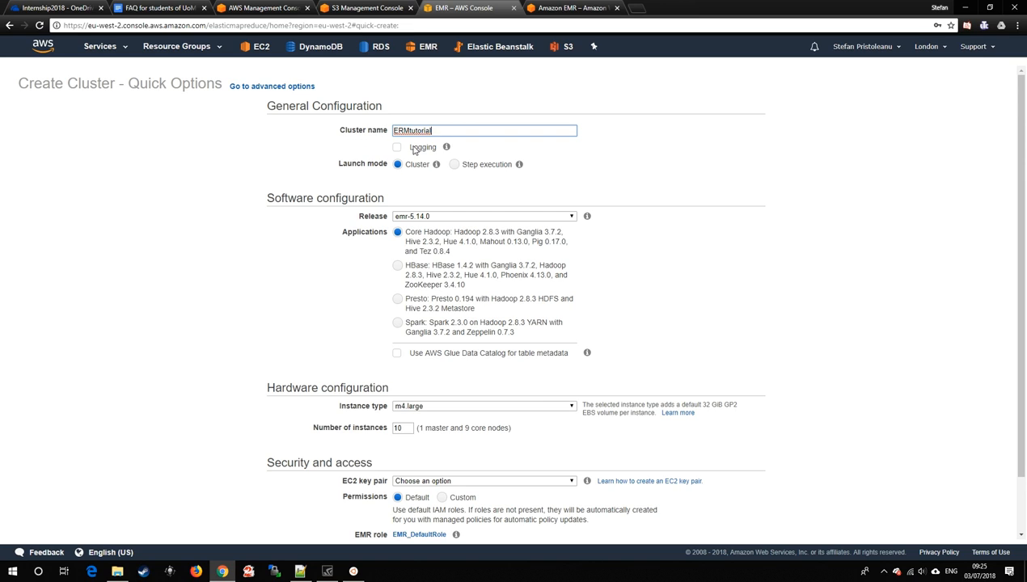
pyautogui.click(398, 147)
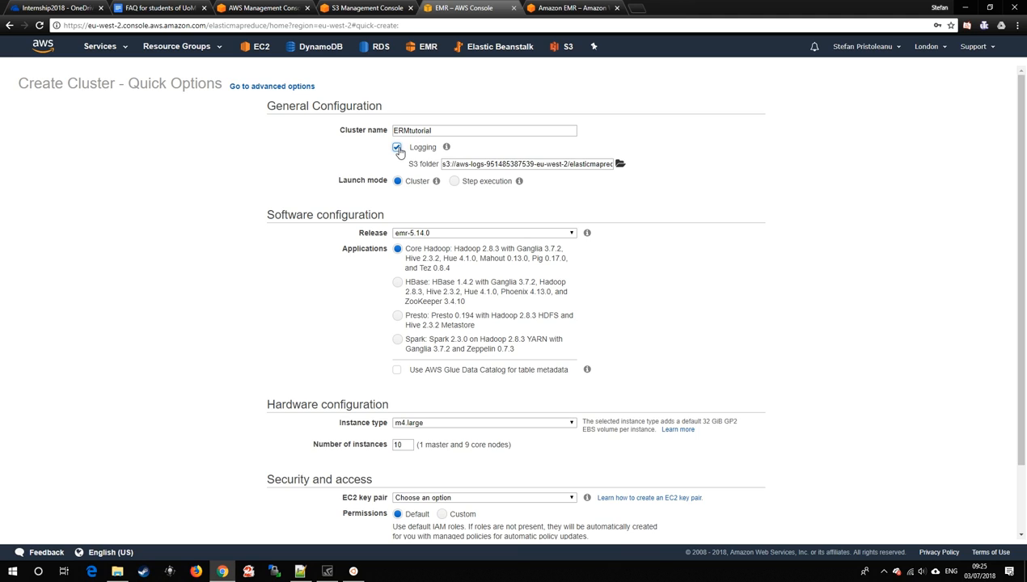
pyautogui.click(398, 147)
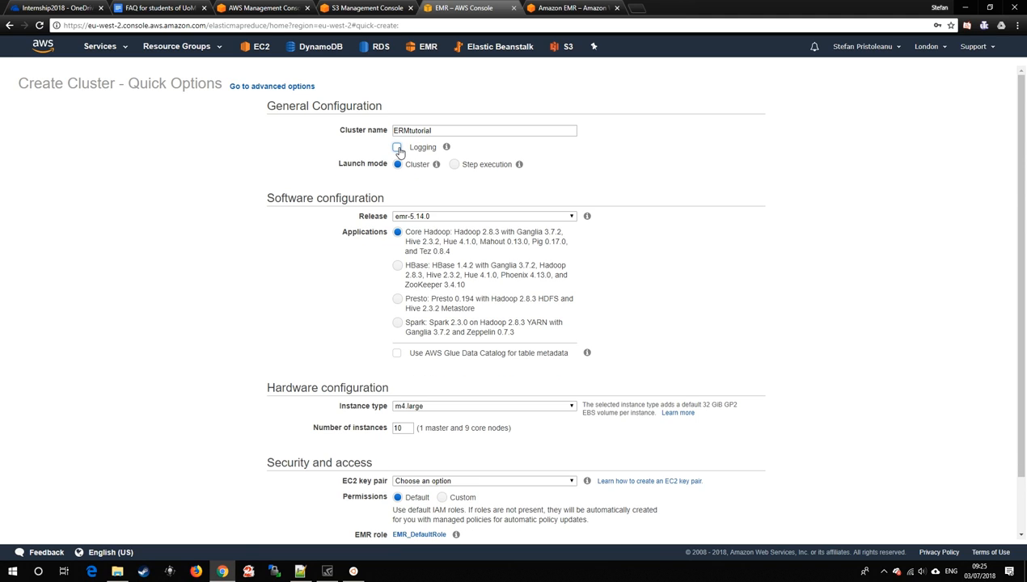
pyautogui.click(396, 148)
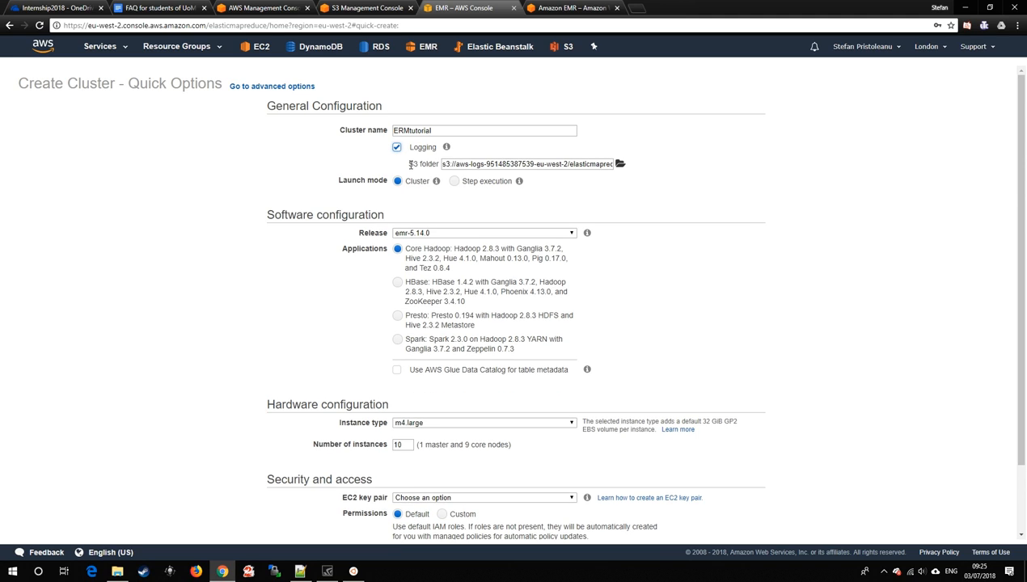
pyautogui.click(396, 147)
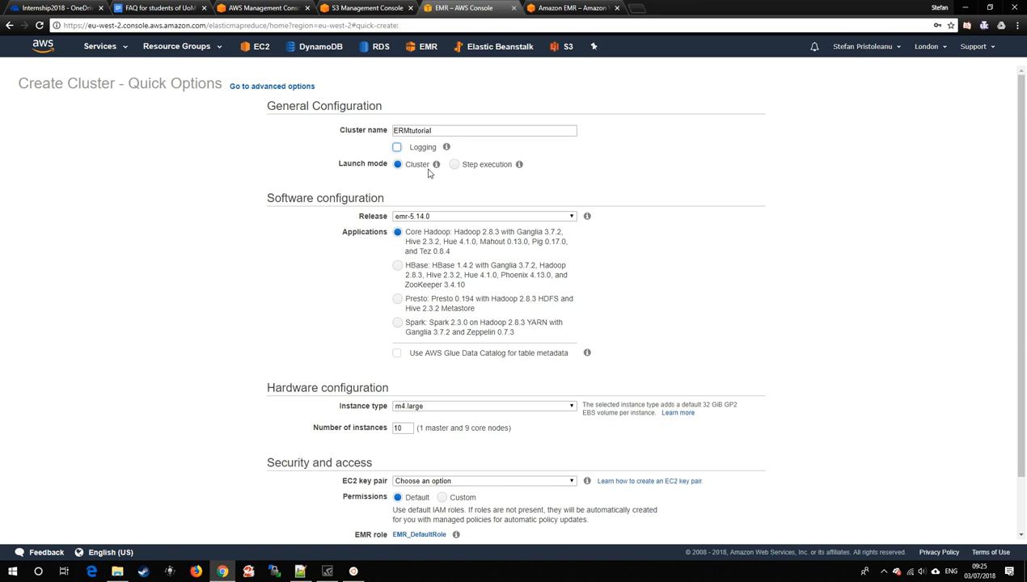
pyautogui.moveTo(436, 165)
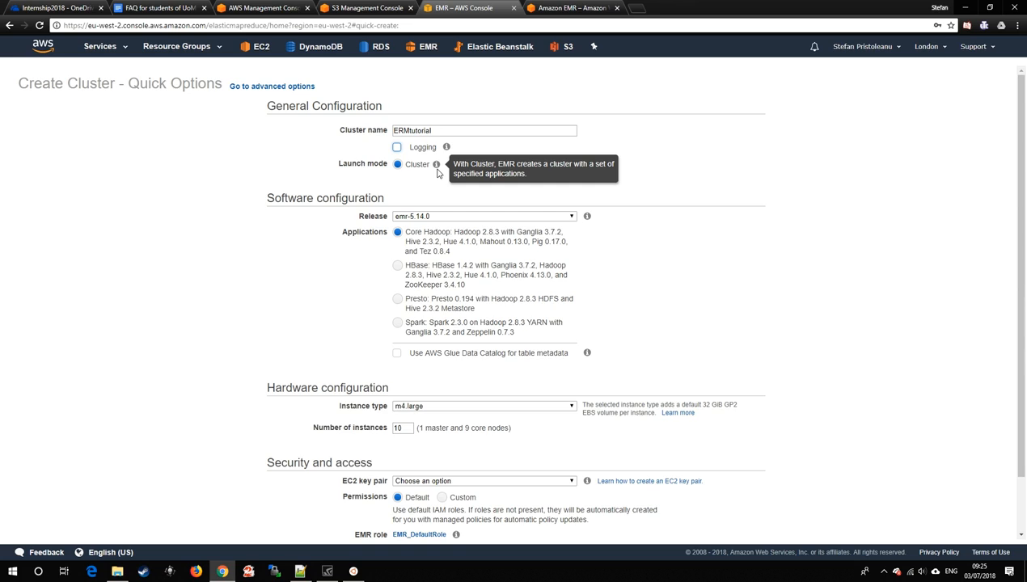
pyautogui.moveTo(519, 165)
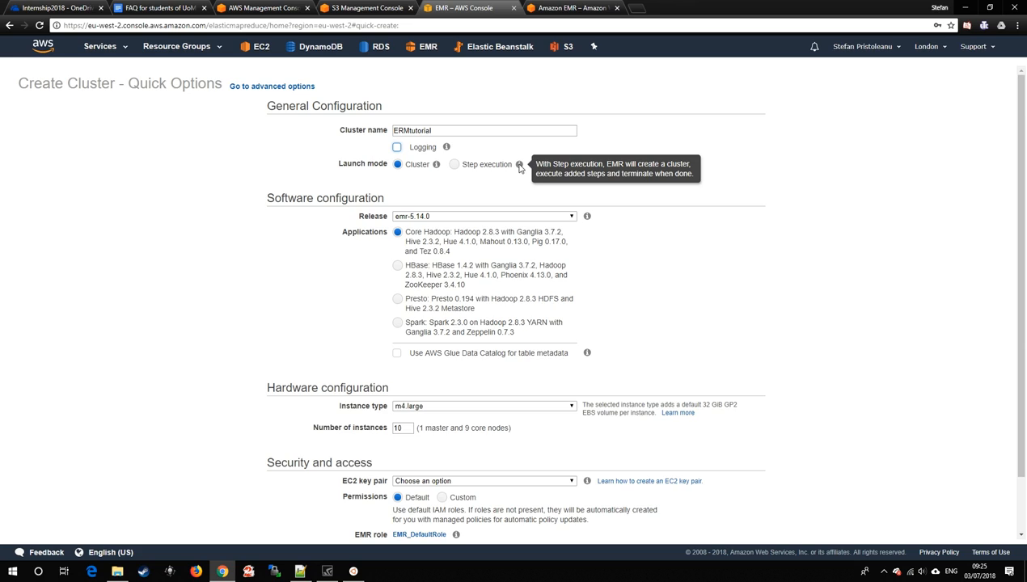
pyautogui.moveTo(508, 200)
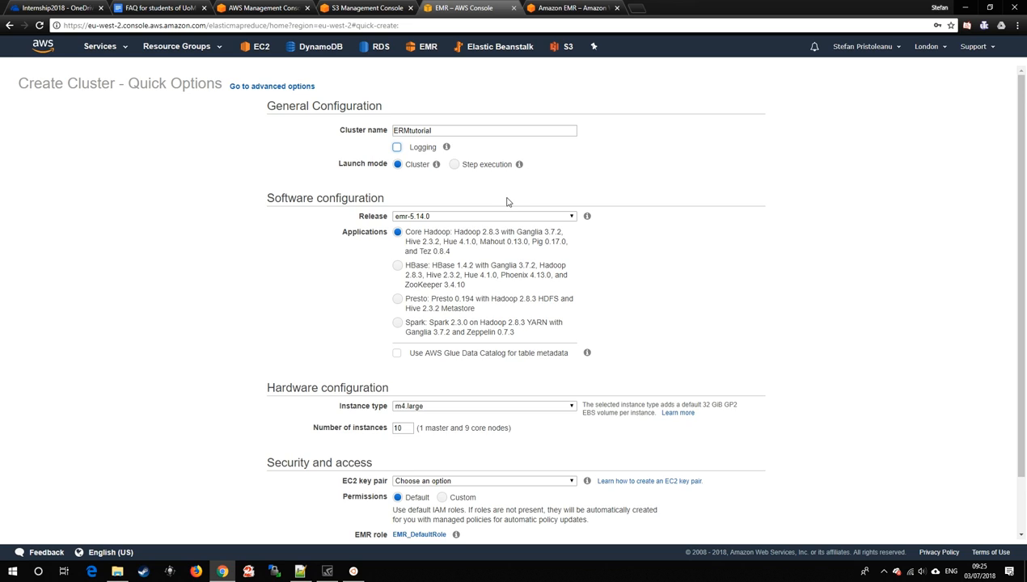
pyautogui.moveTo(367, 194)
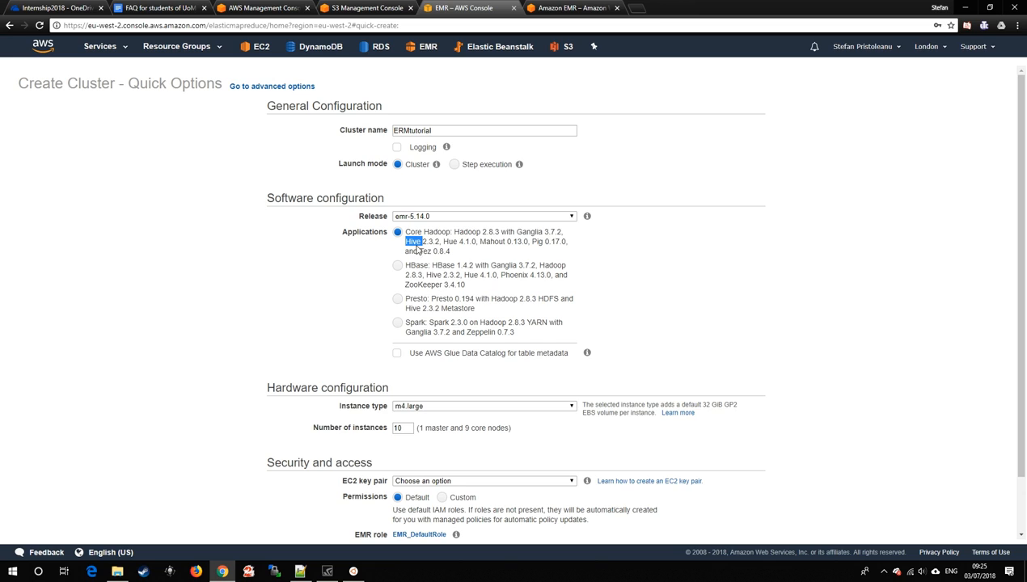
# - Choose AWS-dev as the EC2 key pair for the EMRtutorial cluster
pyautogui.scroll(-3)
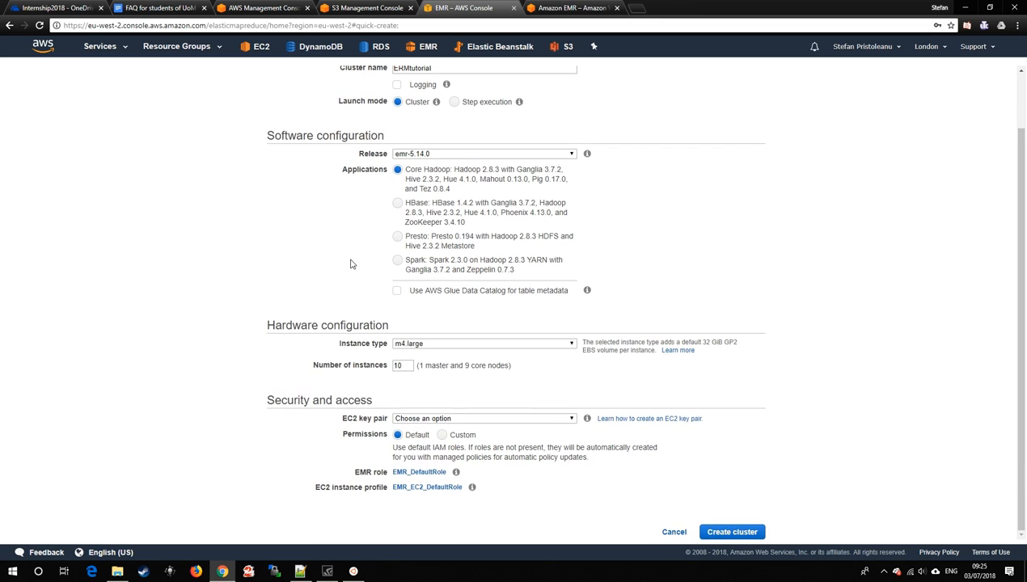
pyautogui.click(484, 417)
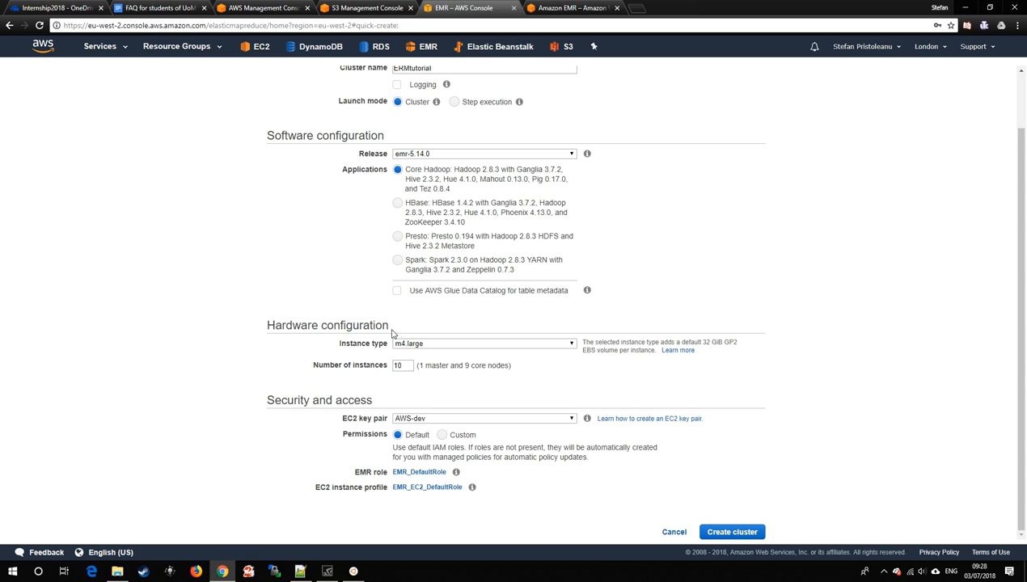
pyautogui.moveTo(427, 351)
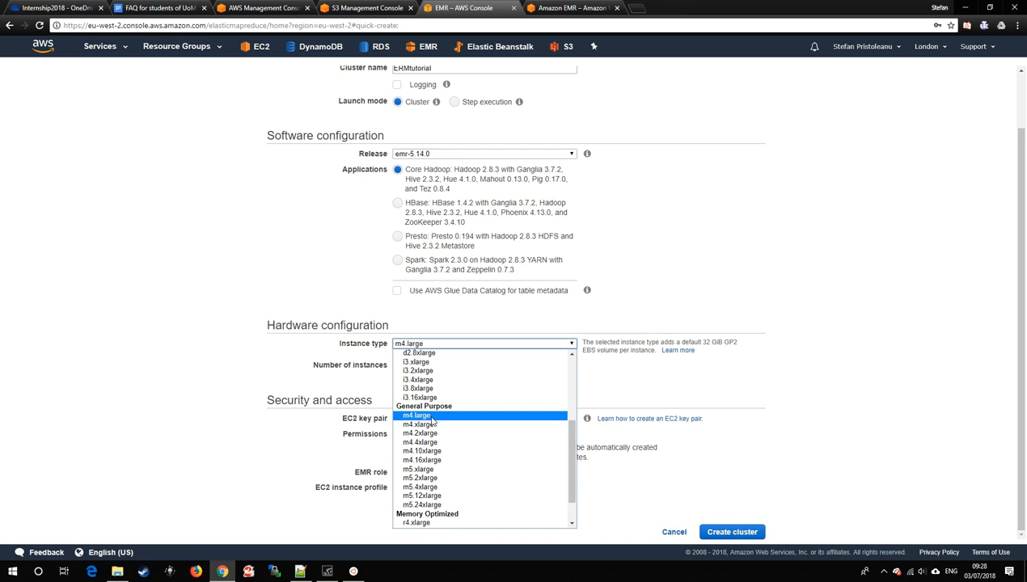
pyautogui.scroll(3)
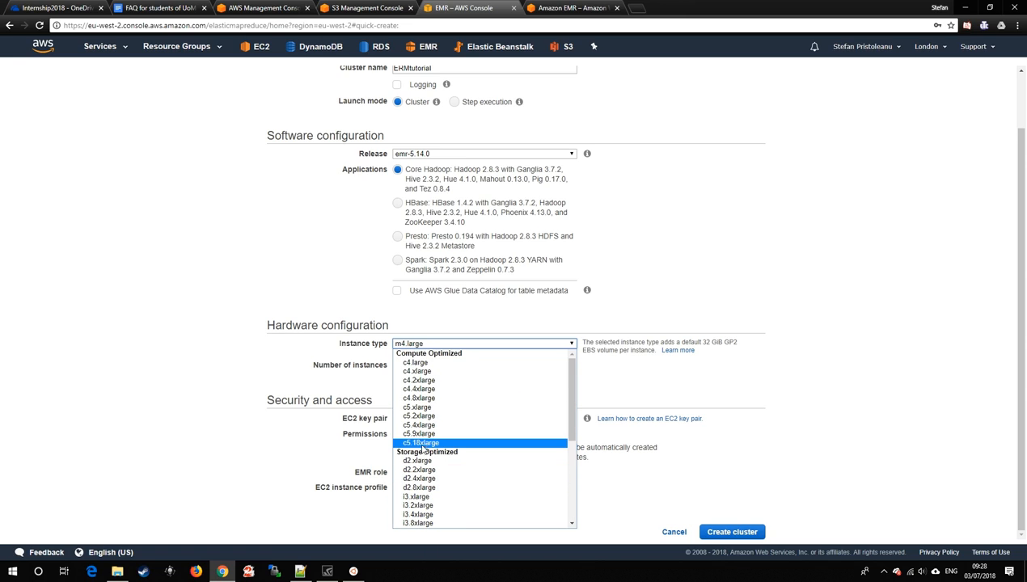
pyautogui.moveTo(414, 362)
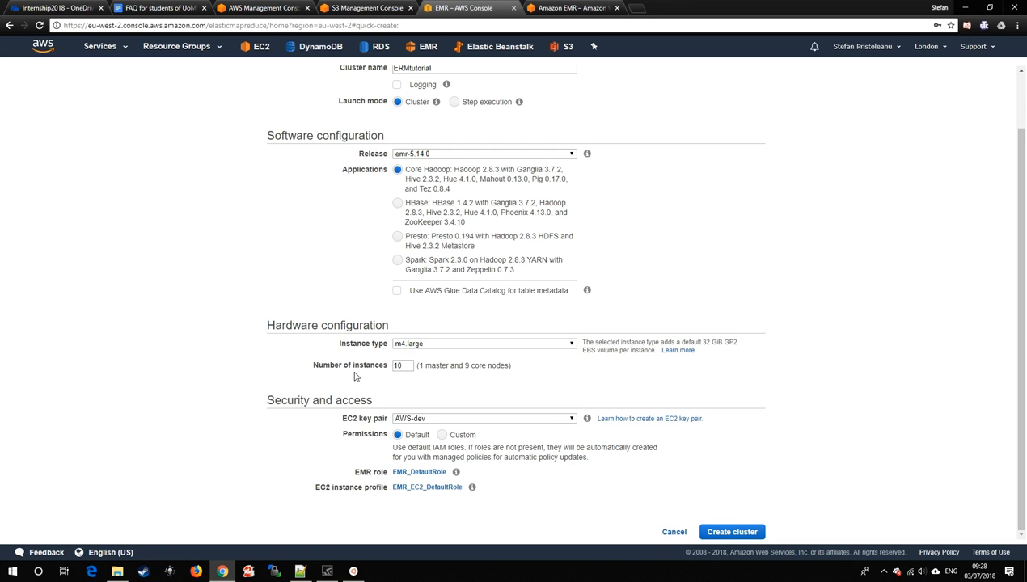
pyautogui.moveTo(348, 382)
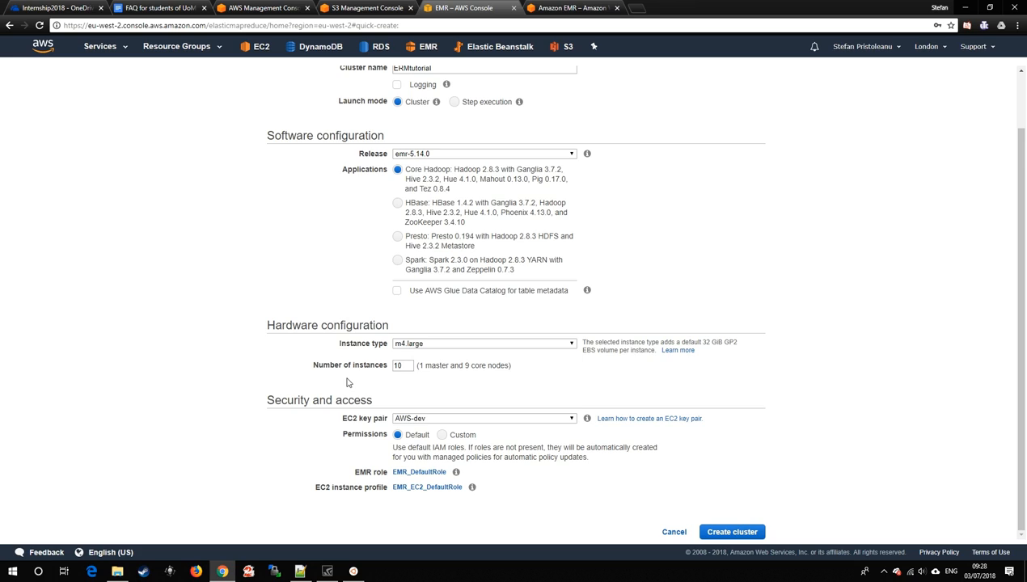
# - Set the instance count to 3 (1 master, 2 core m4.large) and pick the AWS-dev key pair
pyautogui.doubleClick(349, 365)
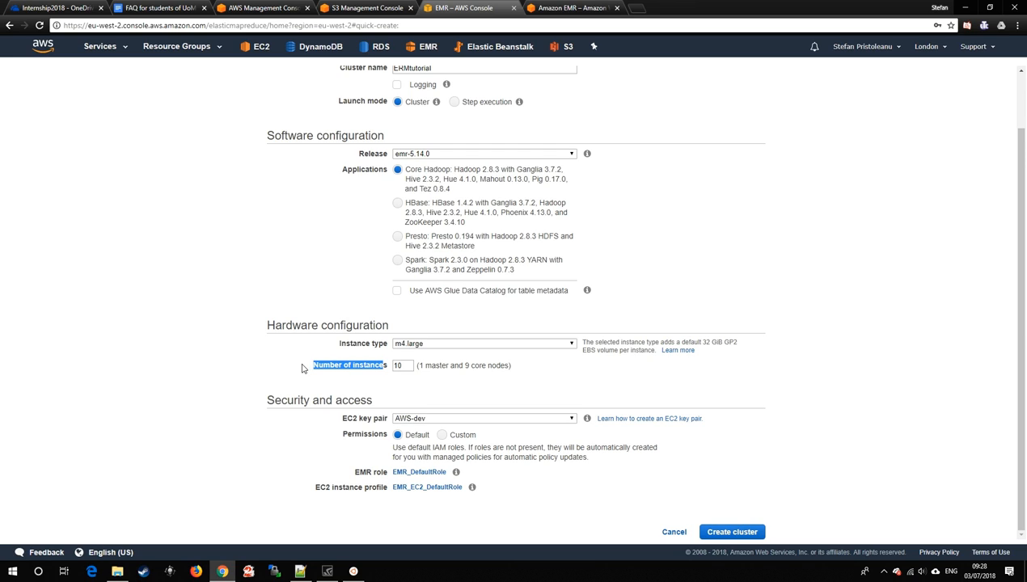
pyautogui.click(401, 366)
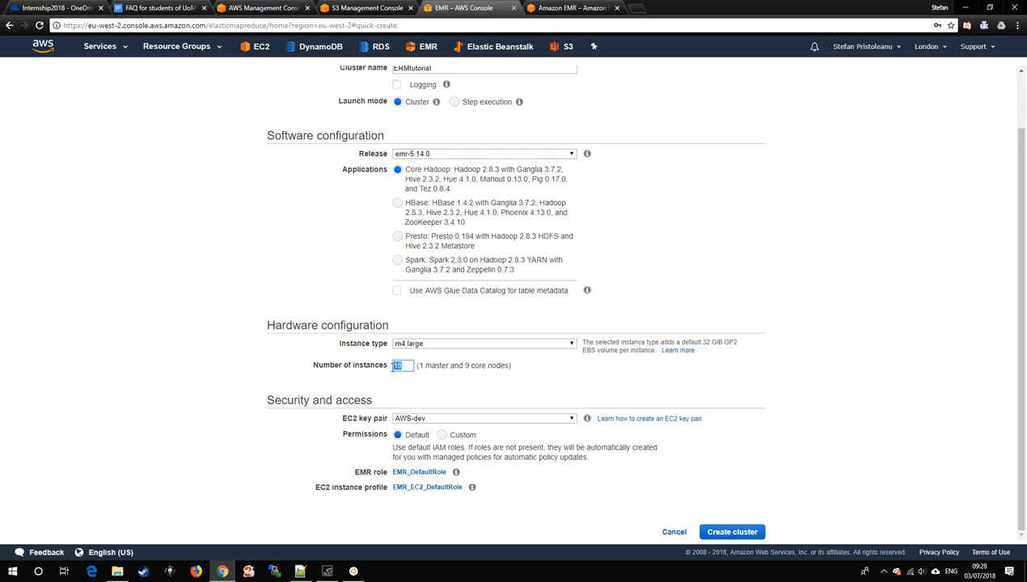
pyautogui.write('3')
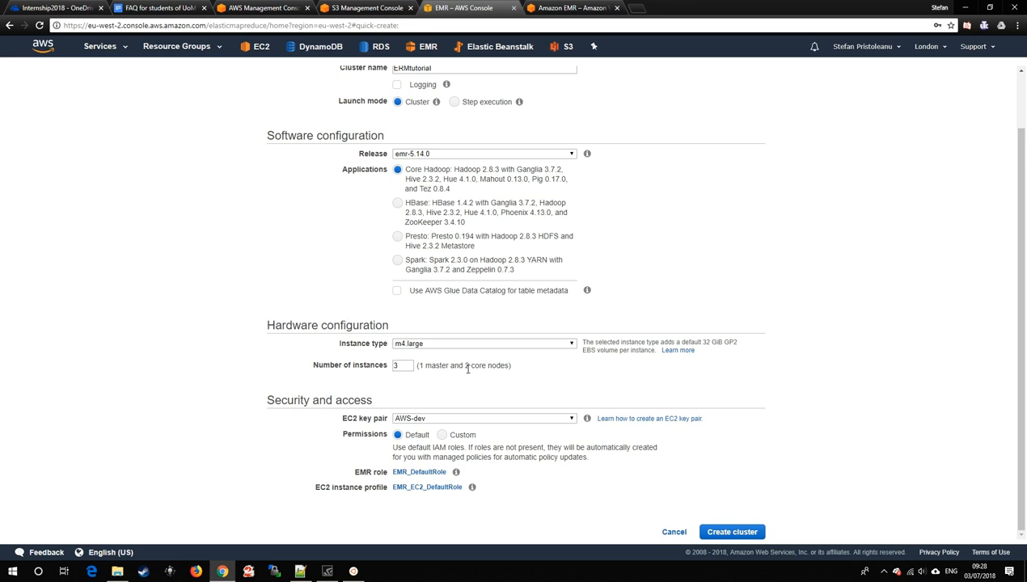
pyautogui.doubleClick(437, 366)
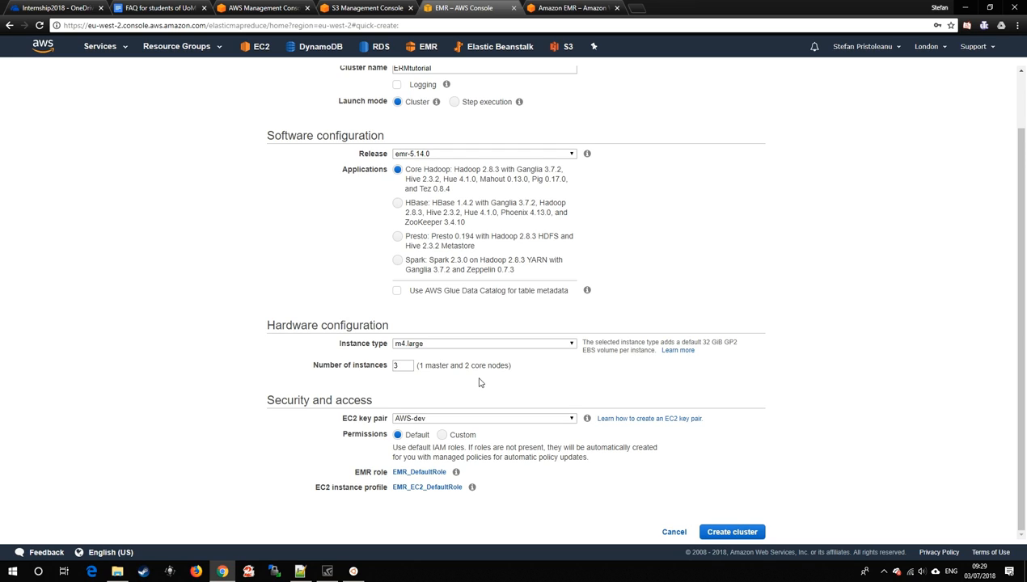
pyautogui.moveTo(364, 417)
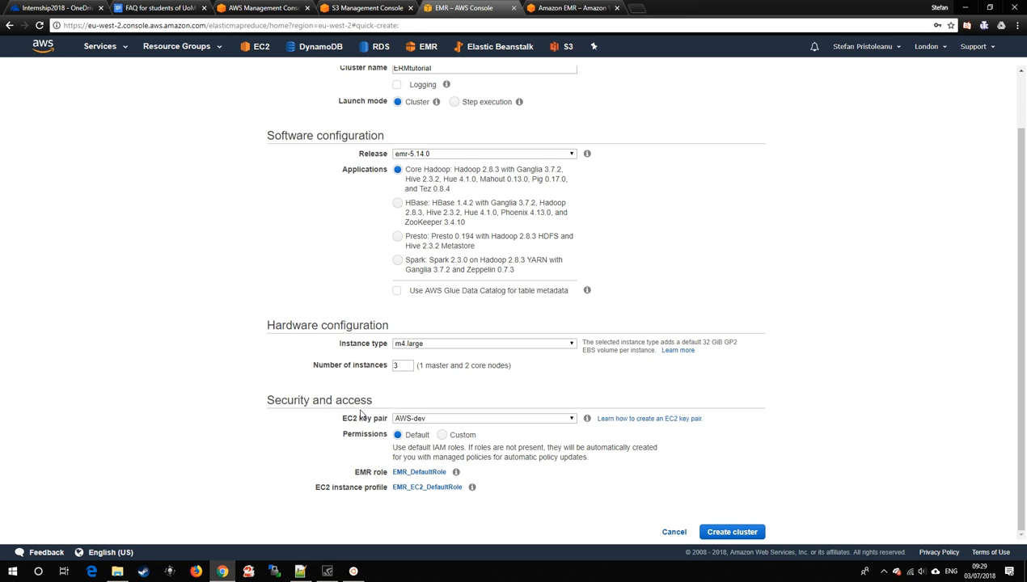
pyautogui.click(483, 417)
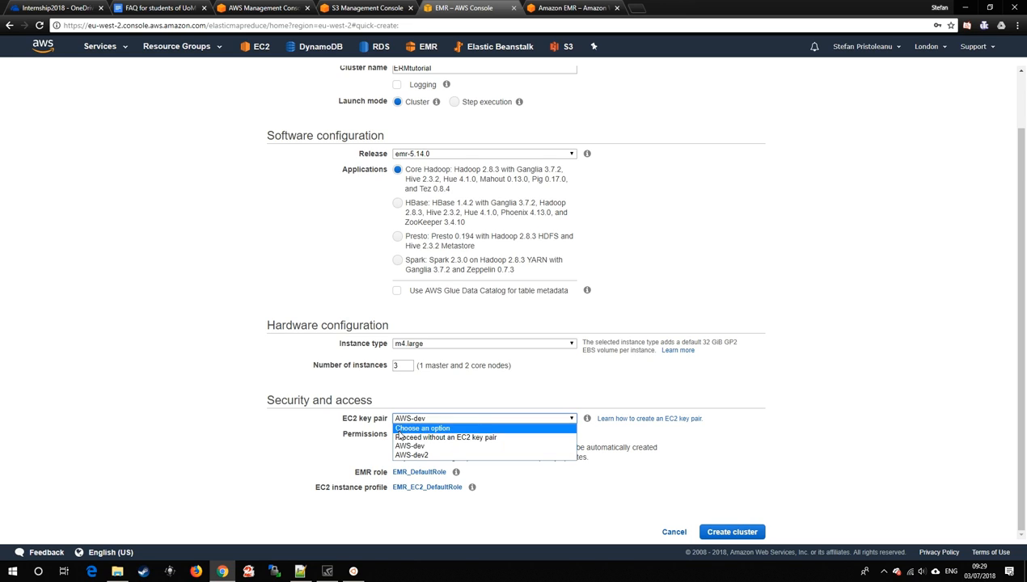
pyautogui.moveTo(409, 446)
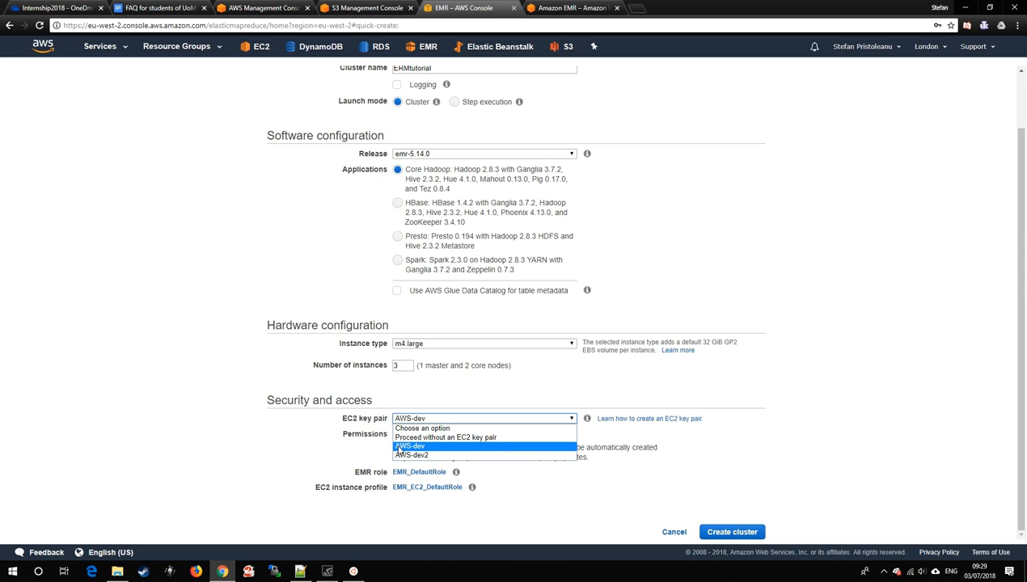
pyautogui.click(410, 446)
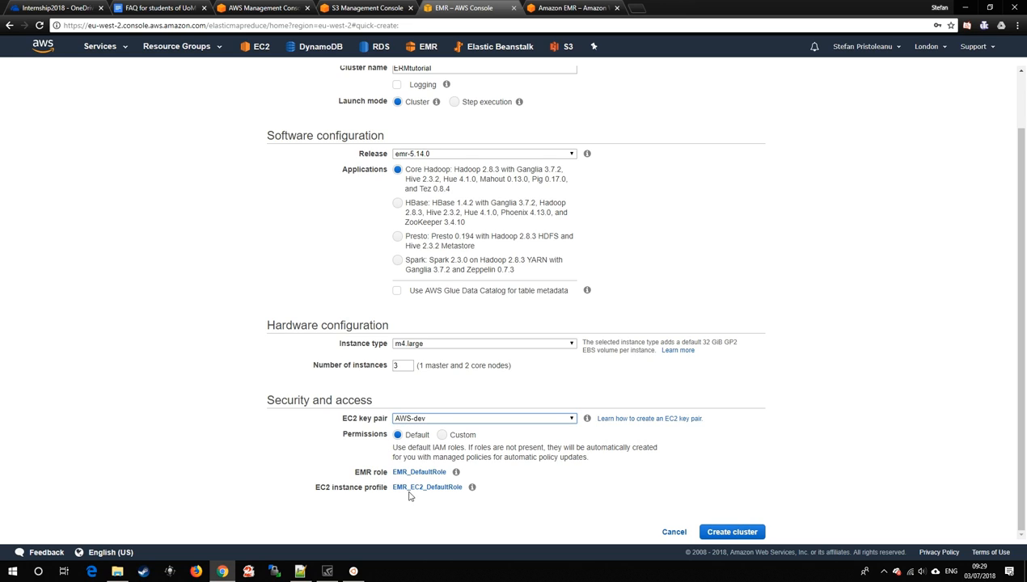
pyautogui.moveTo(731, 532)
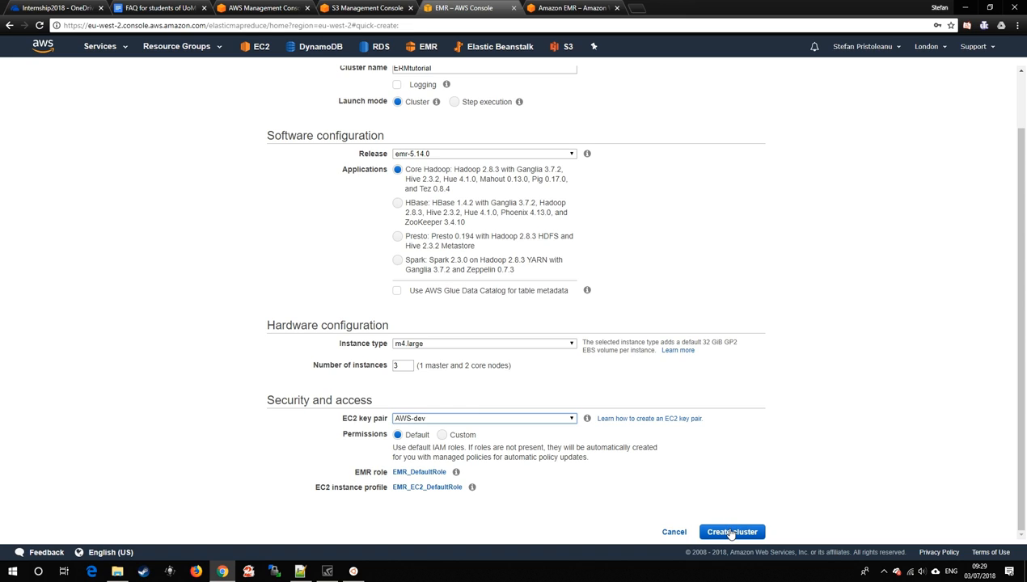
# - Create the EMRtutorial cluster and view its Steps list
pyautogui.click(730, 532)
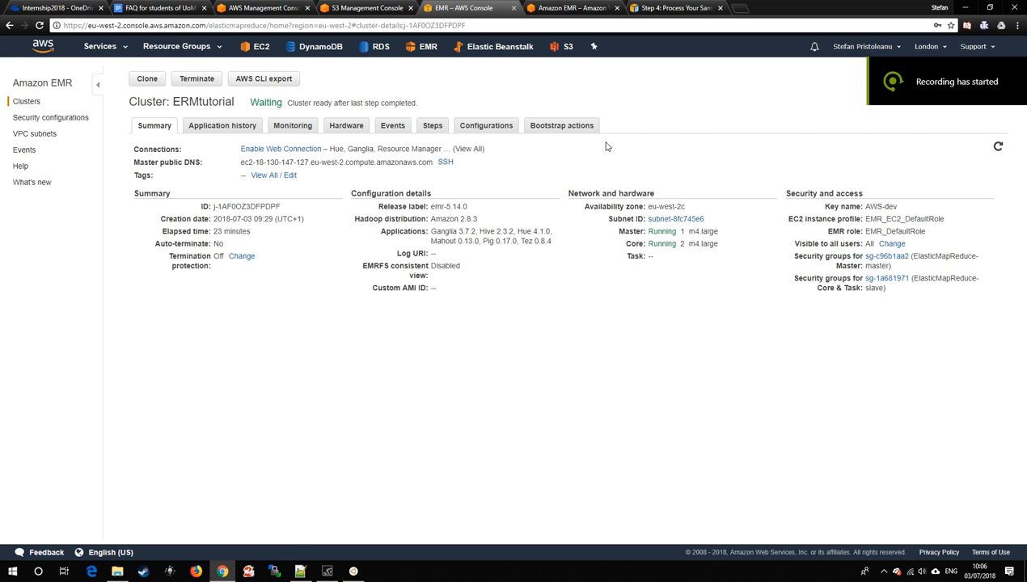
pyautogui.moveTo(622, 232)
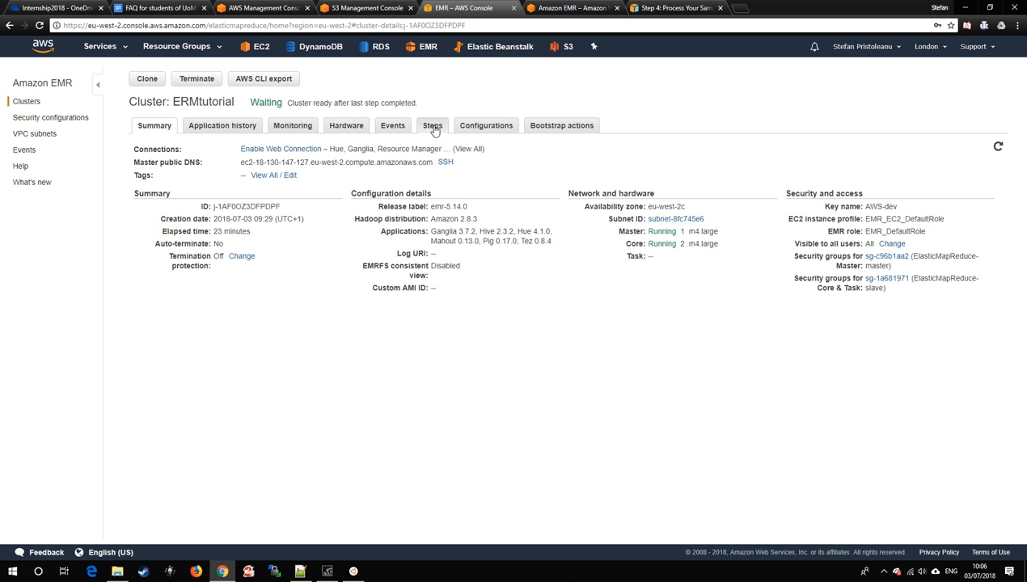
pyautogui.click(432, 126)
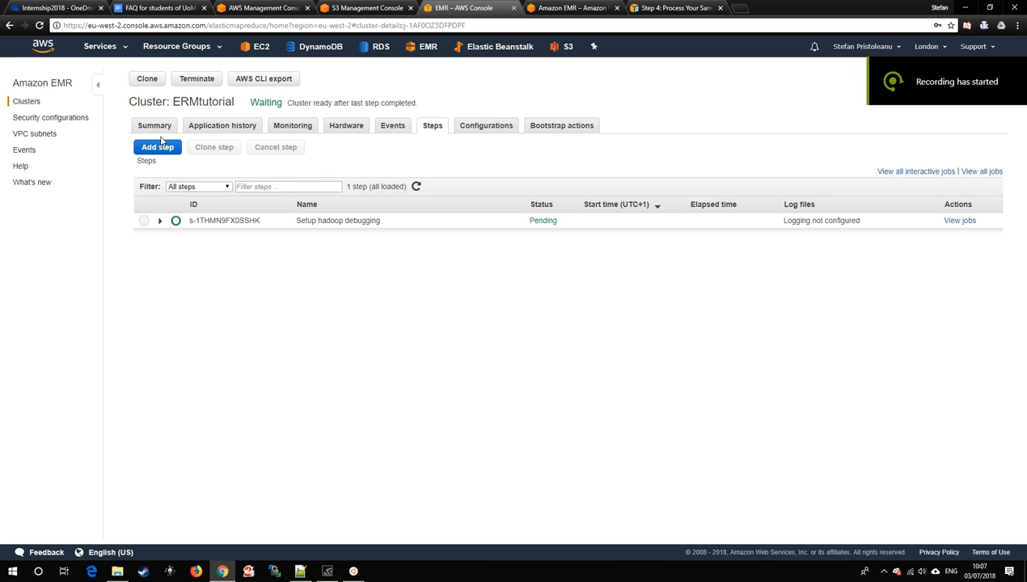
# - Begin adding a Hive program step to the cluster
pyautogui.click(157, 146)
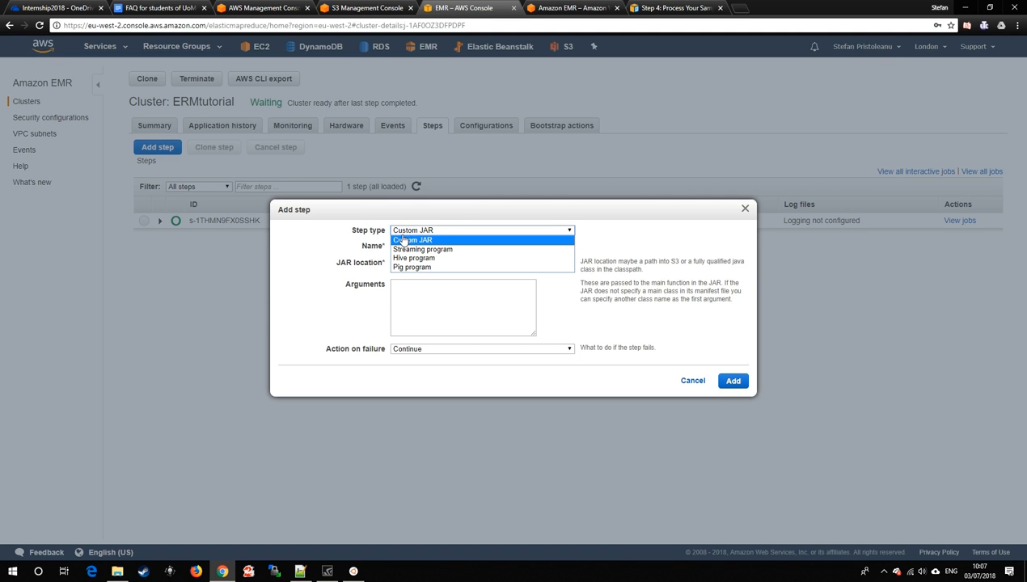
pyautogui.click(413, 259)
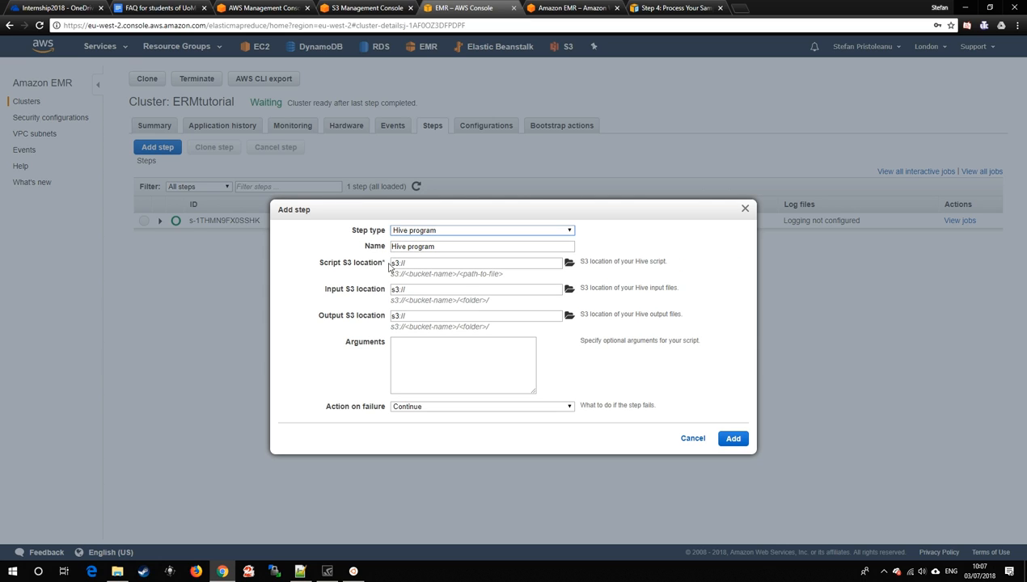
pyautogui.moveTo(317, 268)
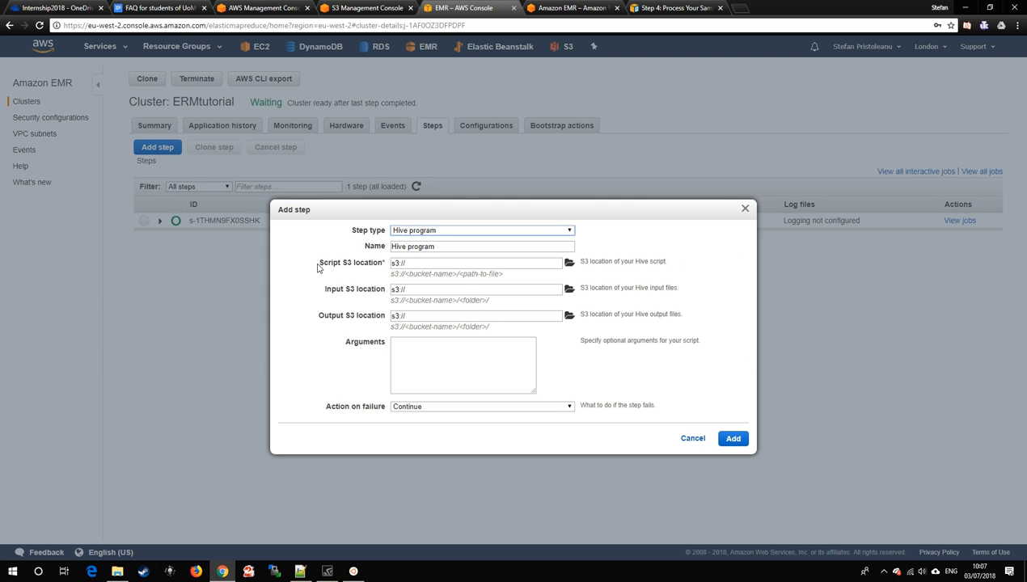
pyautogui.doubleClick(328, 262)
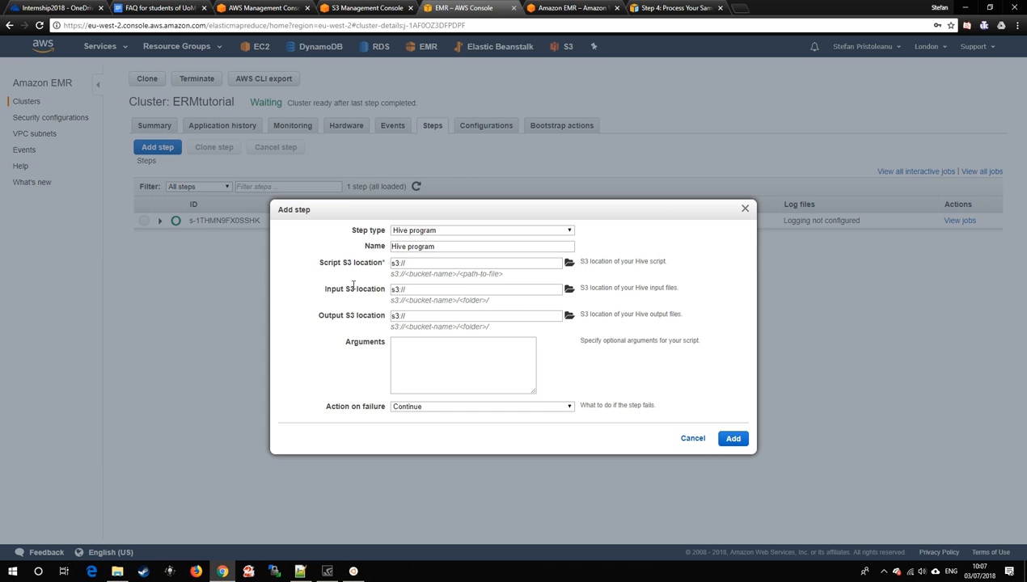
pyautogui.doubleClick(349, 288)
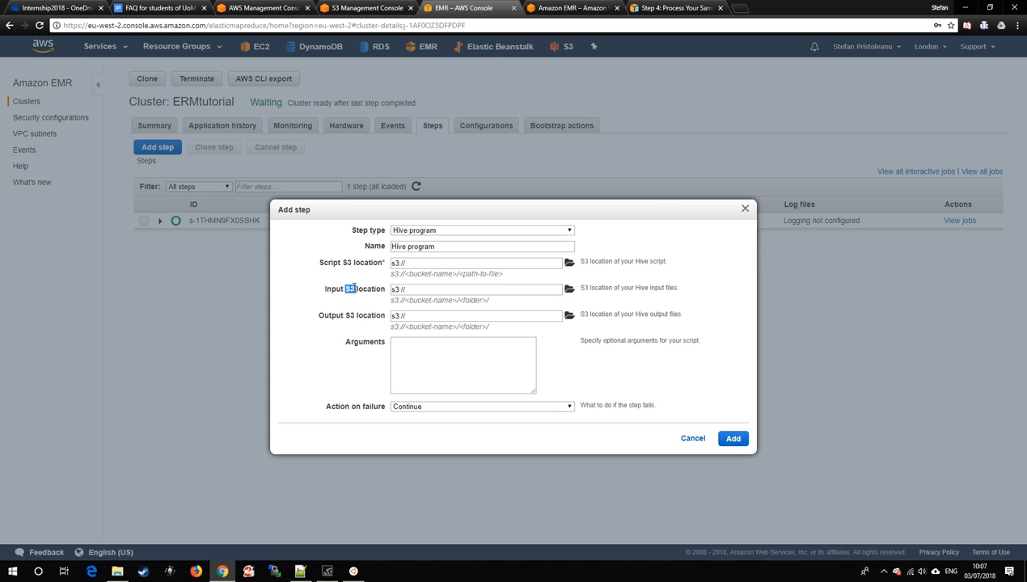
pyautogui.moveTo(416, 275)
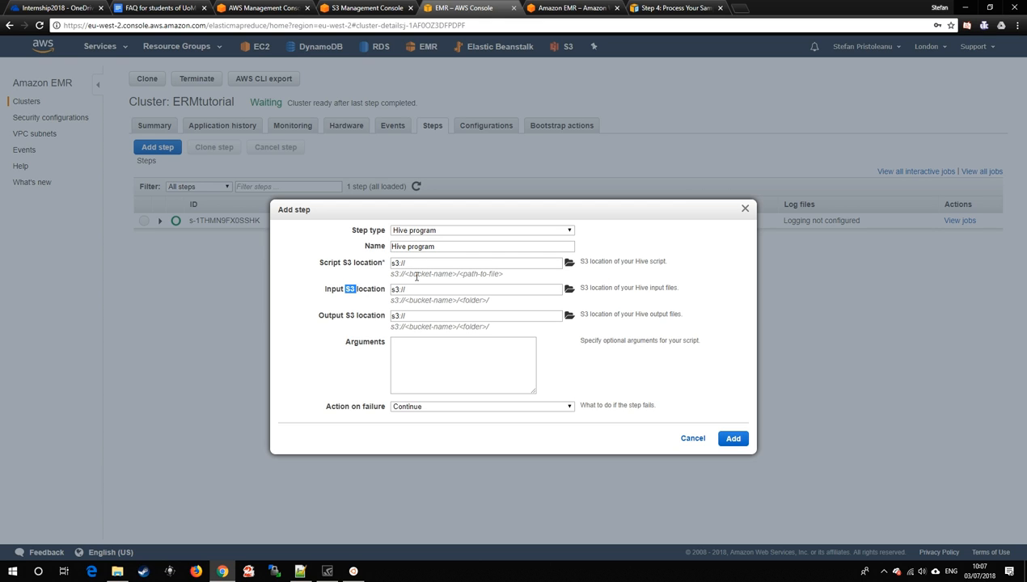
# - Check the docs for the script location, then cancel the Hive step without adding it
pyautogui.click(676, 8)
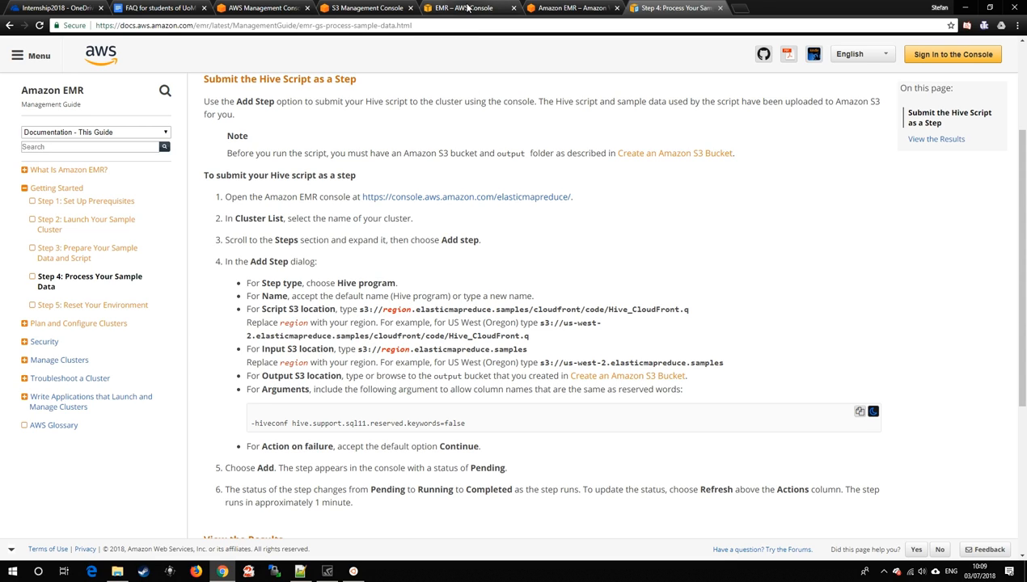
pyautogui.click(463, 8)
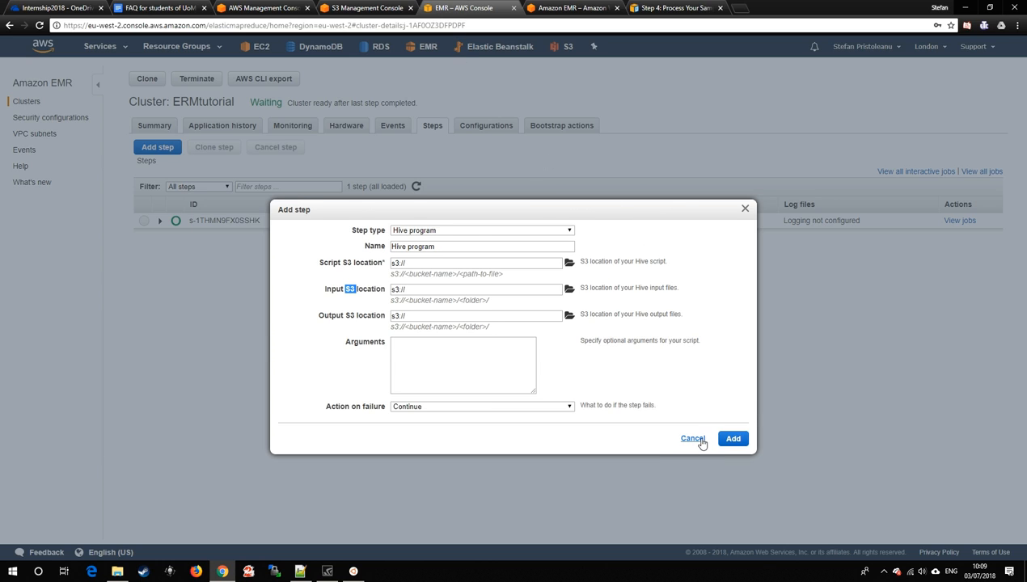
pyautogui.click(692, 438)
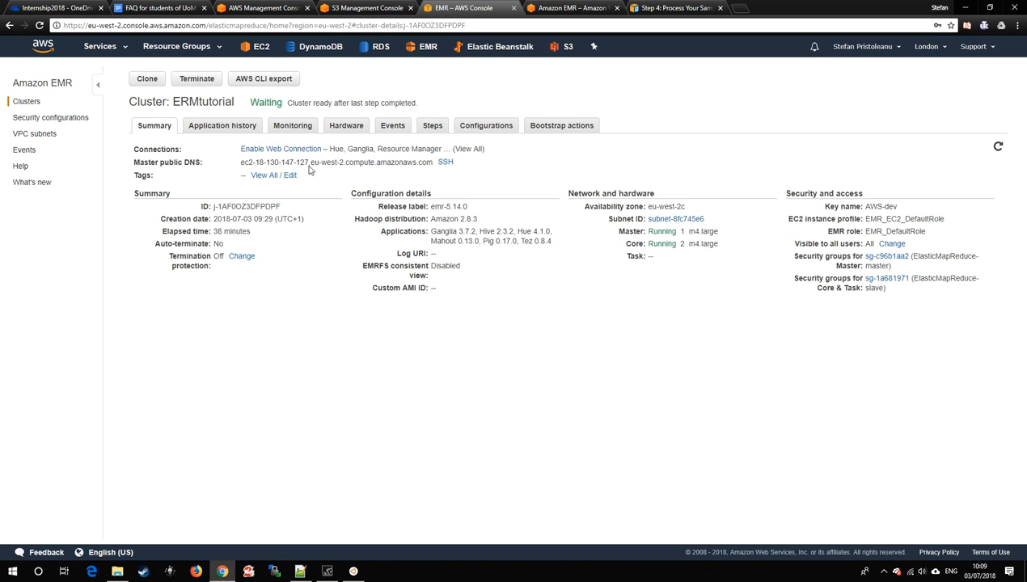
pyautogui.moveTo(343, 161)
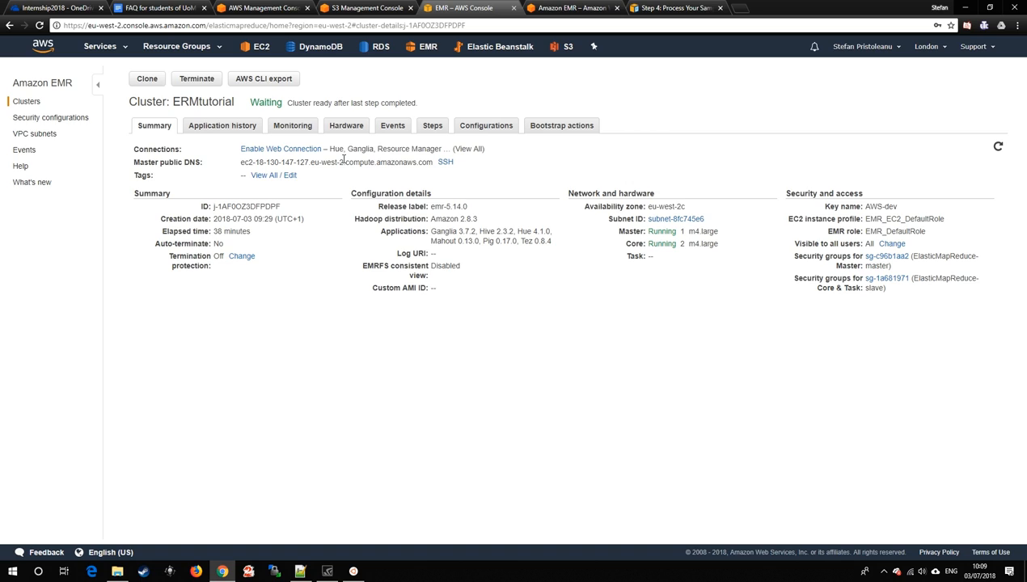
pyautogui.moveTo(245, 162)
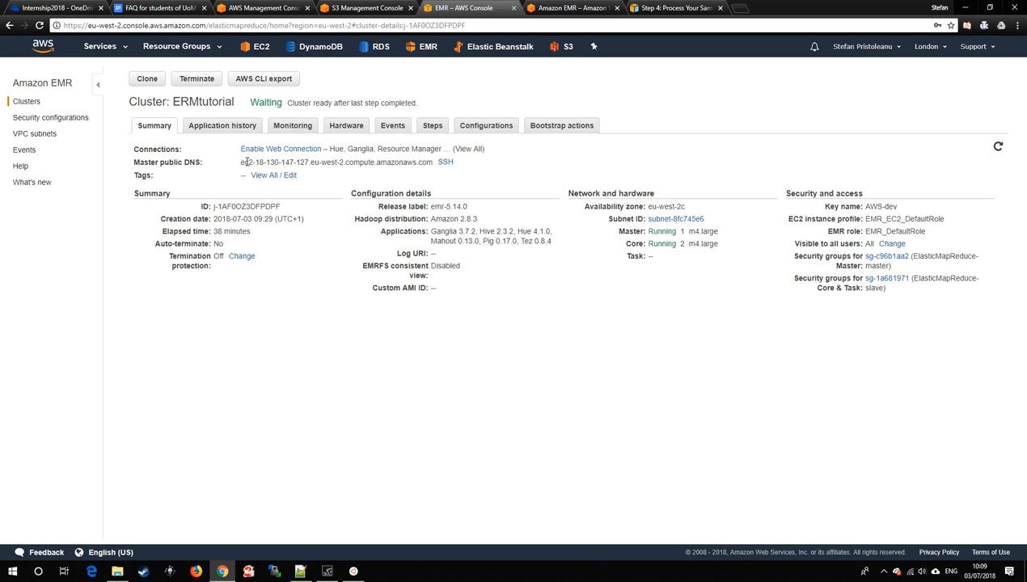
pyautogui.moveTo(239, 165)
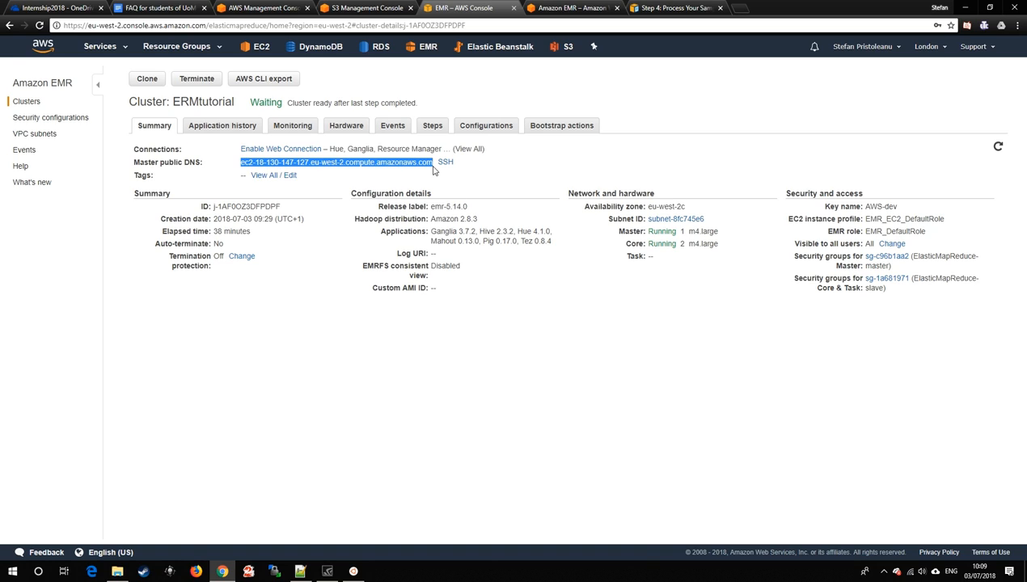
pyautogui.moveTo(334, 559)
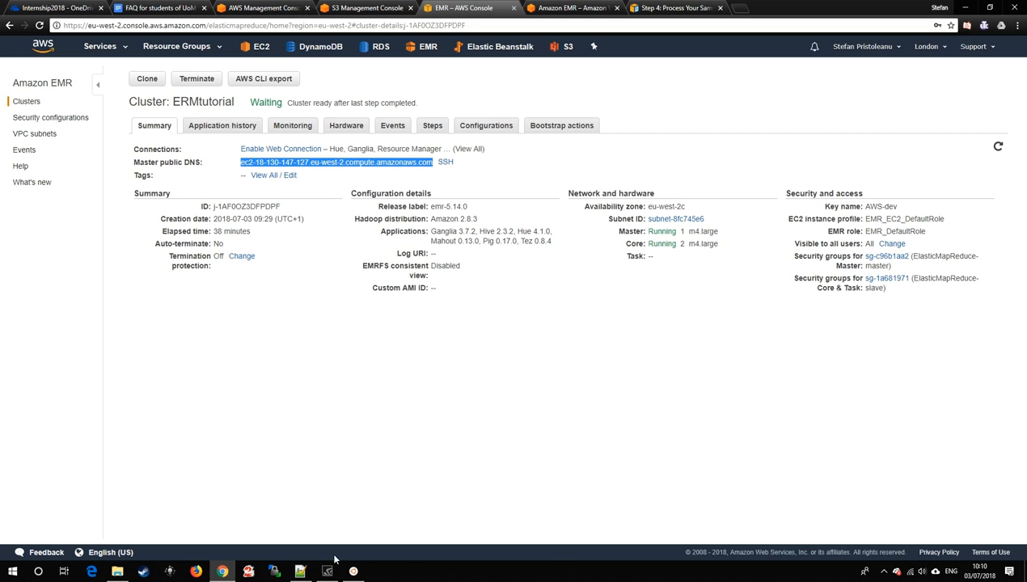
pyautogui.moveTo(302, 572)
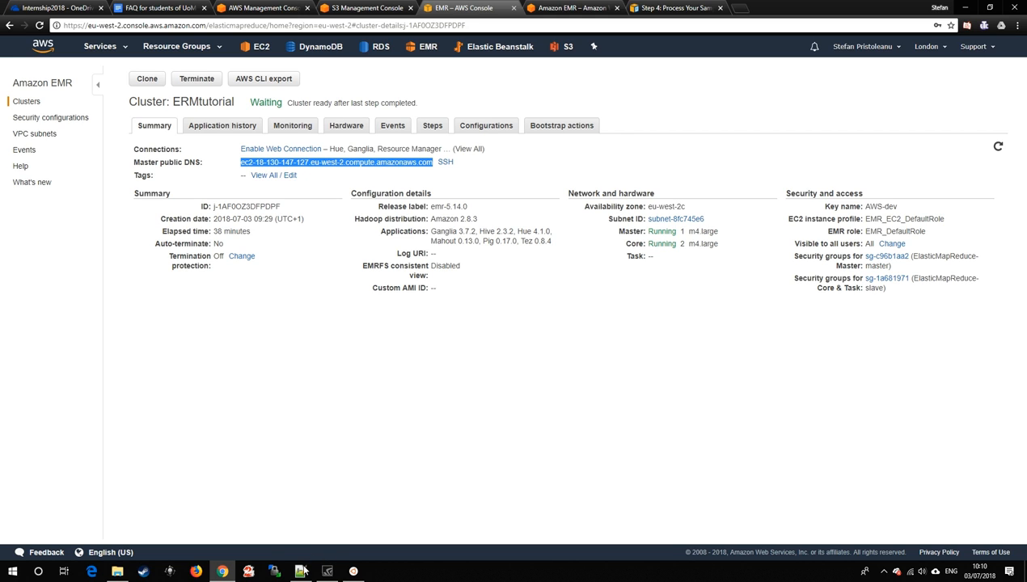
# - Bring the Notepad++ ReadMe.txt connection notes to the front
pyautogui.click(300, 573)
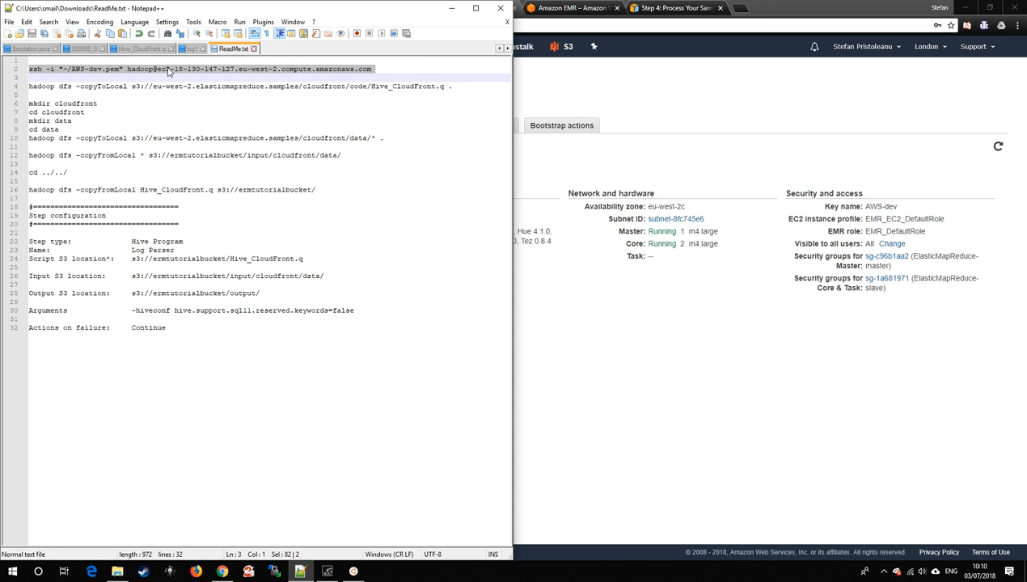
pyautogui.moveTo(353, 573)
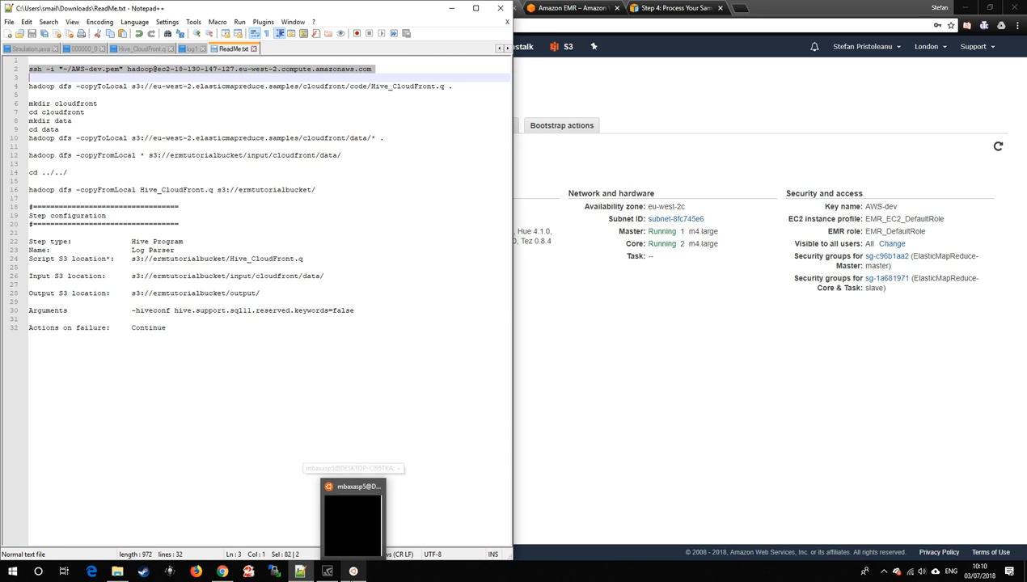
# - Accept the SSH host prompt and run hadoop copyToLocal to fetch Hive_CloudFront.q onto the master node
pyautogui.click(352, 518)
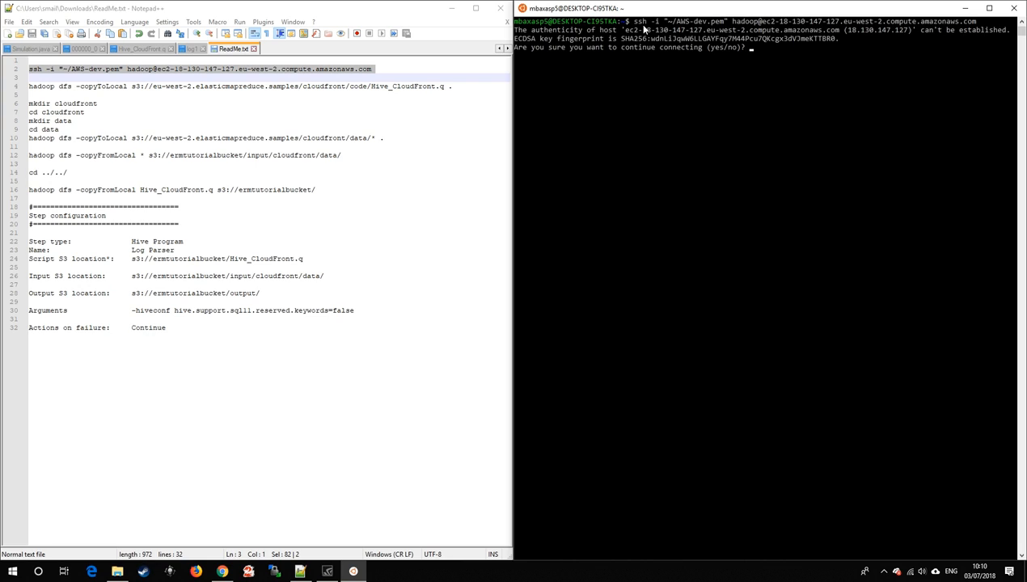
pyautogui.write('ye')
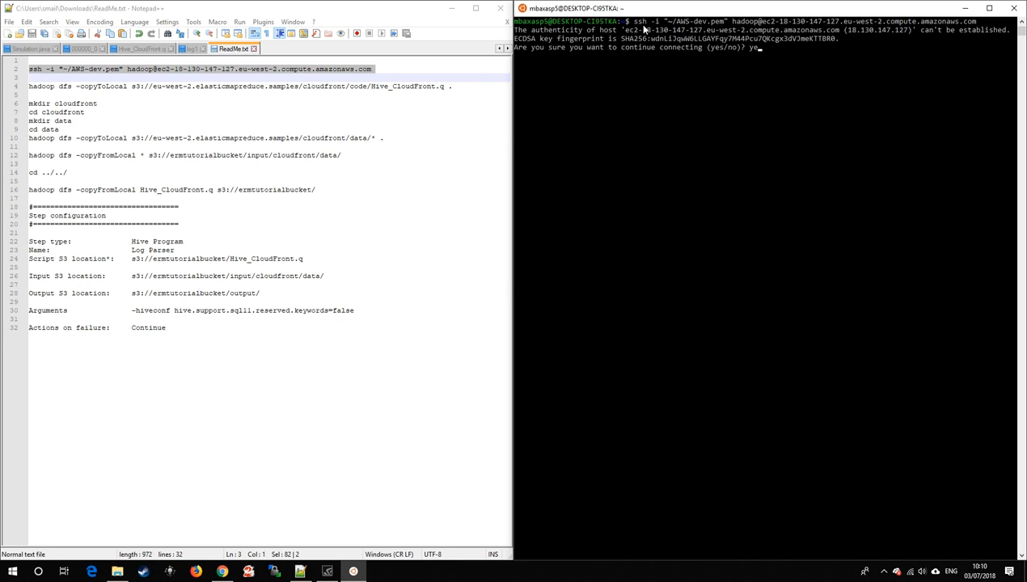
pyautogui.write('yes')
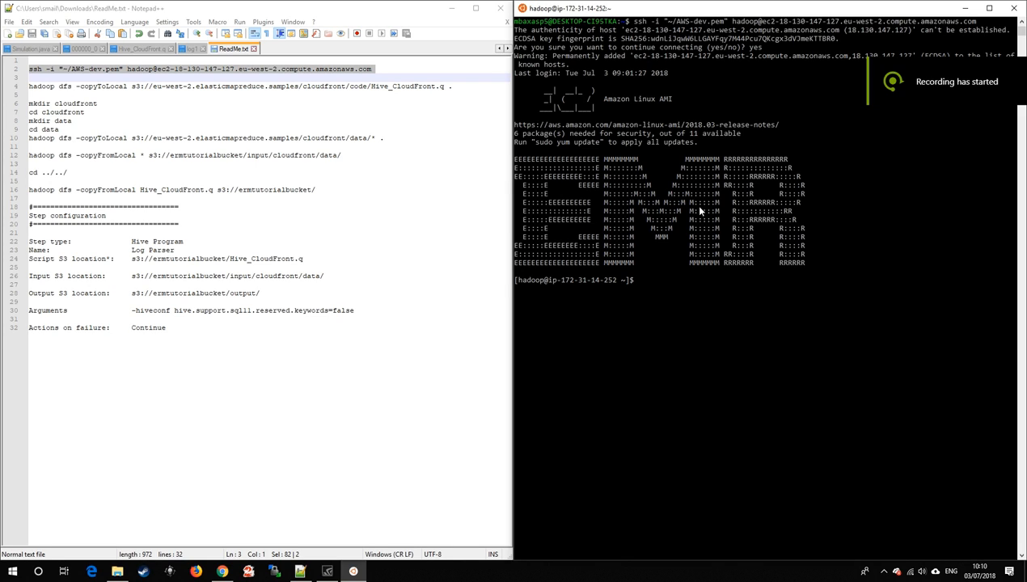
pyautogui.moveTo(446, 156)
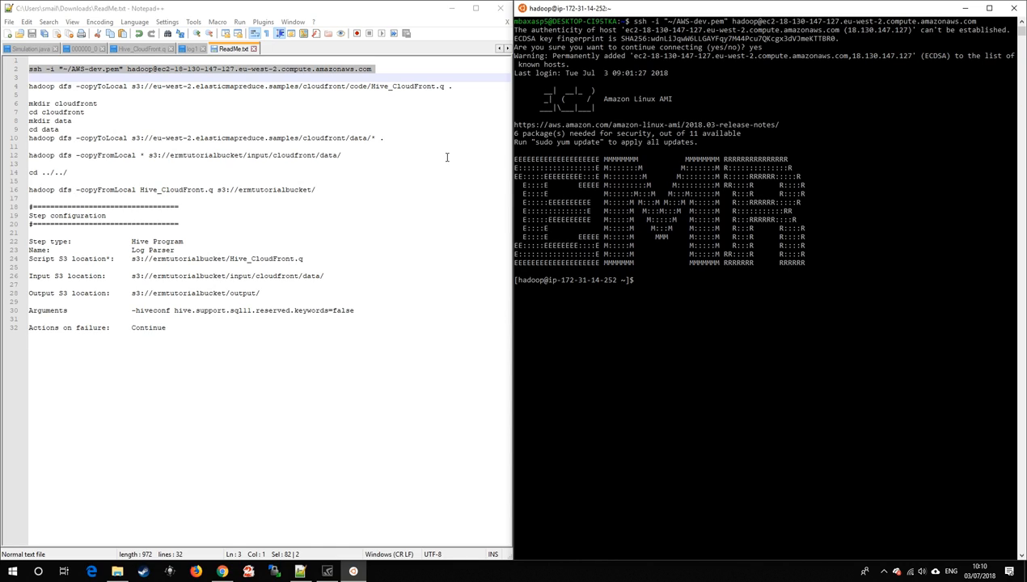
pyautogui.moveTo(207, 136)
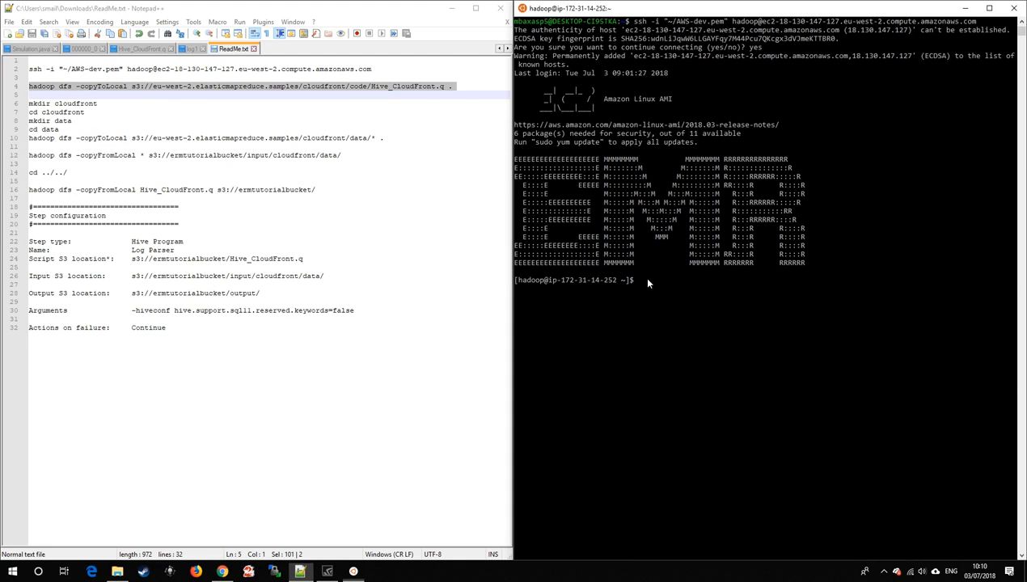
pyautogui.press('Return')
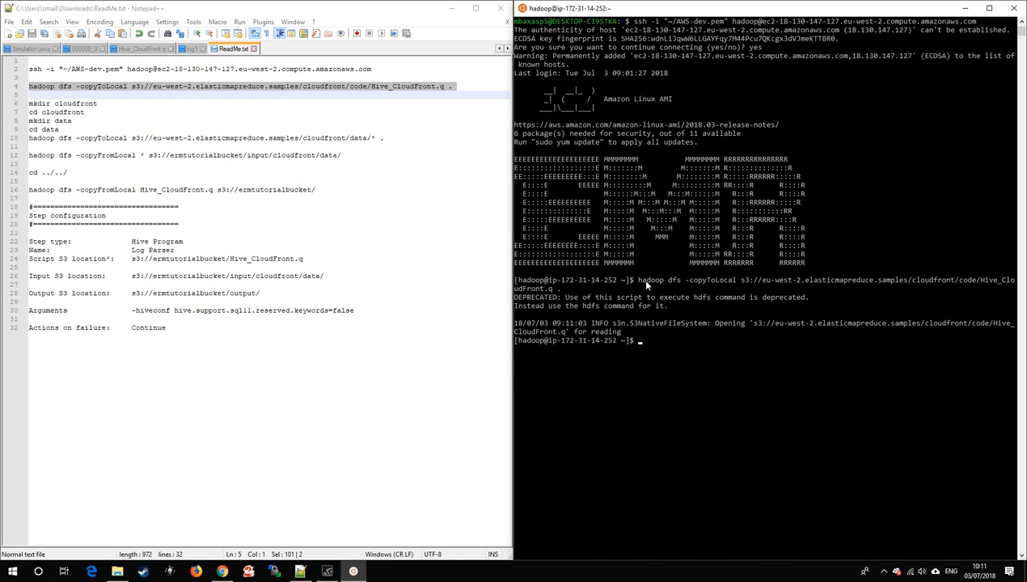
# - List the directory and open Hive_CloudFront.q in nano to confirm it arrived
pyautogui.write('ls')
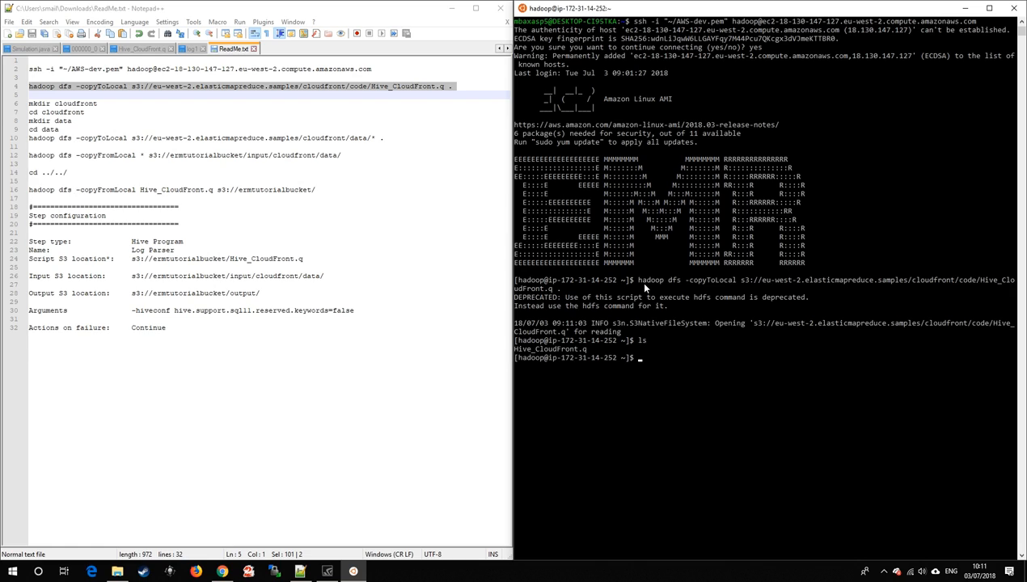
pyautogui.write('nano H')
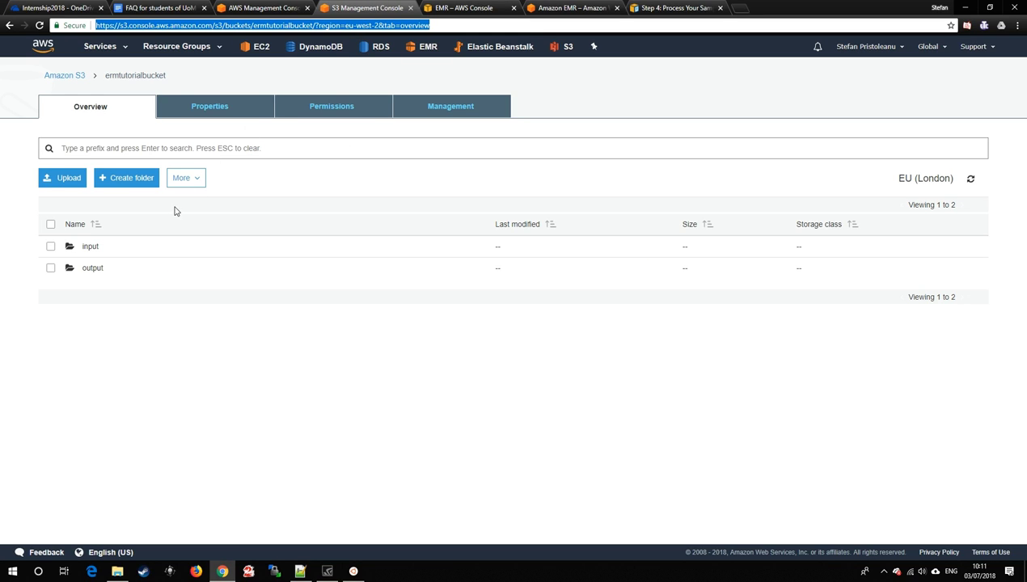
# - Create a cloudfront folder inside input, then a data folder inside cloudfront
pyautogui.click(90, 246)
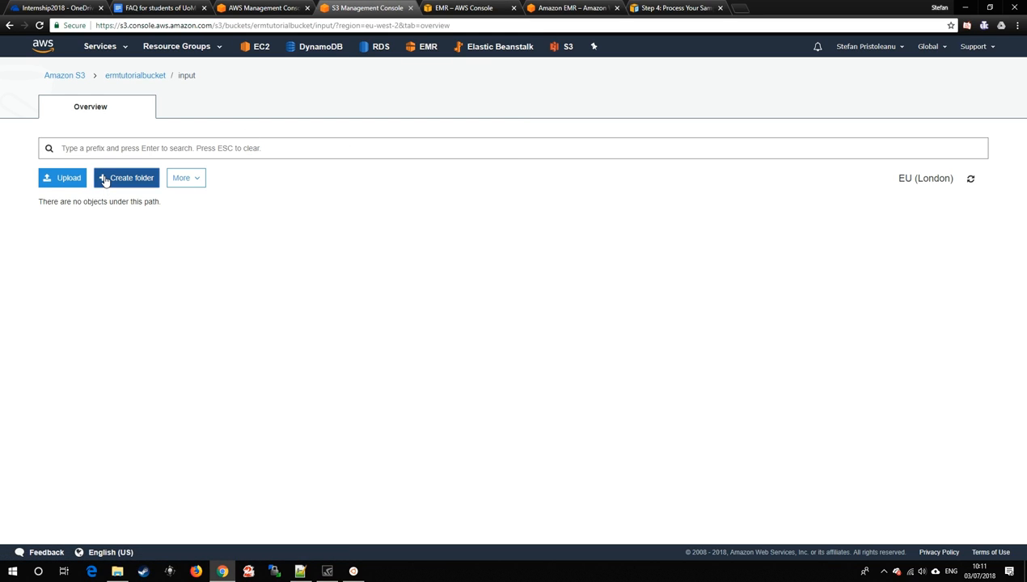
pyautogui.click(126, 176)
pyautogui.write('cloudfr')
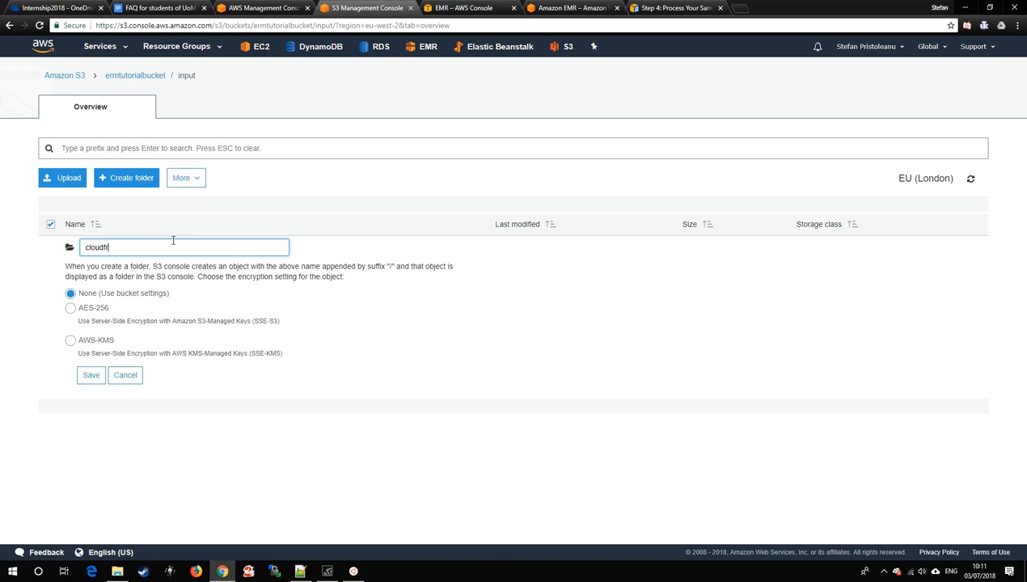
pyautogui.click(90, 375)
pyautogui.write('da')
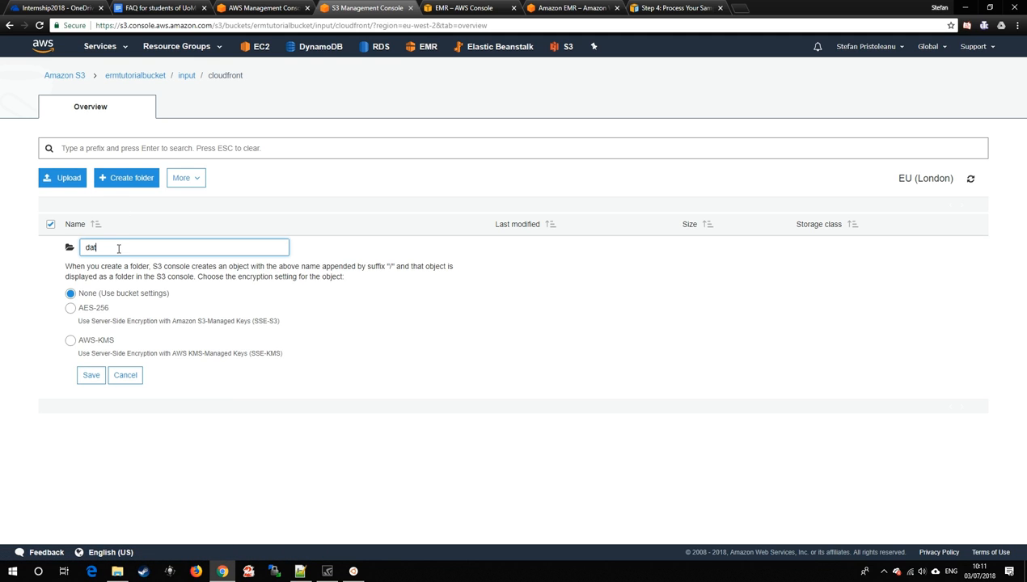
pyautogui.click(91, 375)
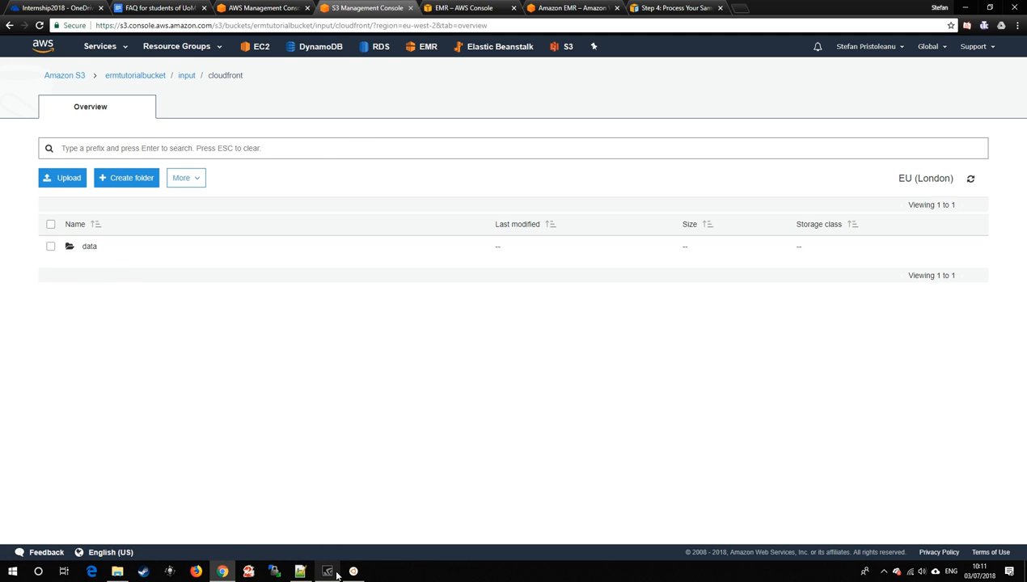
# - Make cloudfront/data on the master node and copyToLocal the six CloudFront sample logs into it
pyautogui.click(301, 572)
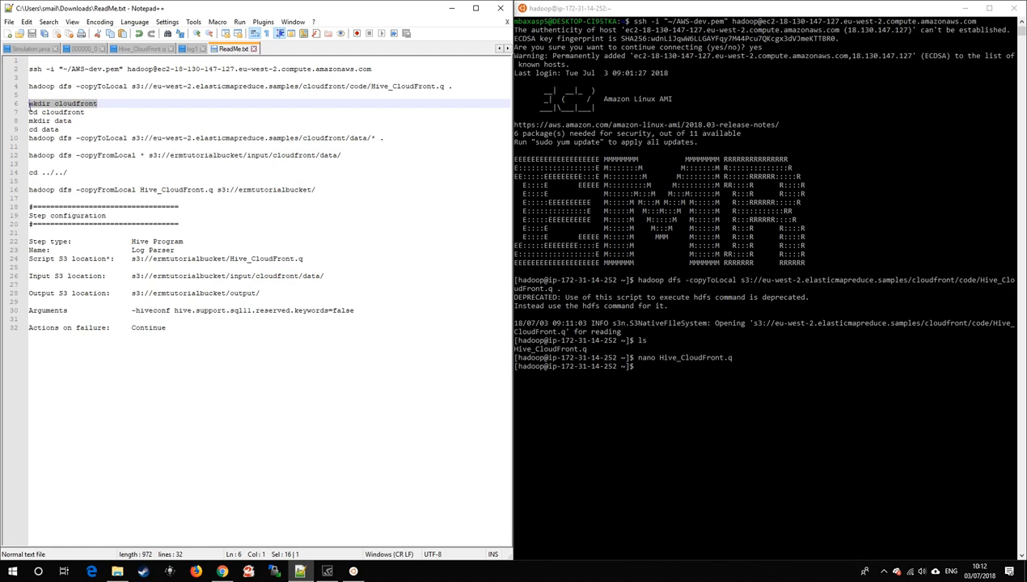
pyautogui.write('mkdir cloudfront')
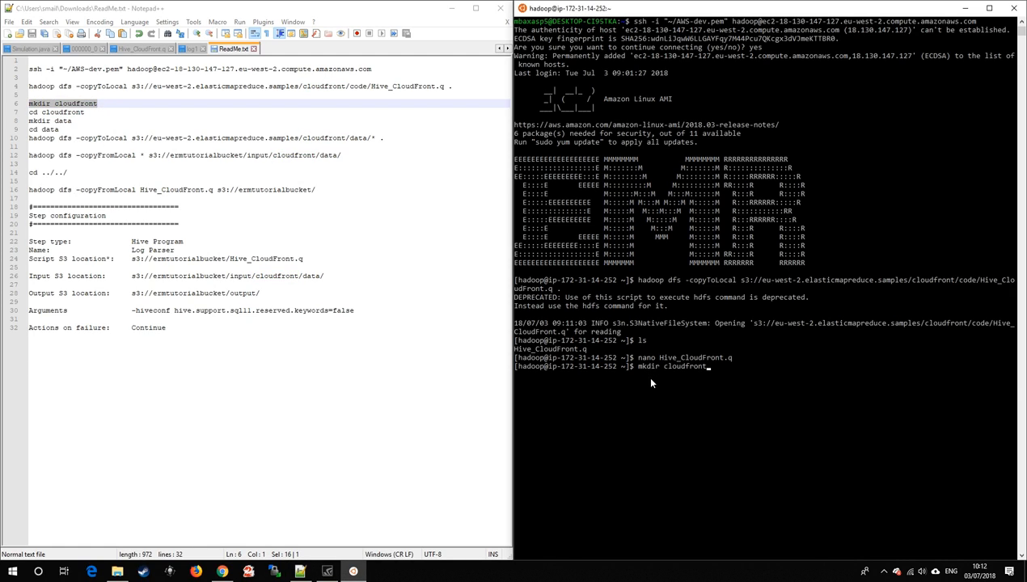
pyautogui.press('Return')
pyautogui.write('c')
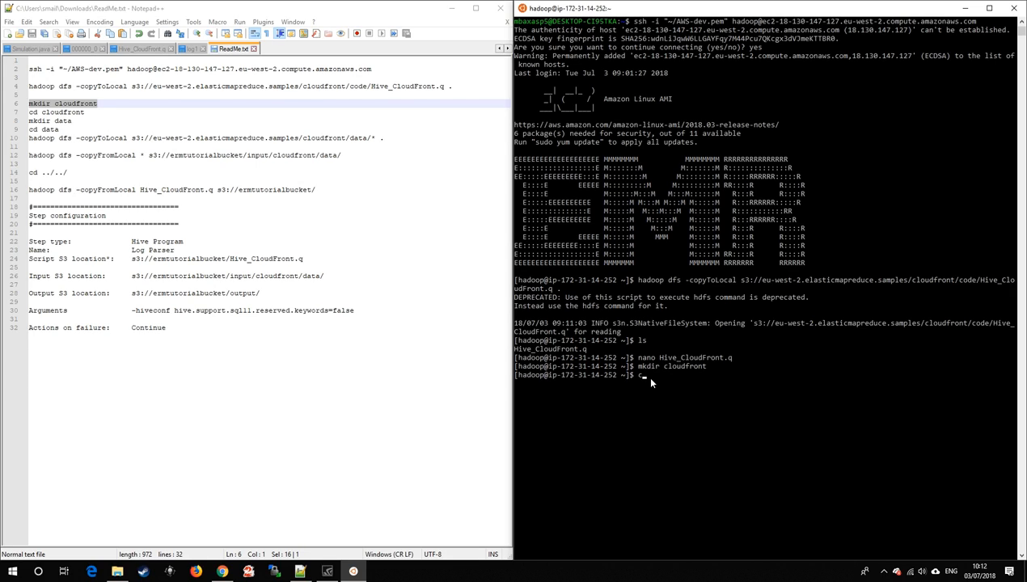
pyautogui.press('Return')
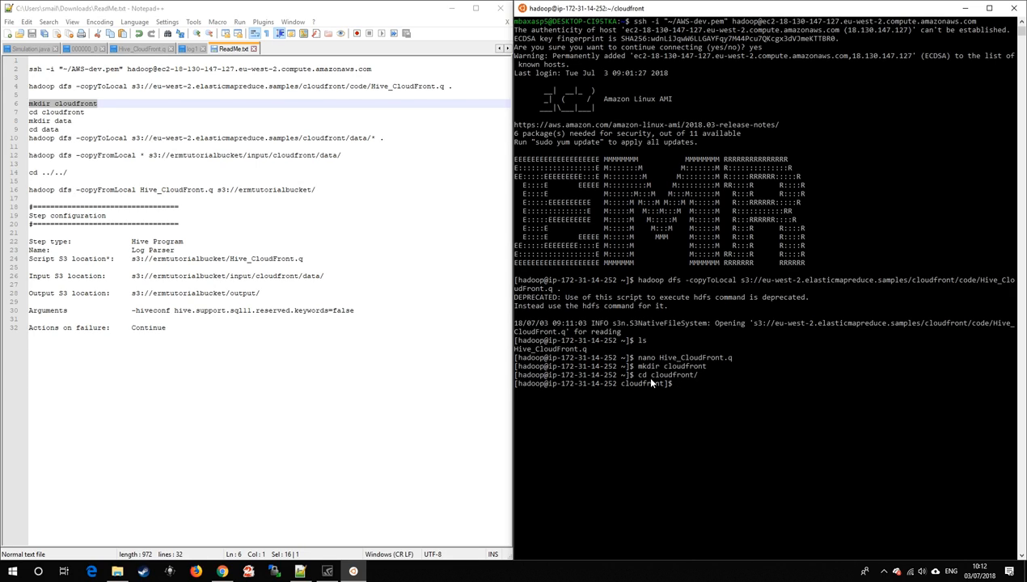
pyautogui.write('mkdir clou')
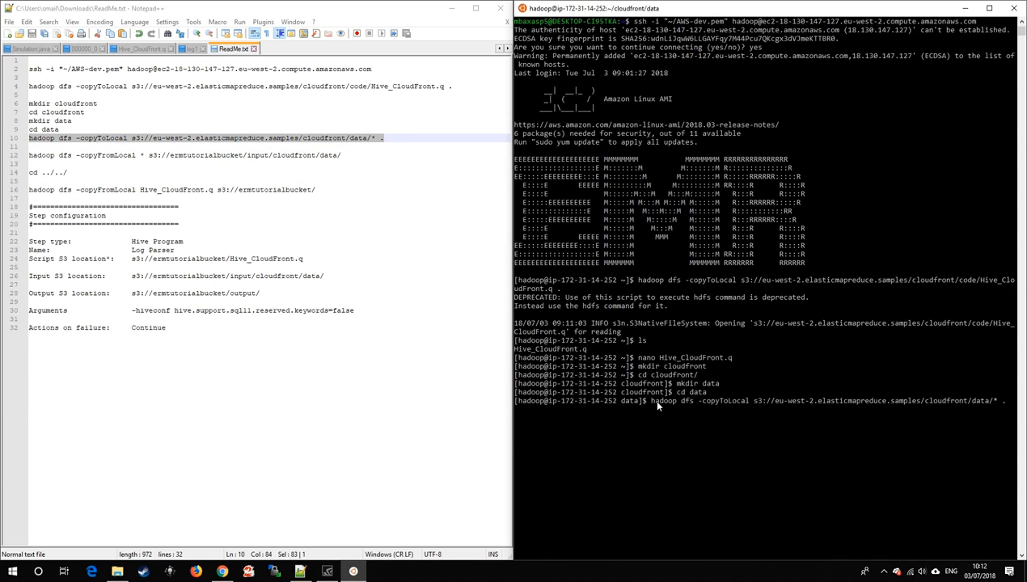
pyautogui.press('Return')
pyautogui.write('ls')
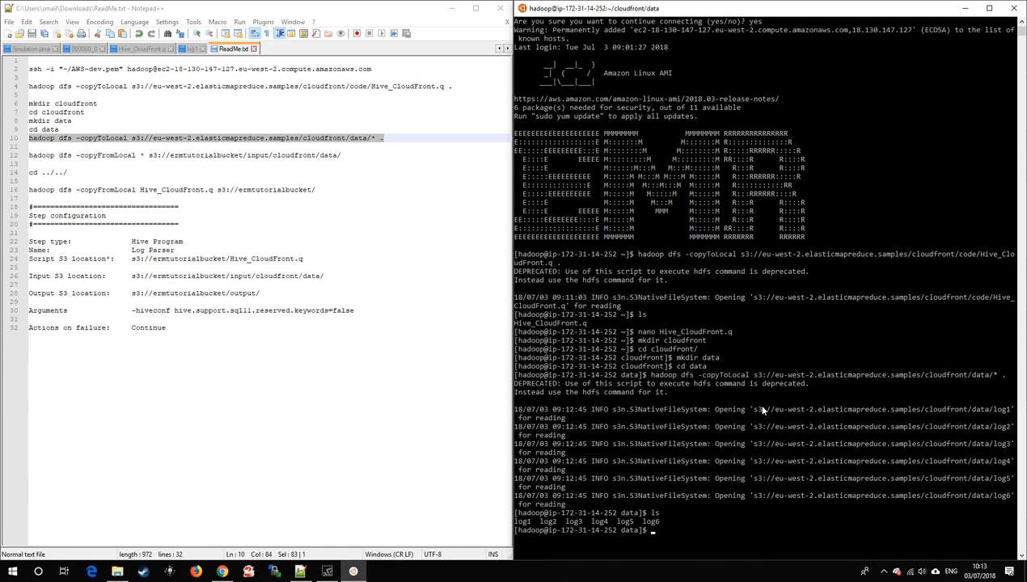
# - copyFromLocal the six logs to input/cloudfront/data and Hive_CloudFront.q to the bucket root
pyautogui.write('nano')
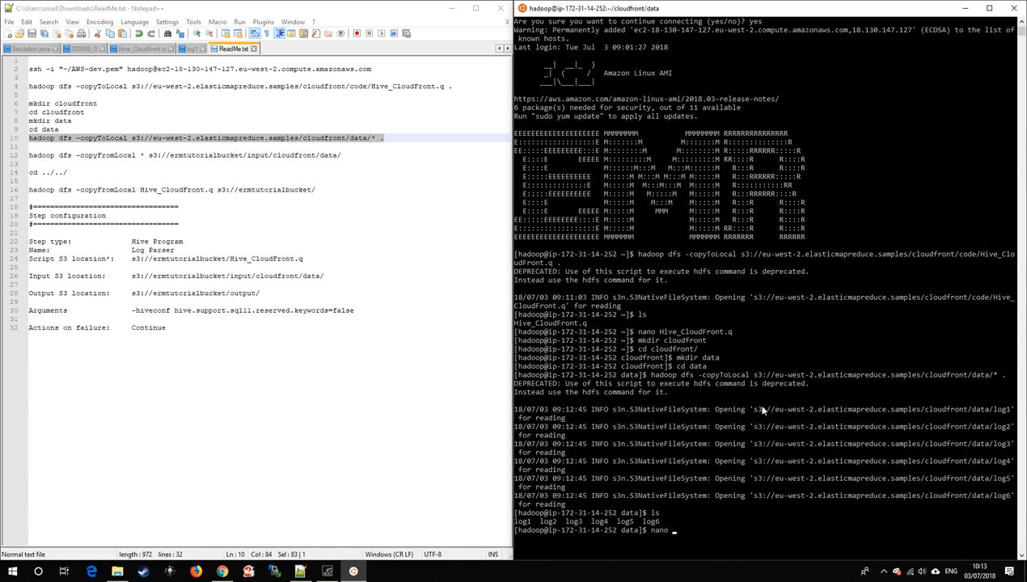
pyautogui.write('log1')
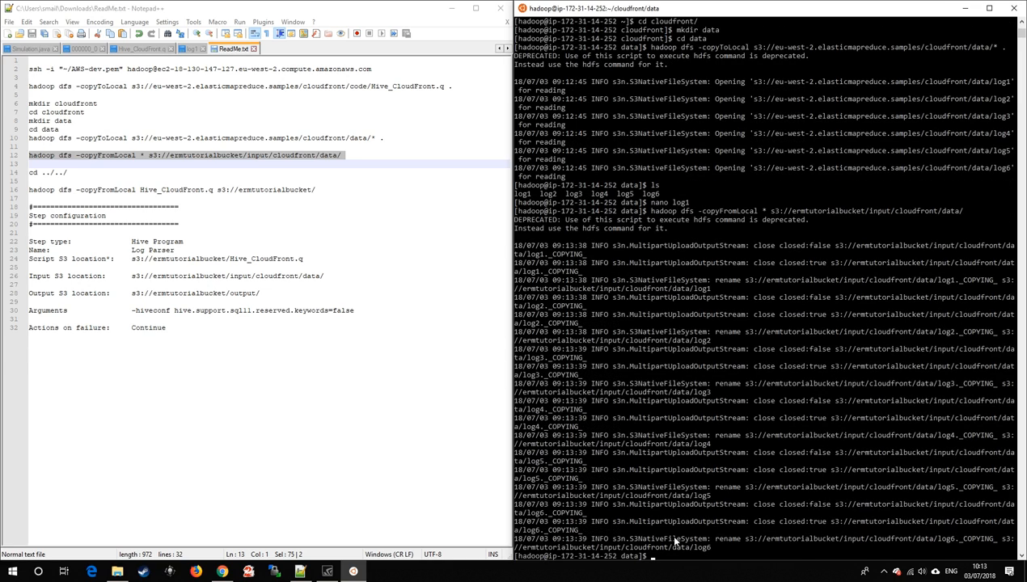
pyautogui.write('cd ../../')
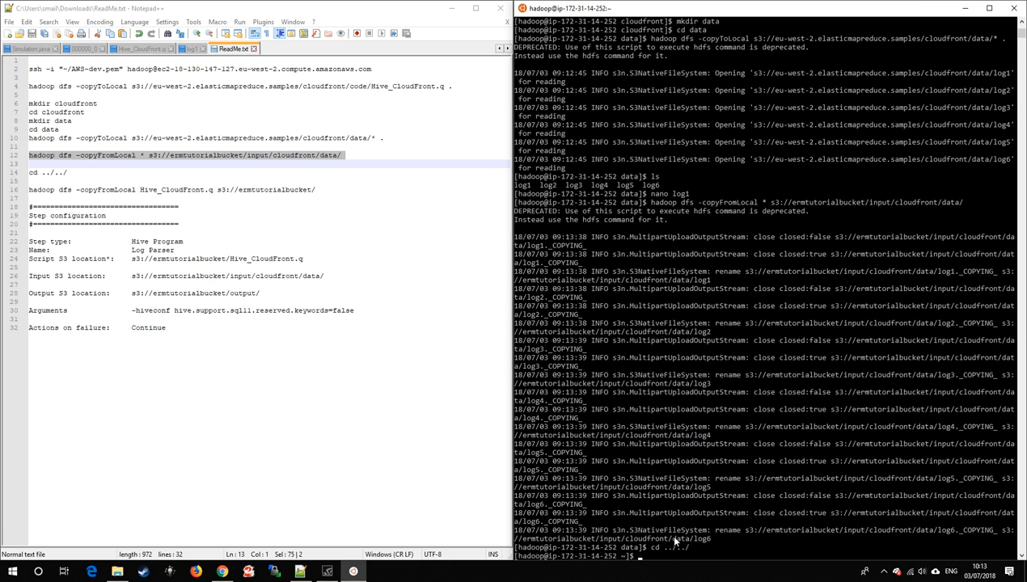
pyautogui.click(197, 197)
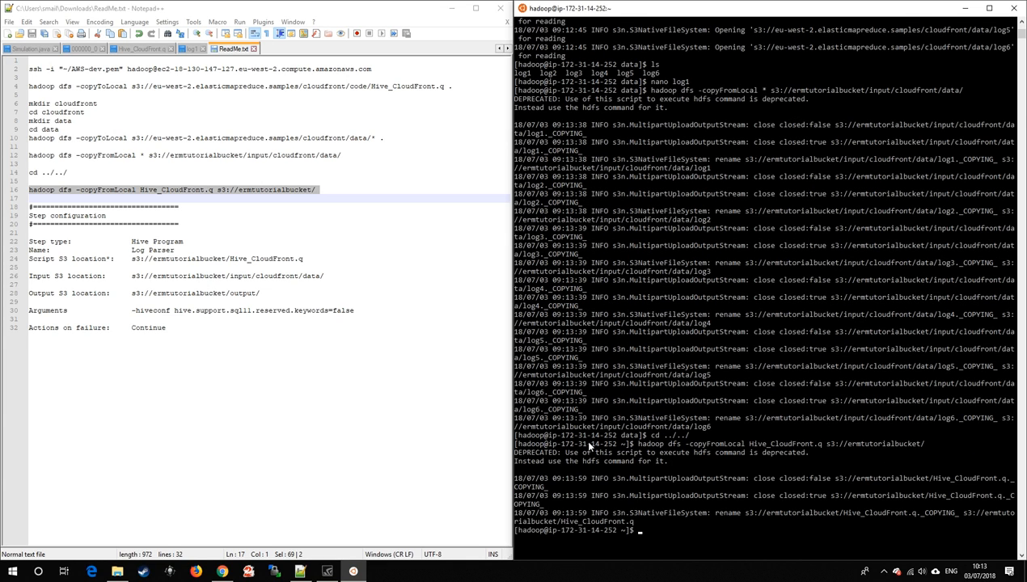
pyautogui.moveTo(221, 572)
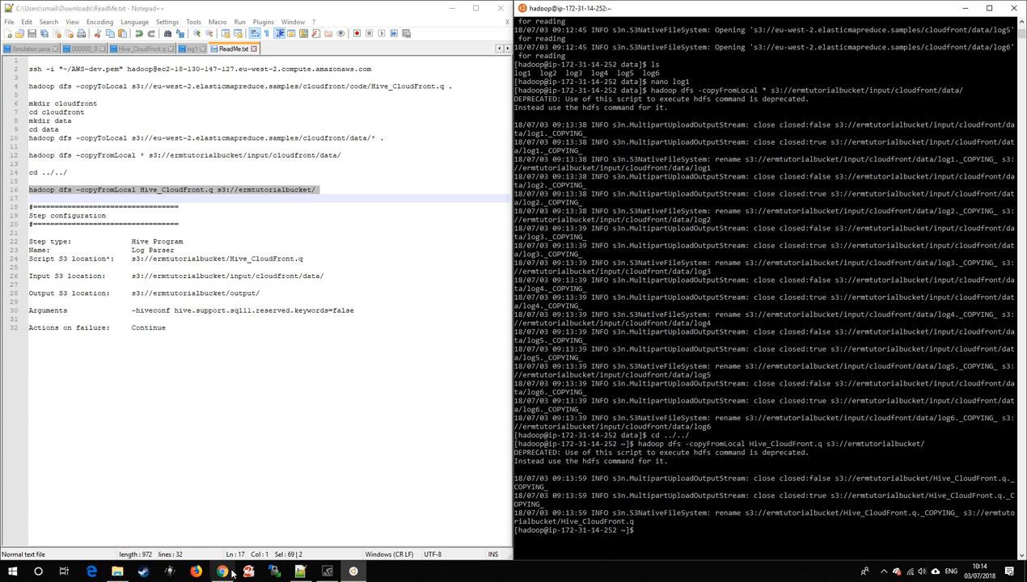
# - Confirm log1–log6 in input/cloudfront/data, then return to the bucket root showing Hive_CloudFront.q
pyautogui.click(221, 572)
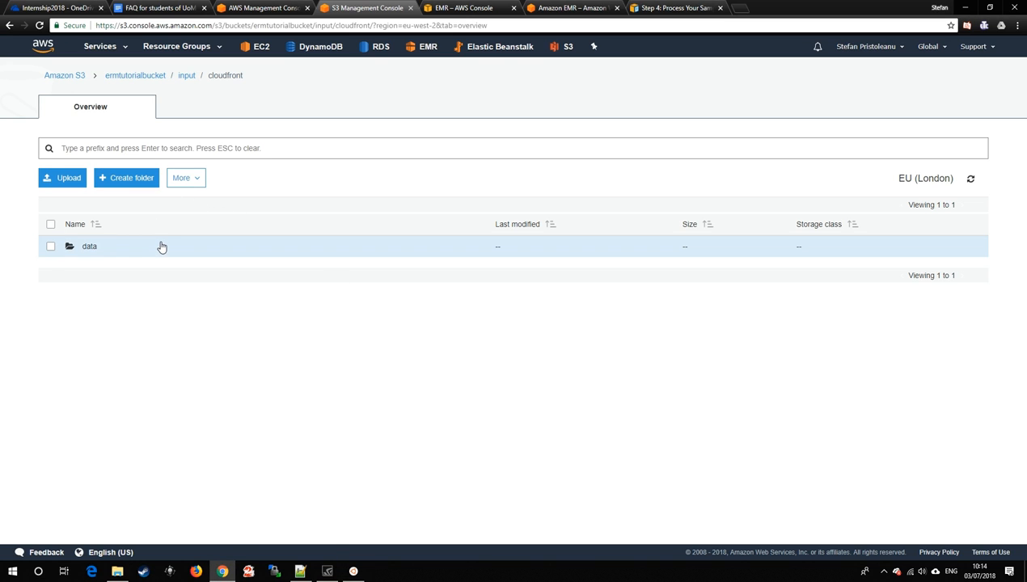
pyautogui.moveTo(153, 256)
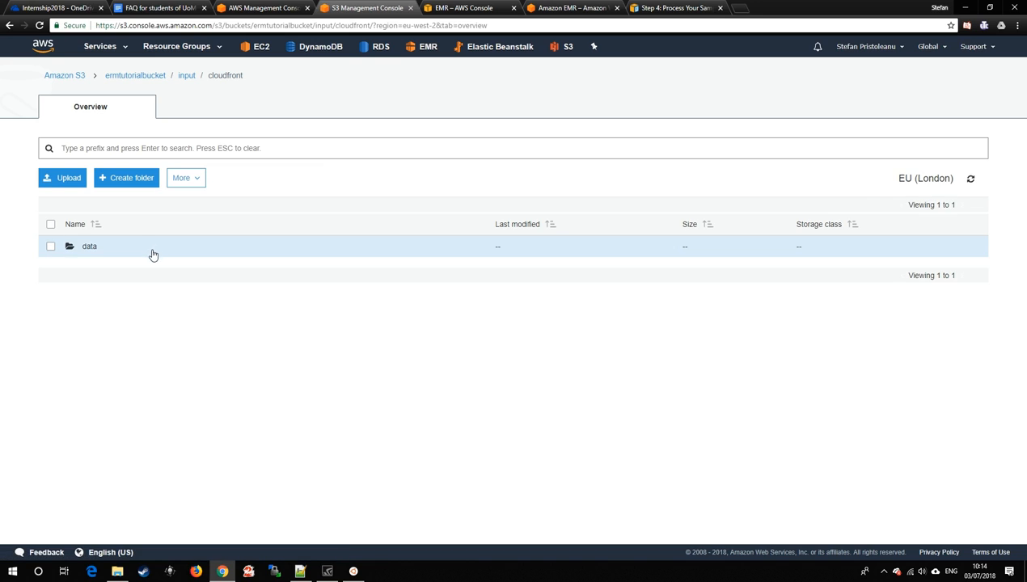
pyautogui.click(89, 245)
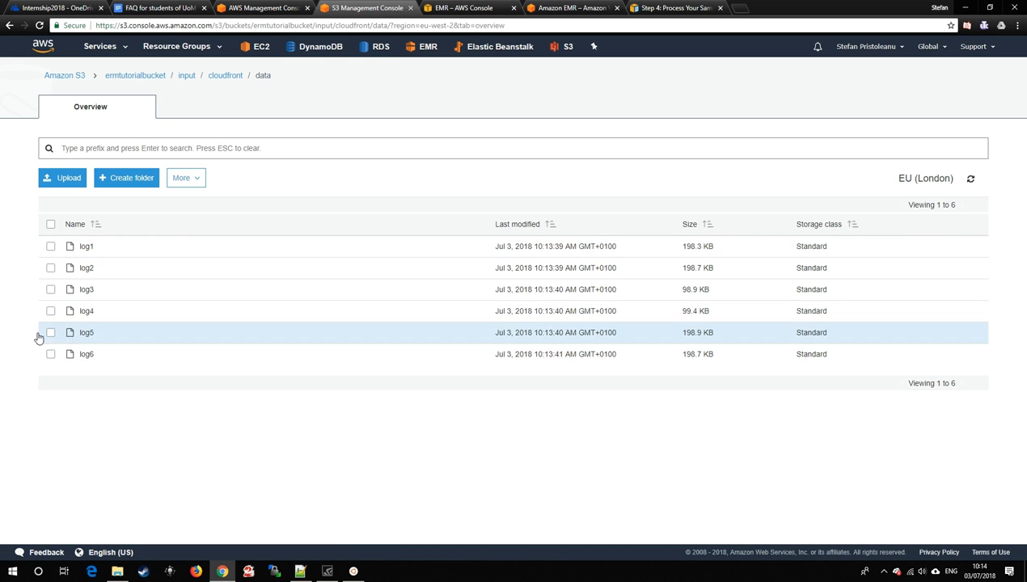
pyautogui.moveTo(136, 76)
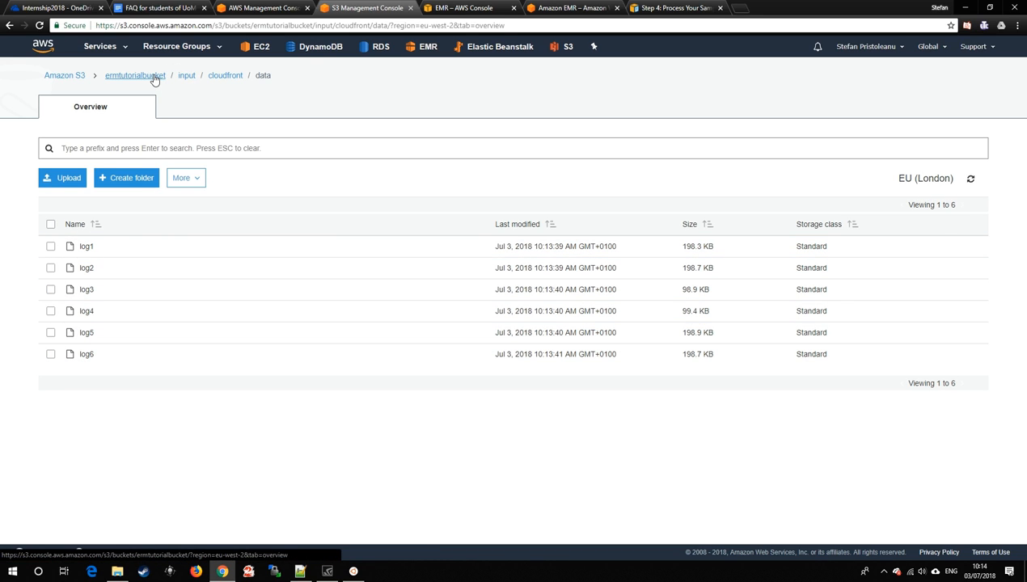
pyautogui.click(134, 76)
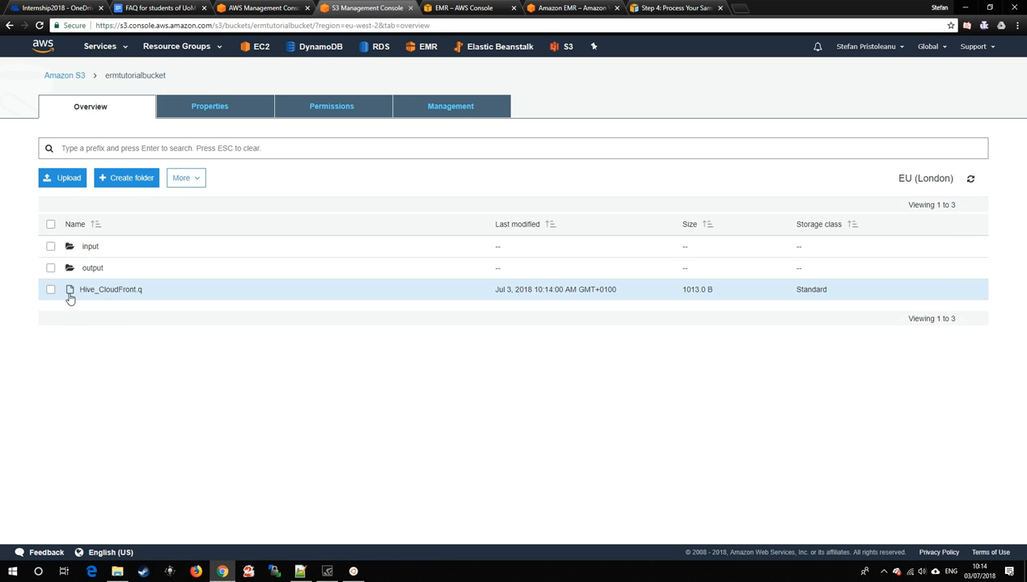
pyautogui.moveTo(330, 550)
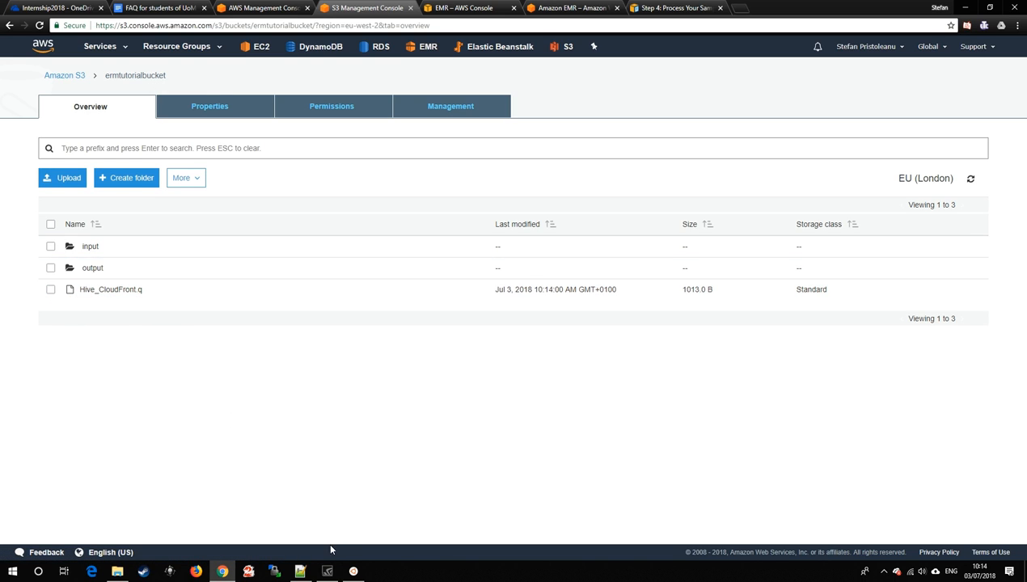
# - Start a new Hive program step on the cluster with Hive_CloudFront.q as its script
pyautogui.click(461, 8)
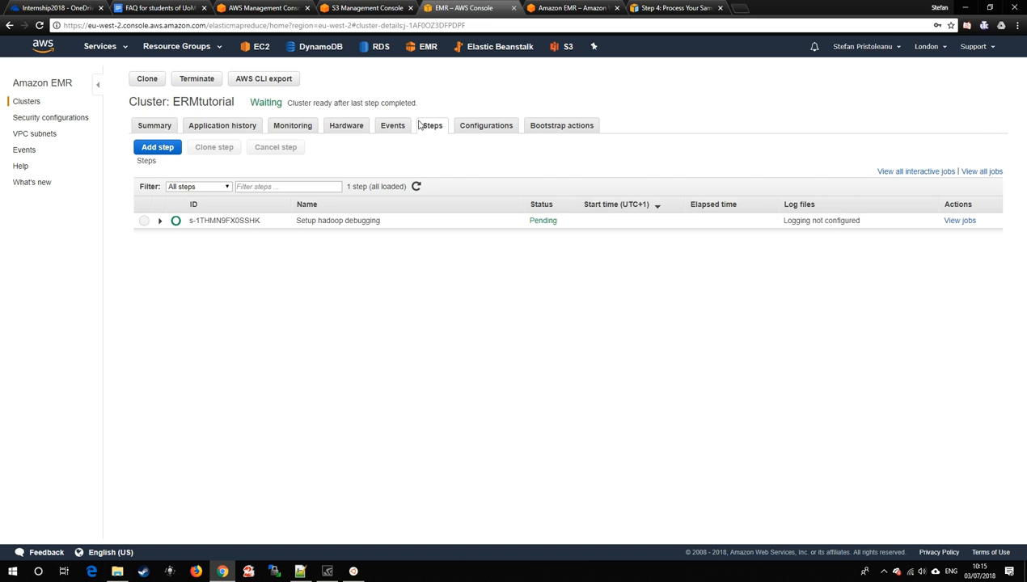
pyautogui.click(157, 147)
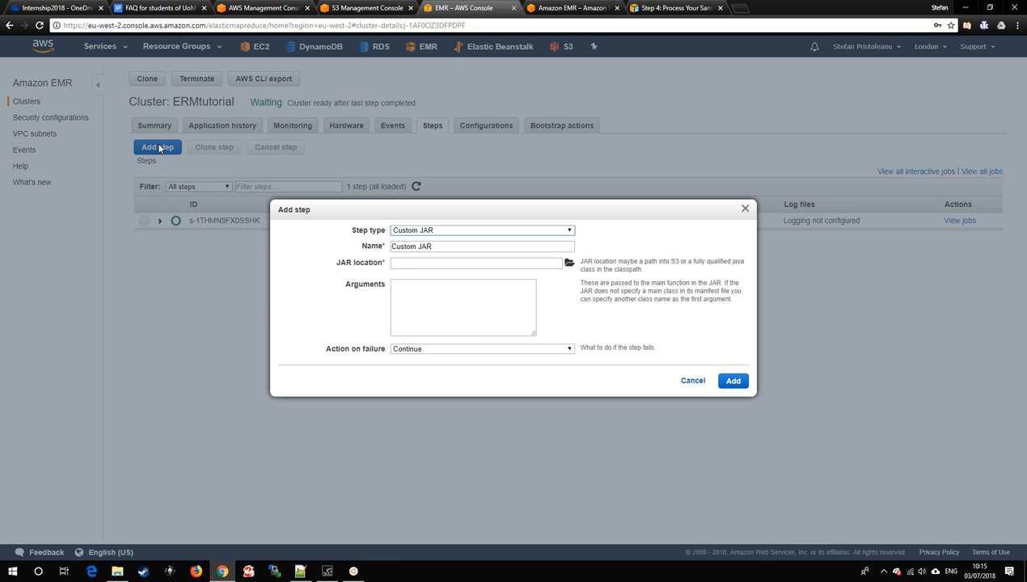
pyautogui.click(482, 229)
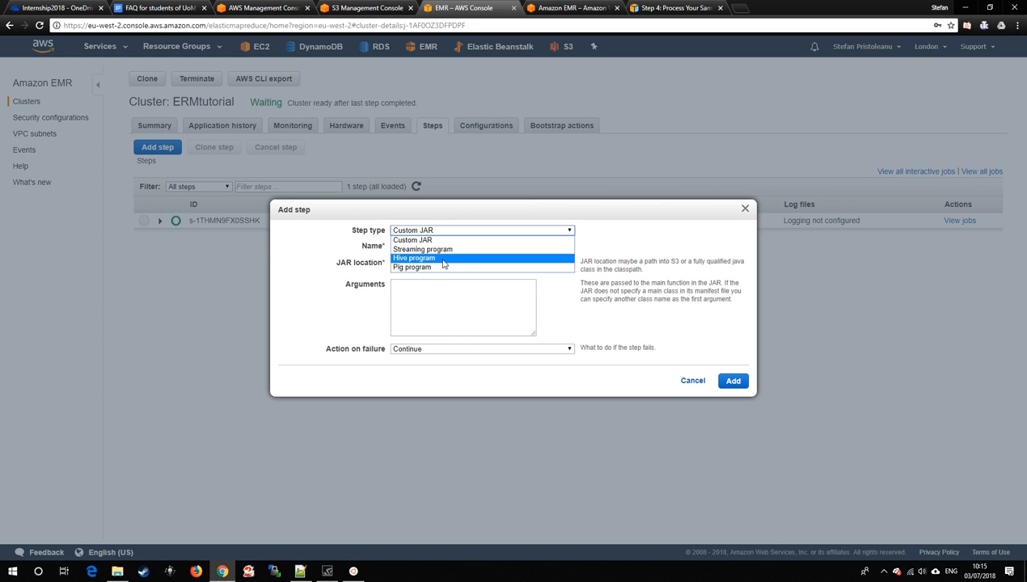
pyautogui.click(414, 259)
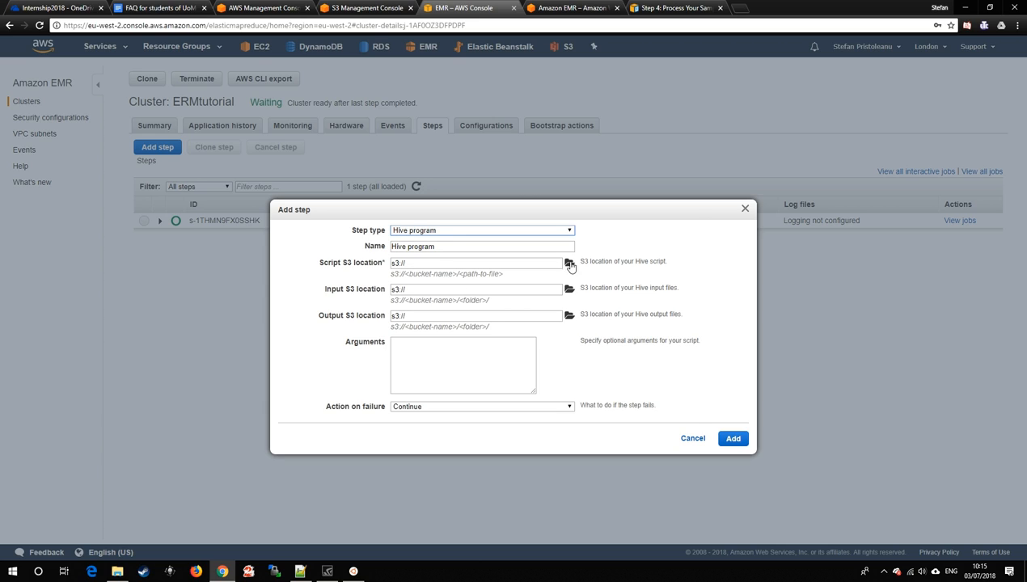
pyautogui.click(570, 262)
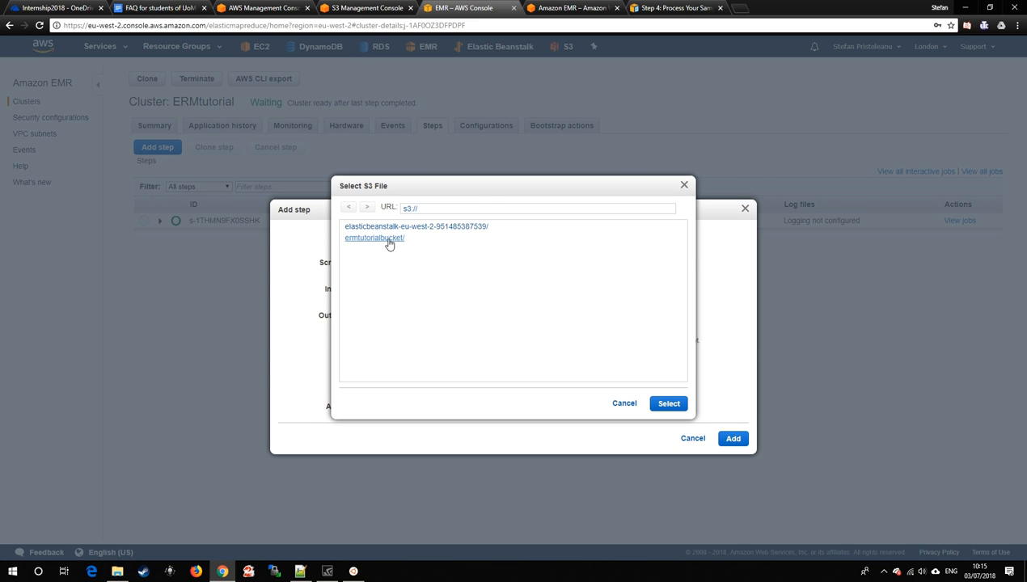
pyautogui.click(375, 243)
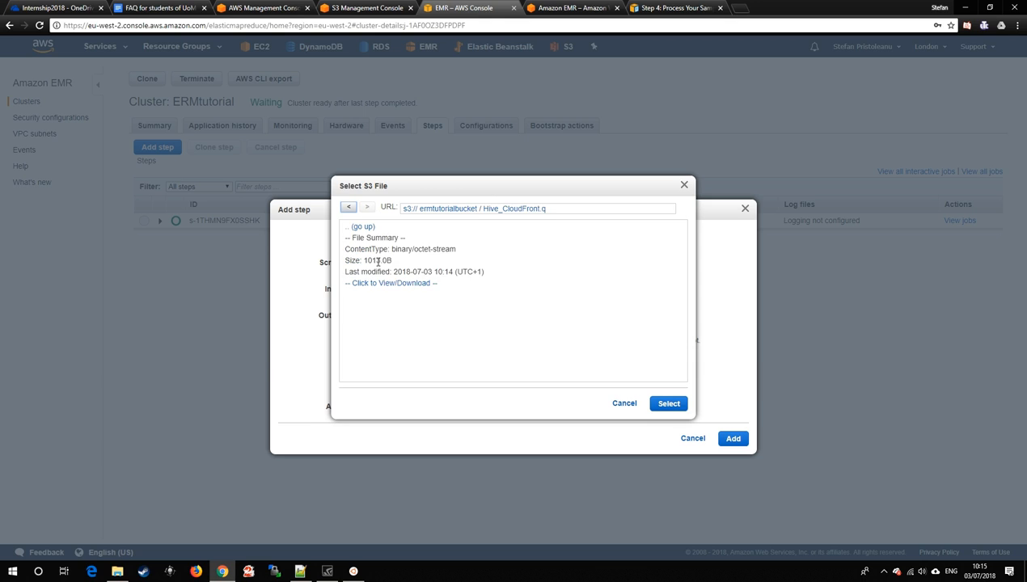
pyautogui.click(668, 403)
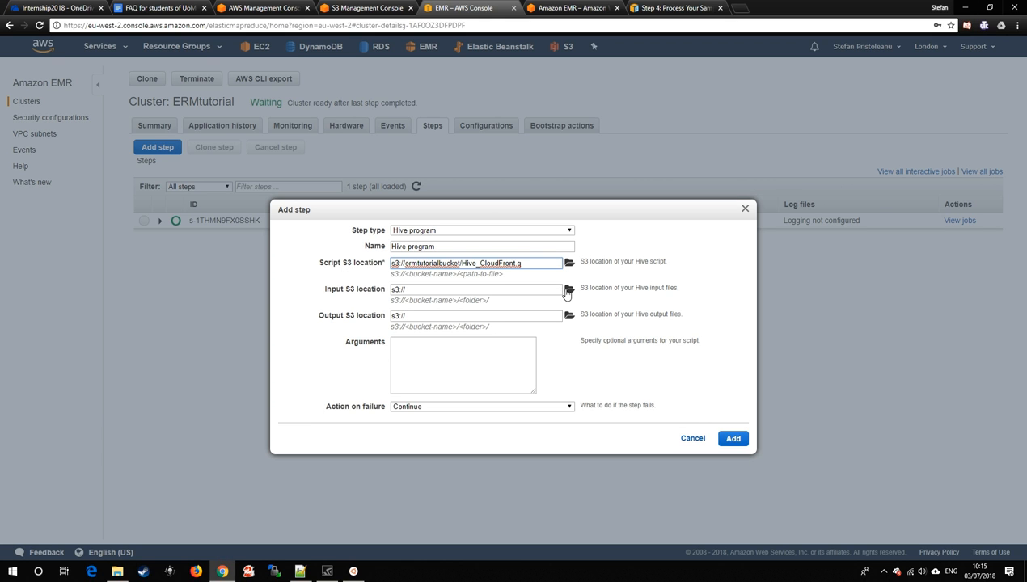
# - Set the step's input and output to the bucket's folders, add the -hiveconf argument, and add the step
pyautogui.click(569, 290)
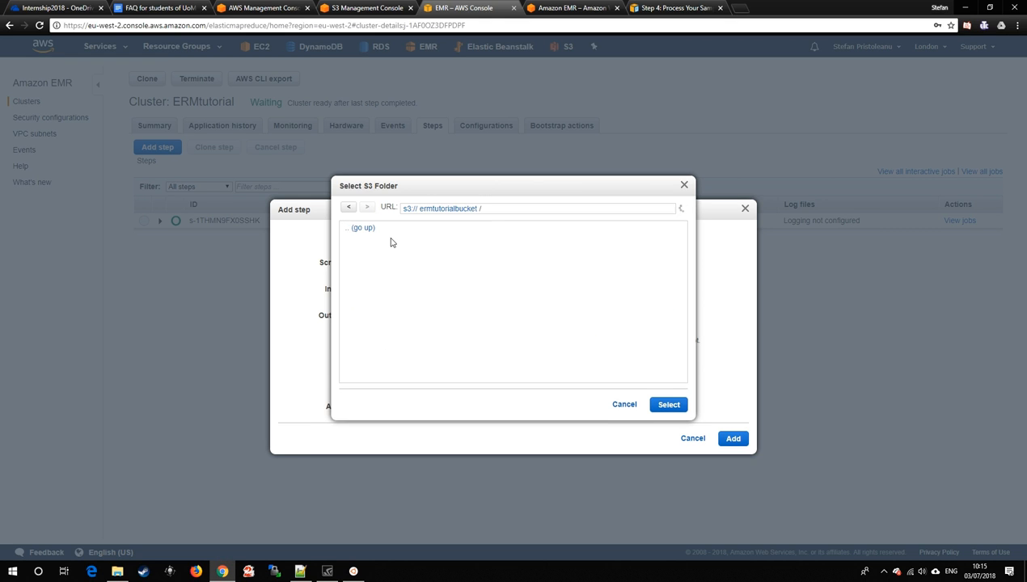
pyautogui.click(668, 404)
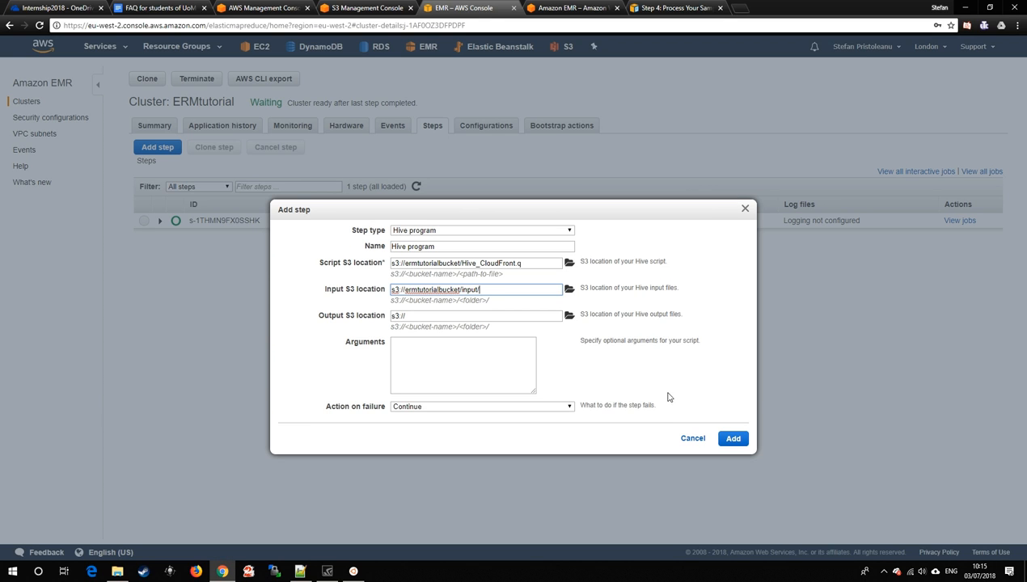
pyautogui.click(569, 316)
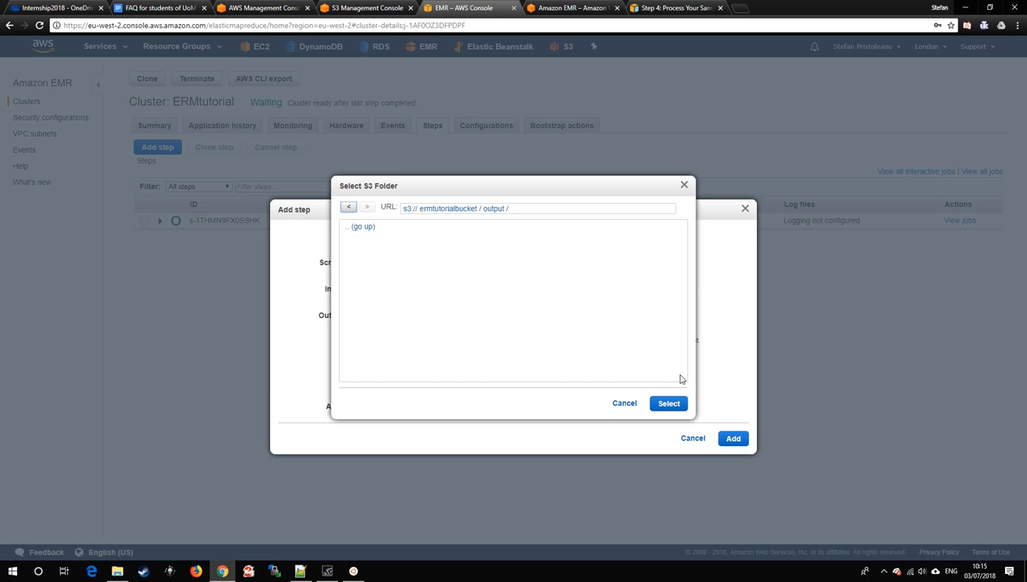
pyautogui.click(668, 404)
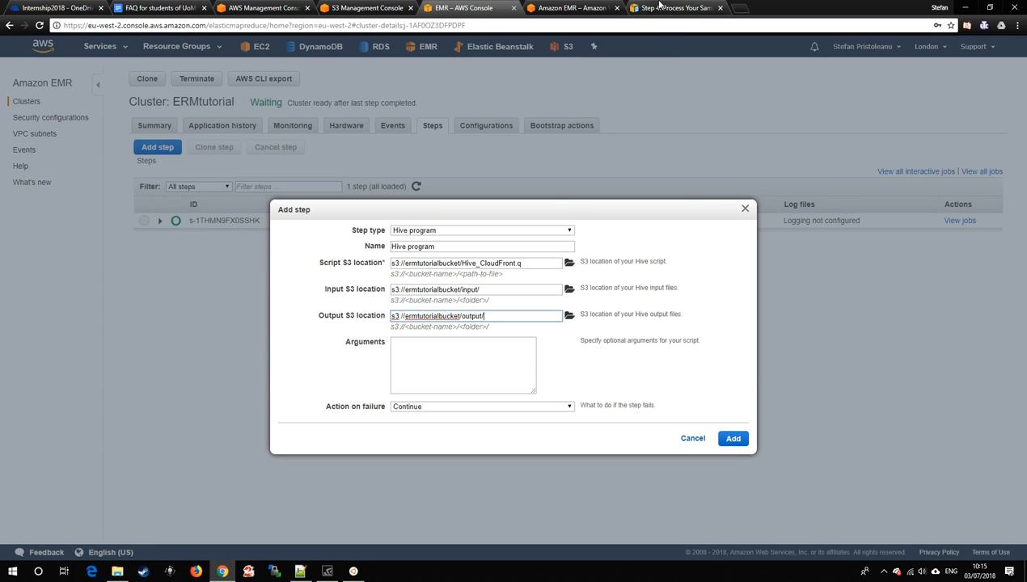
pyautogui.click(675, 6)
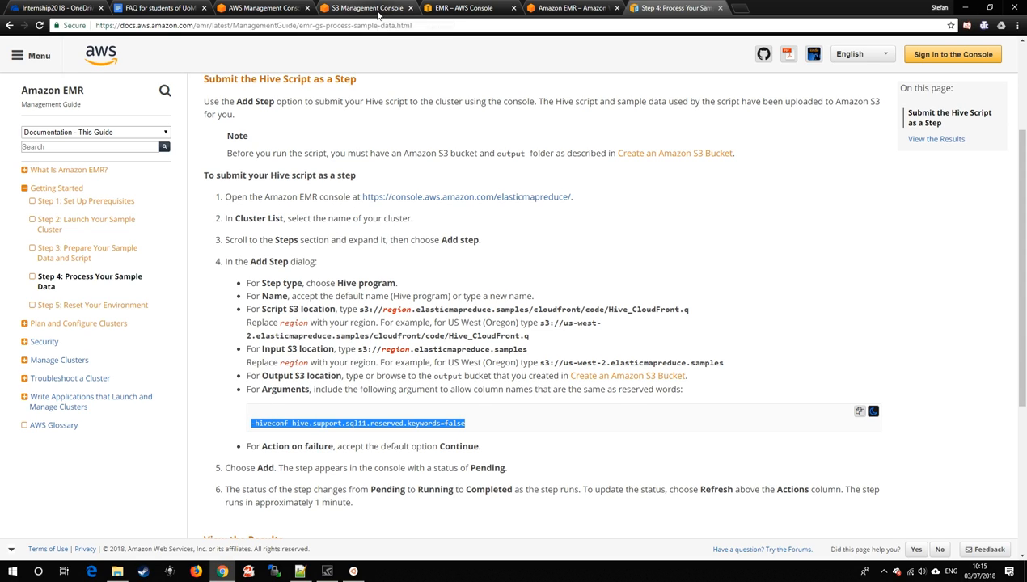
pyautogui.click(469, 6)
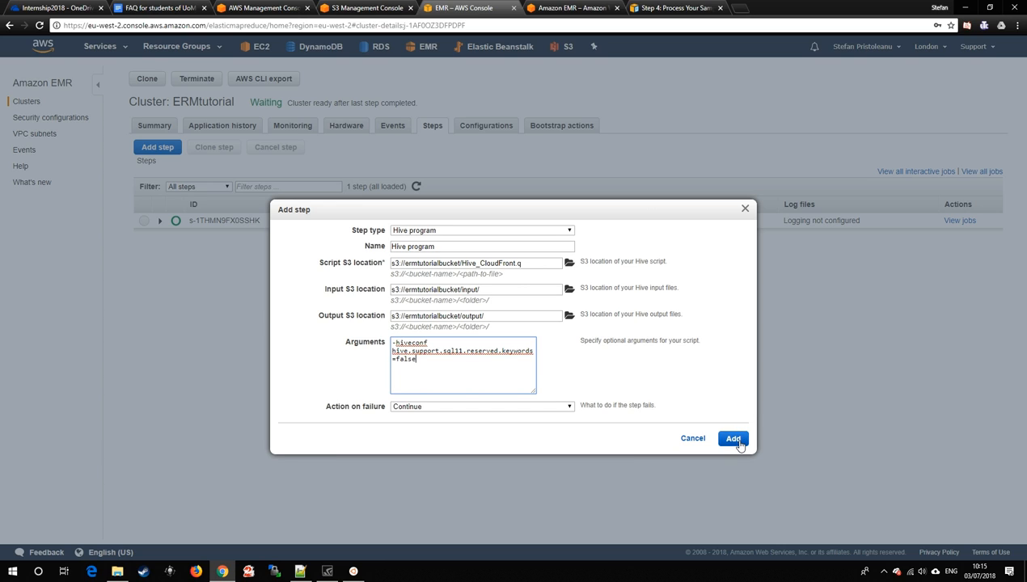
pyautogui.click(732, 439)
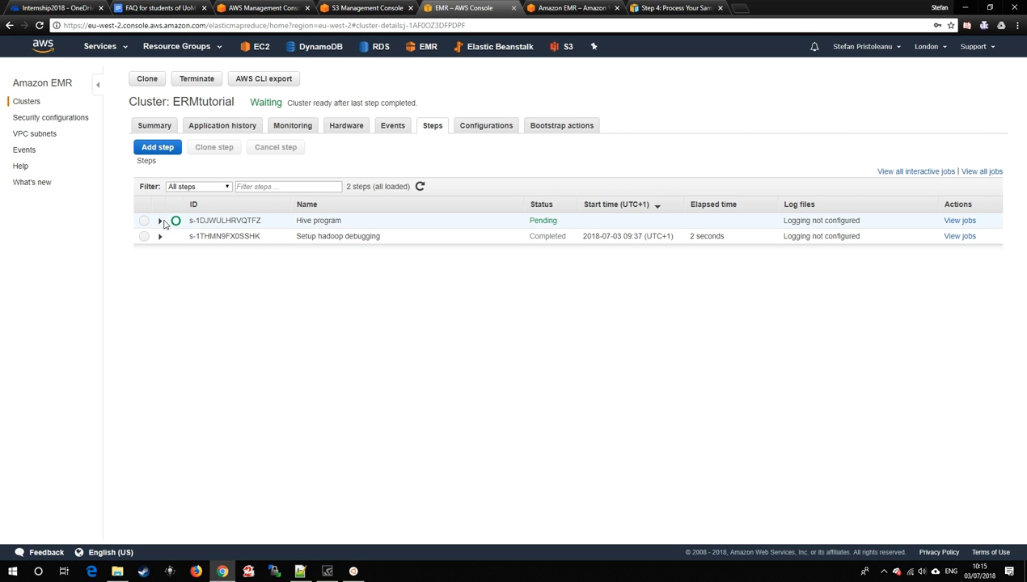
# - After the Hive step completes, download the os_requests file 000000_0 from the output folder
pyautogui.click(160, 220)
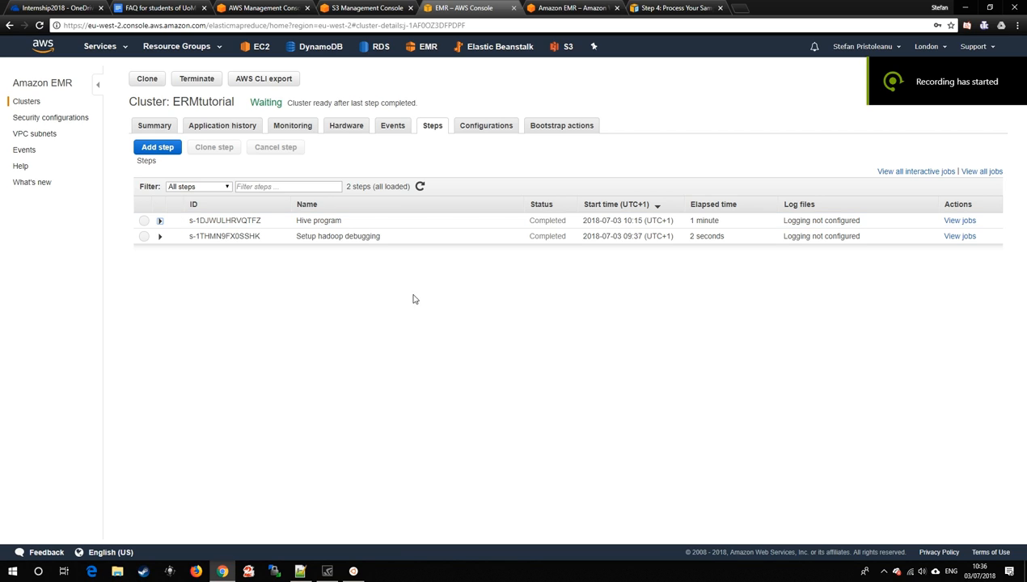
pyautogui.moveTo(517, 220)
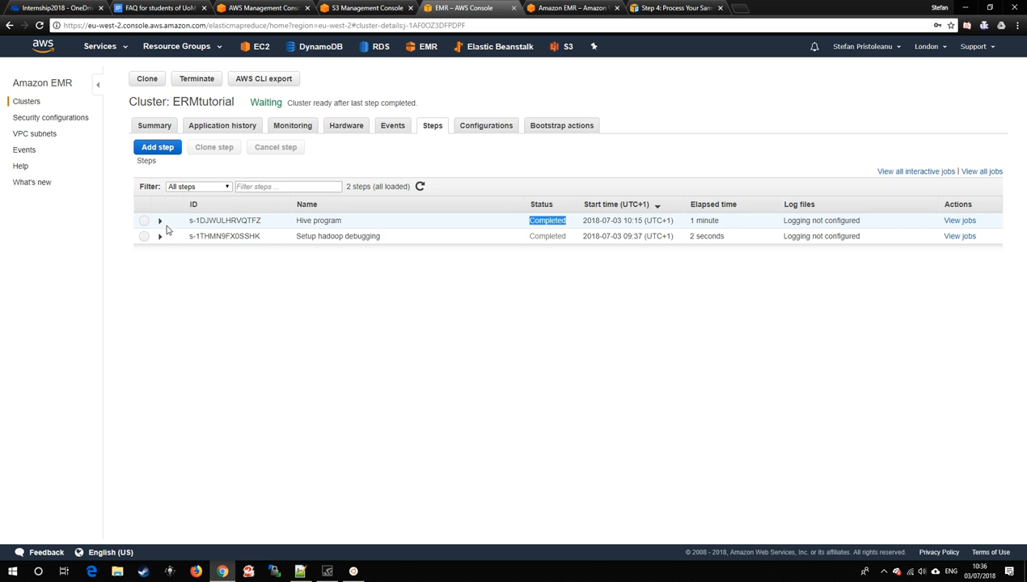
pyautogui.click(160, 220)
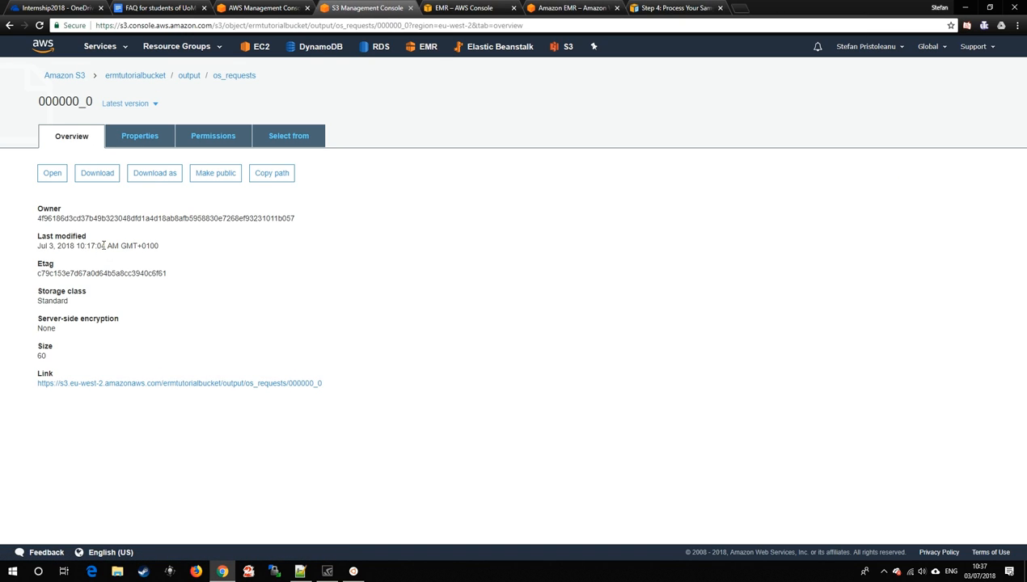
pyautogui.click(97, 171)
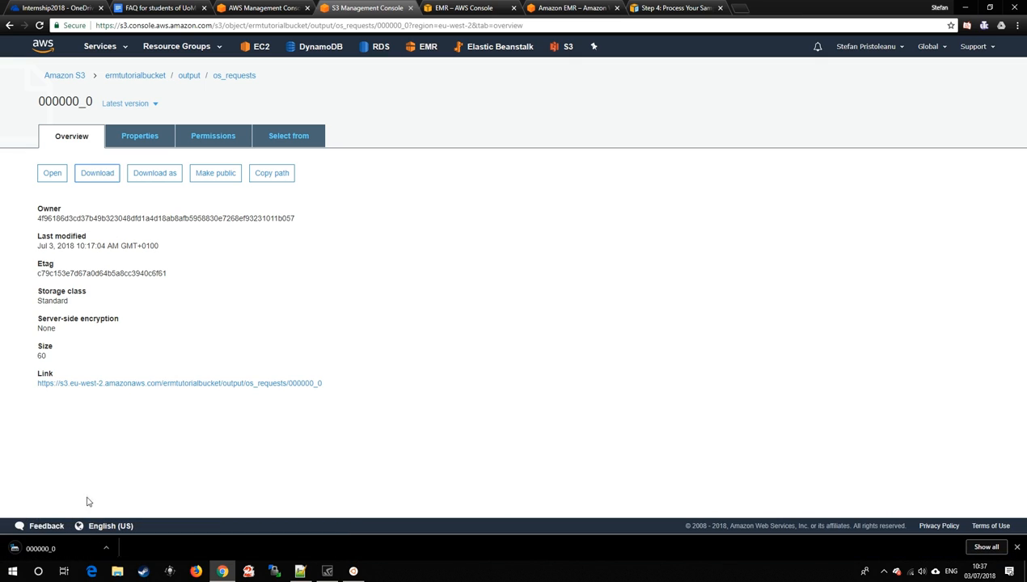
pyautogui.click(52, 171)
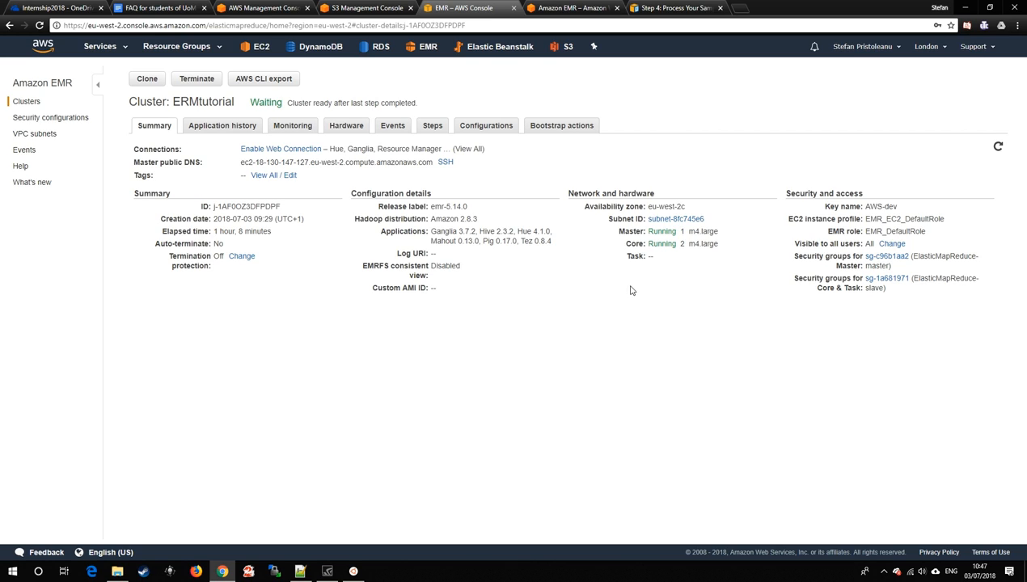
pyautogui.moveTo(154, 171)
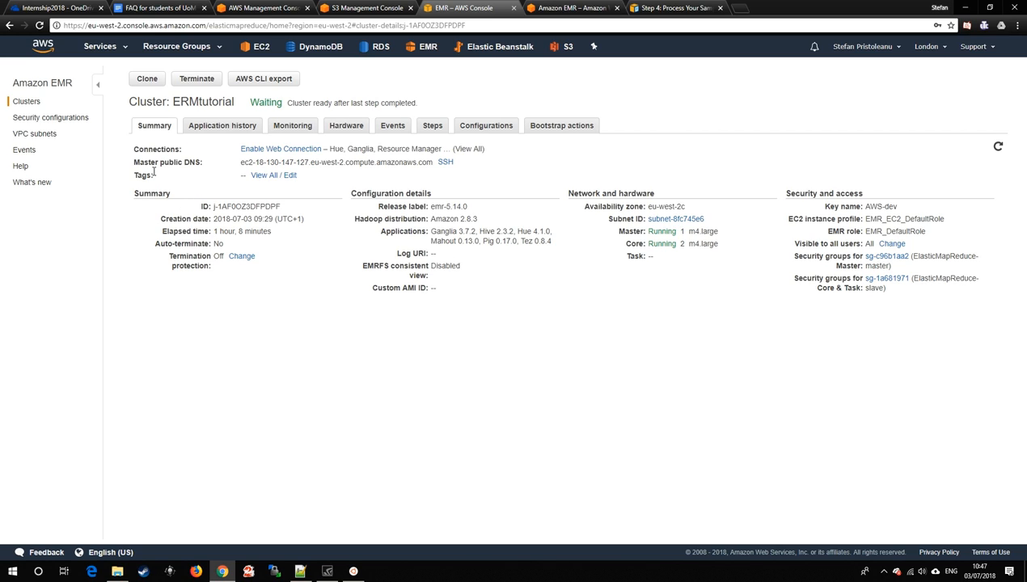
pyautogui.moveTo(165, 97)
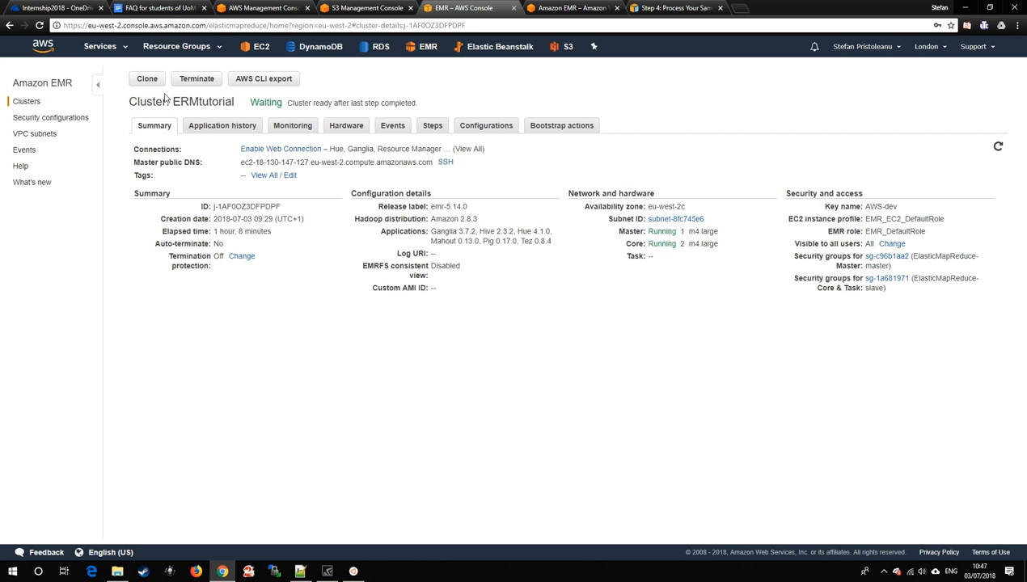
# - Terminate the ERMtutorial cluster and return to the cluster list showing it Terminating
pyautogui.click(197, 78)
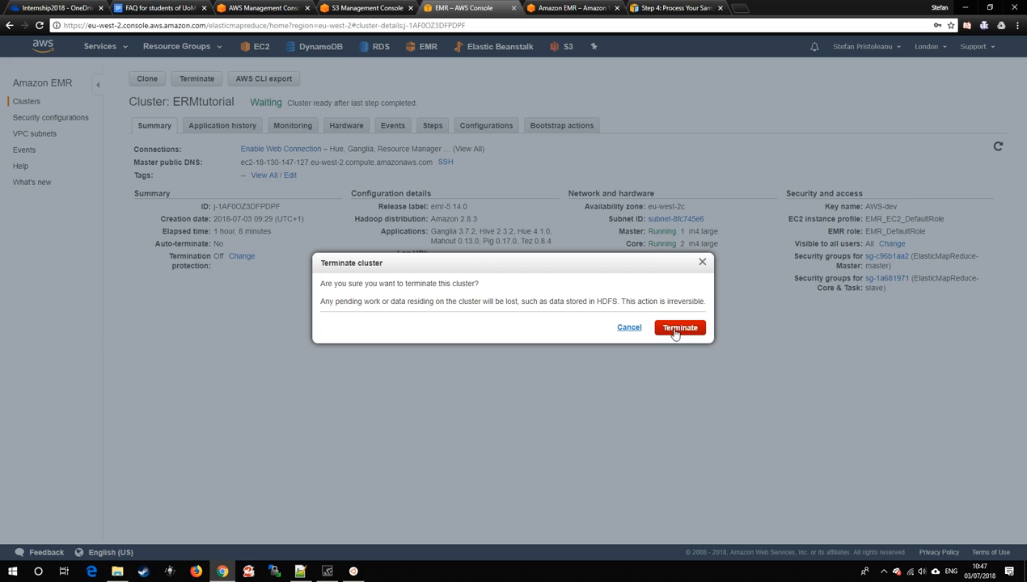
pyautogui.click(679, 327)
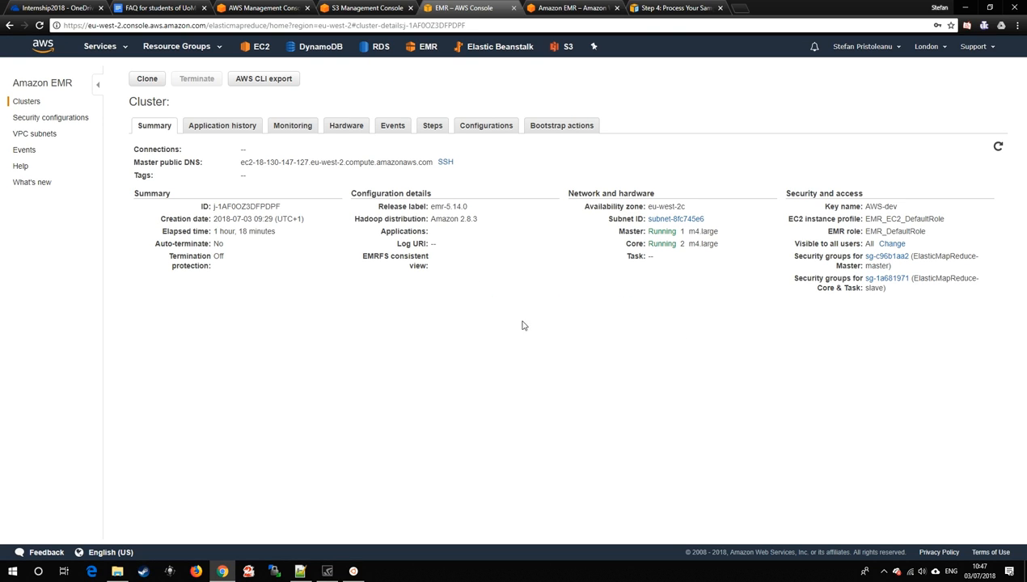
pyautogui.click(196, 78)
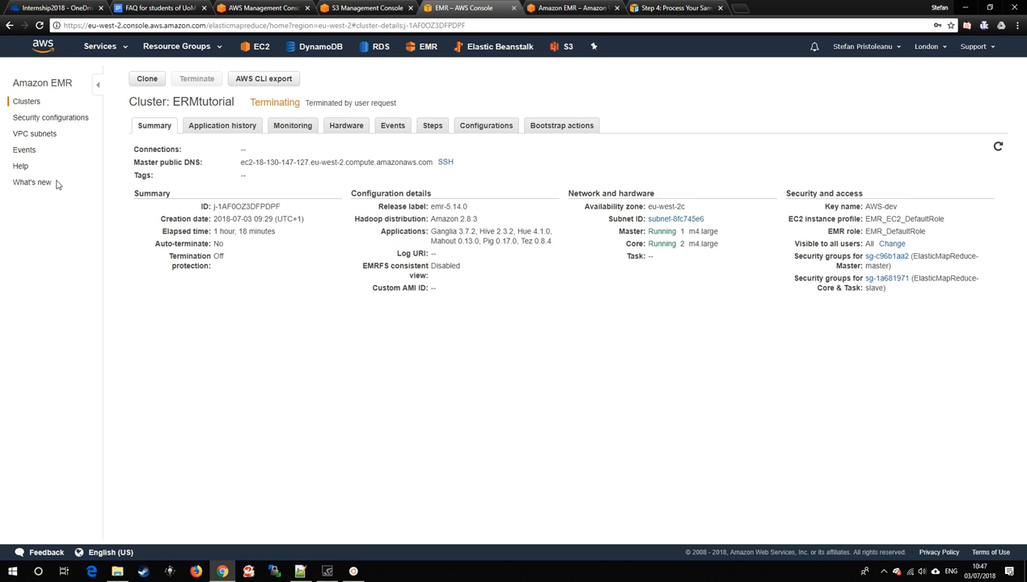
pyautogui.click(26, 101)
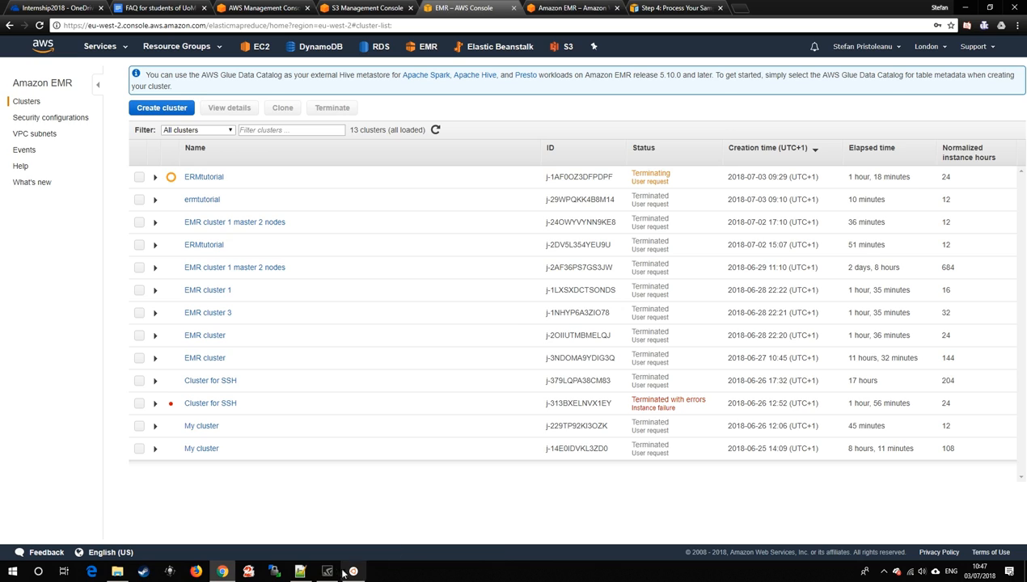
# - View the 000000_0 OS request counts, then Hive_CloudFront.q and the raw CloudFront log data
pyautogui.click(301, 573)
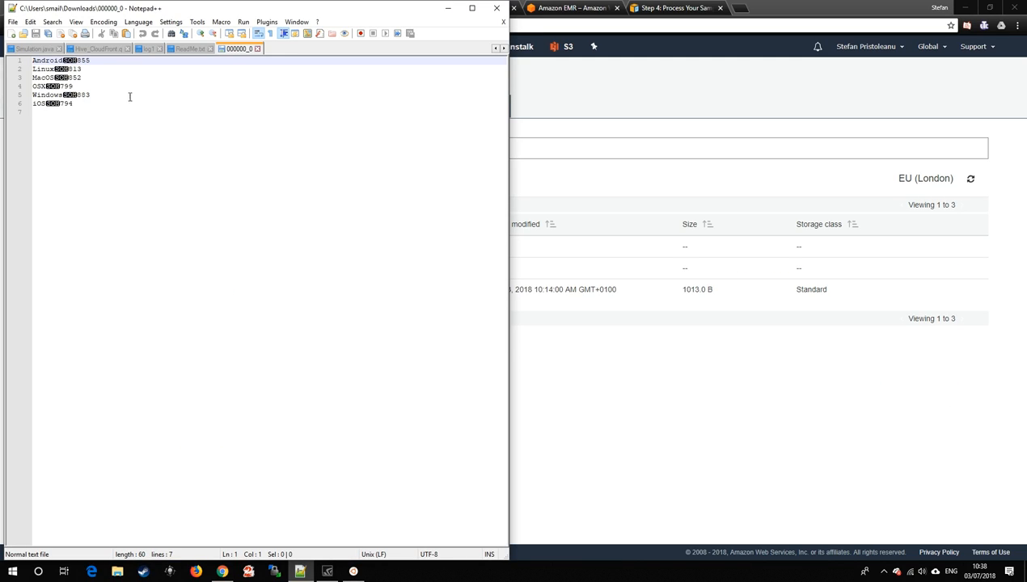
pyautogui.click(97, 49)
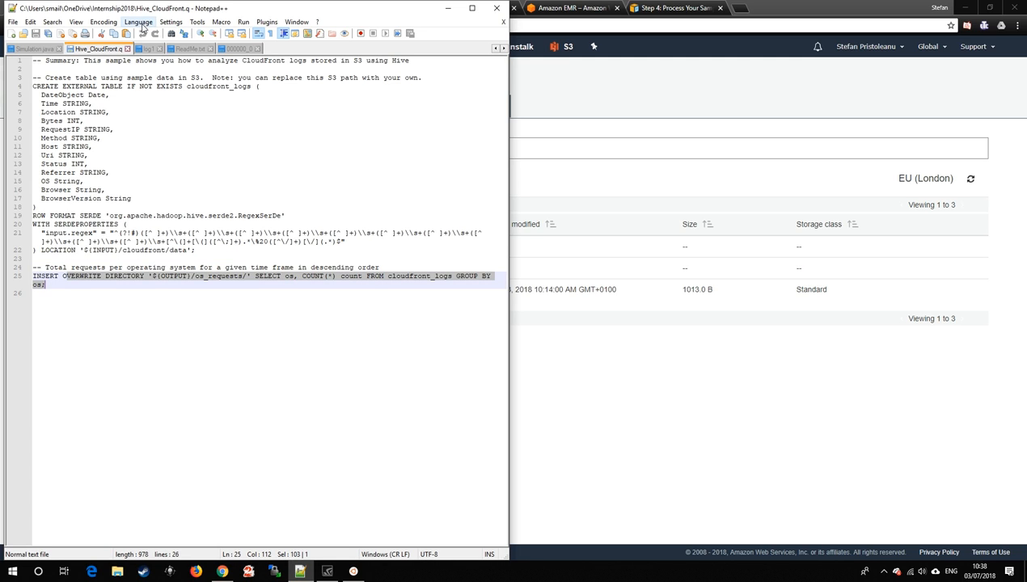
pyautogui.click(146, 48)
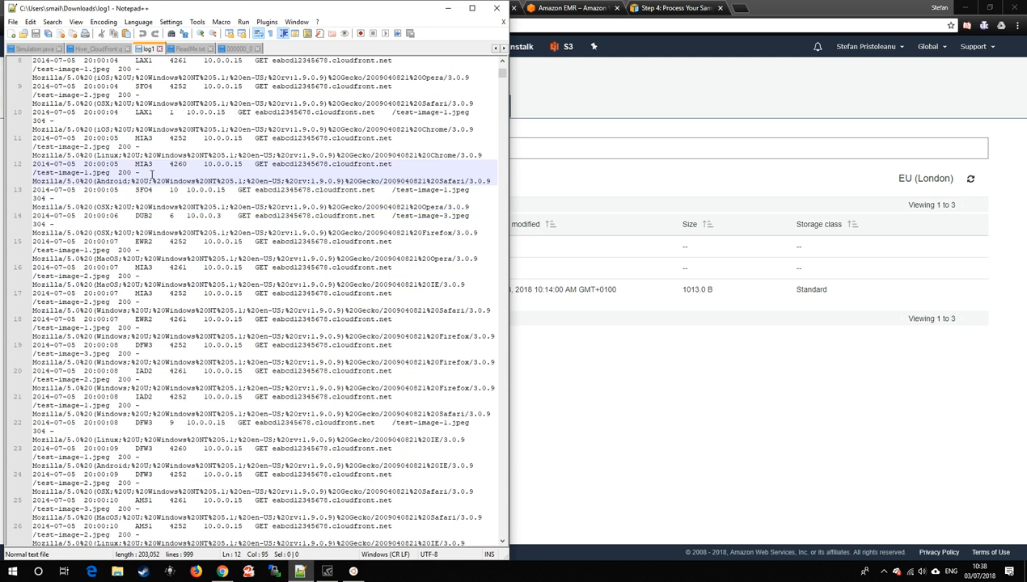
pyautogui.scroll(-3)
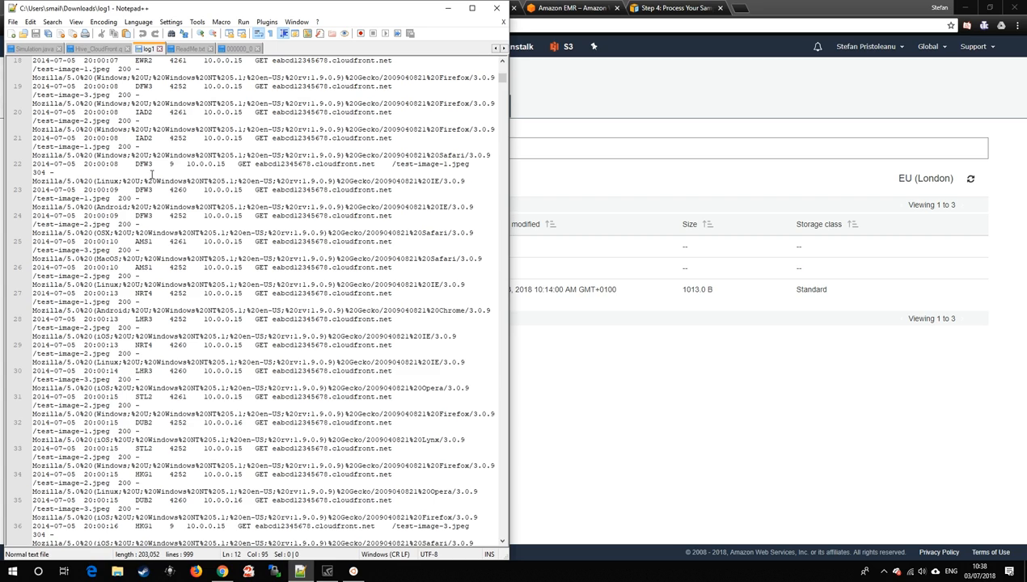
pyautogui.scroll(-3)
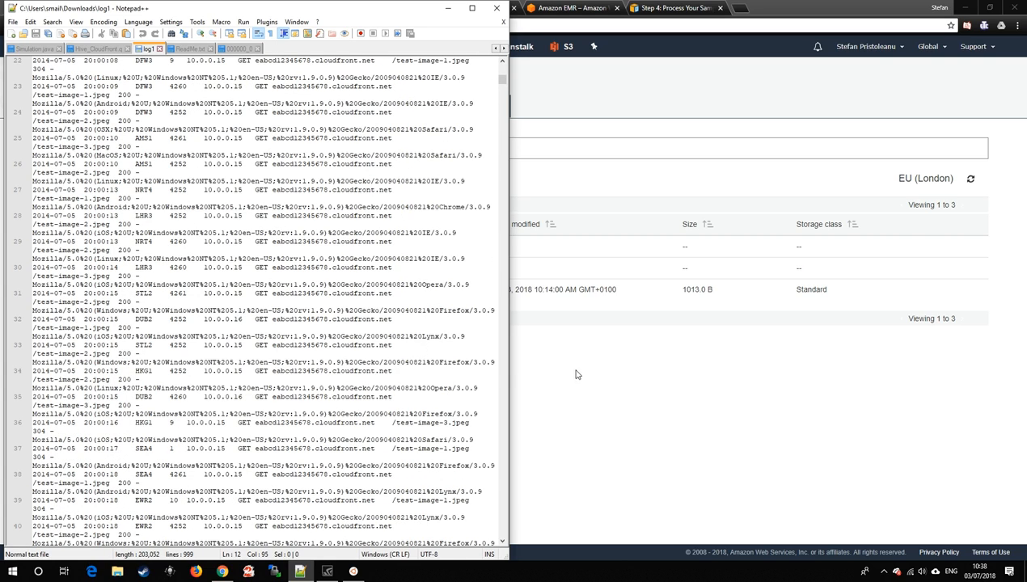